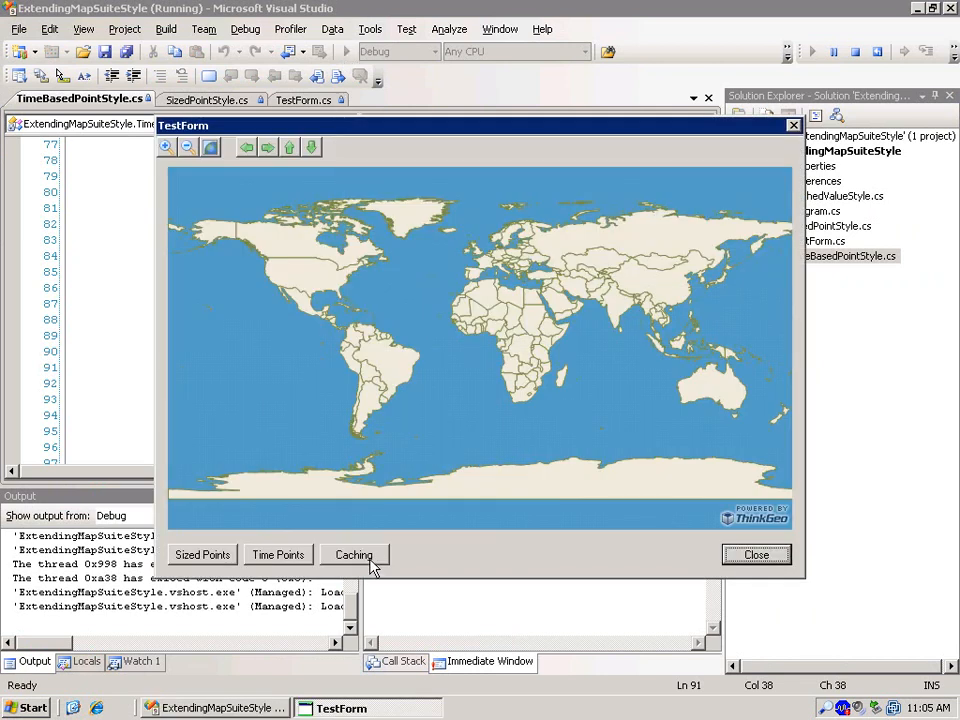
Draw the world capitals on the running map using the caching style's square markers.
left_click(353, 554)
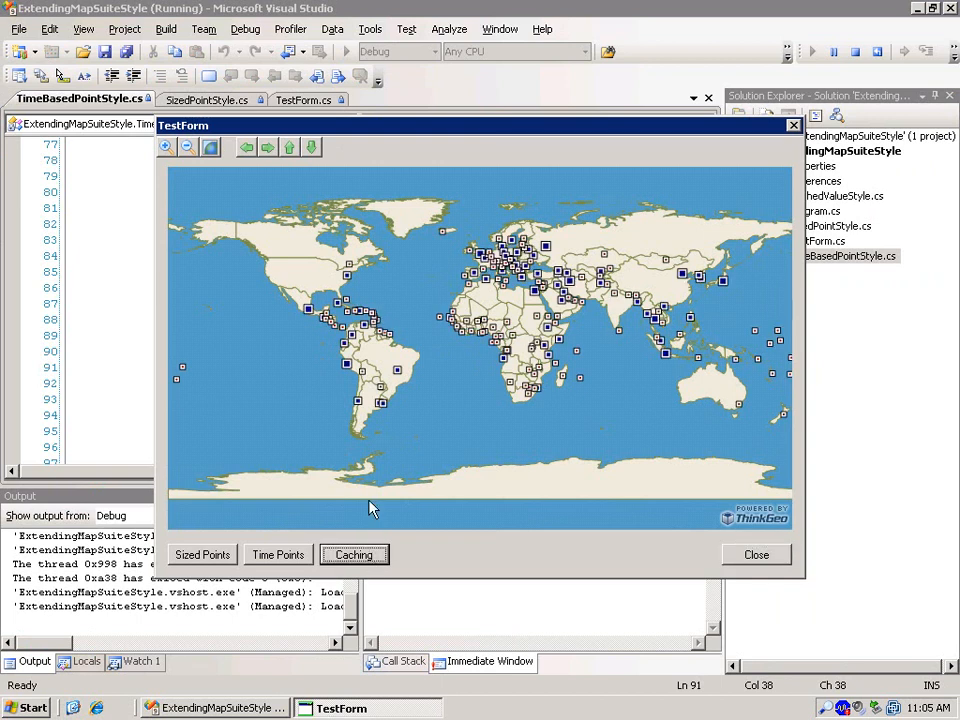
mouse_move(408, 443)
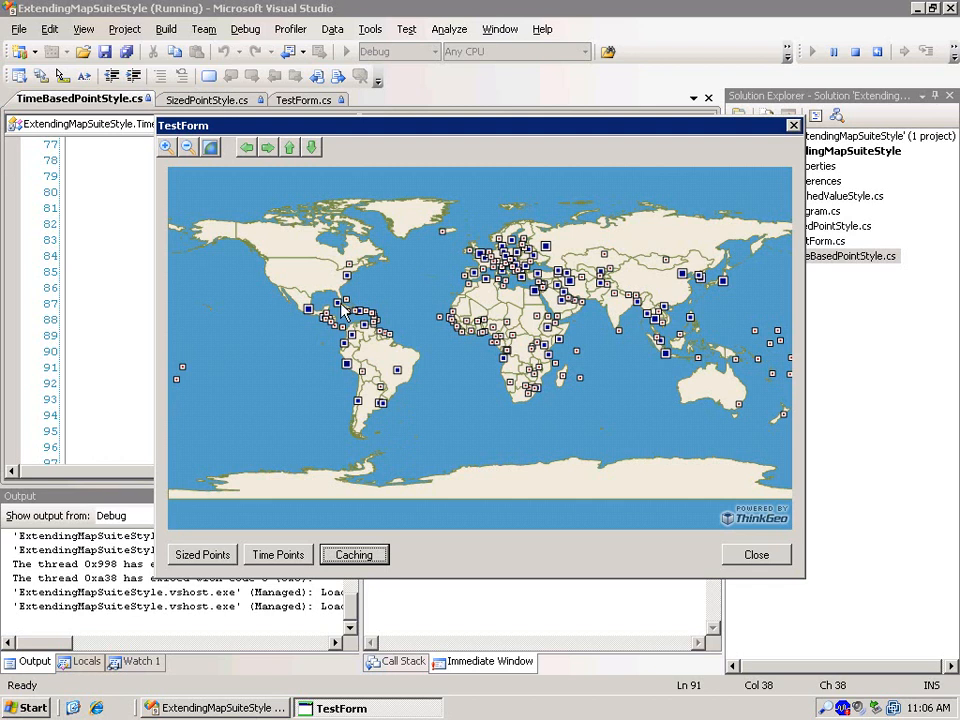
mouse_move(375, 305)
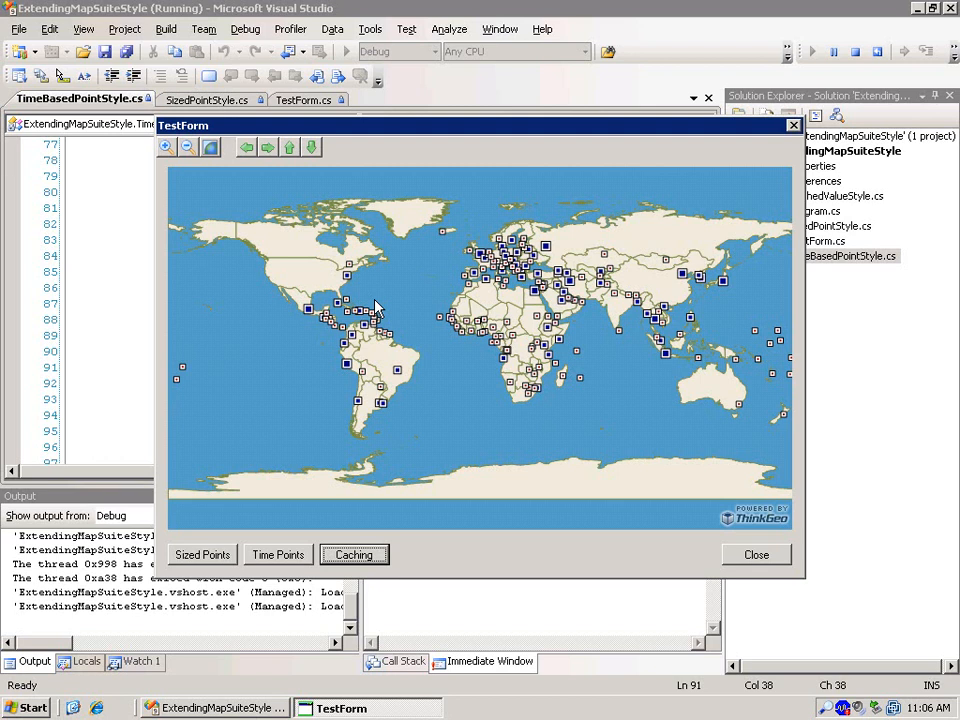
mouse_move(375, 305)
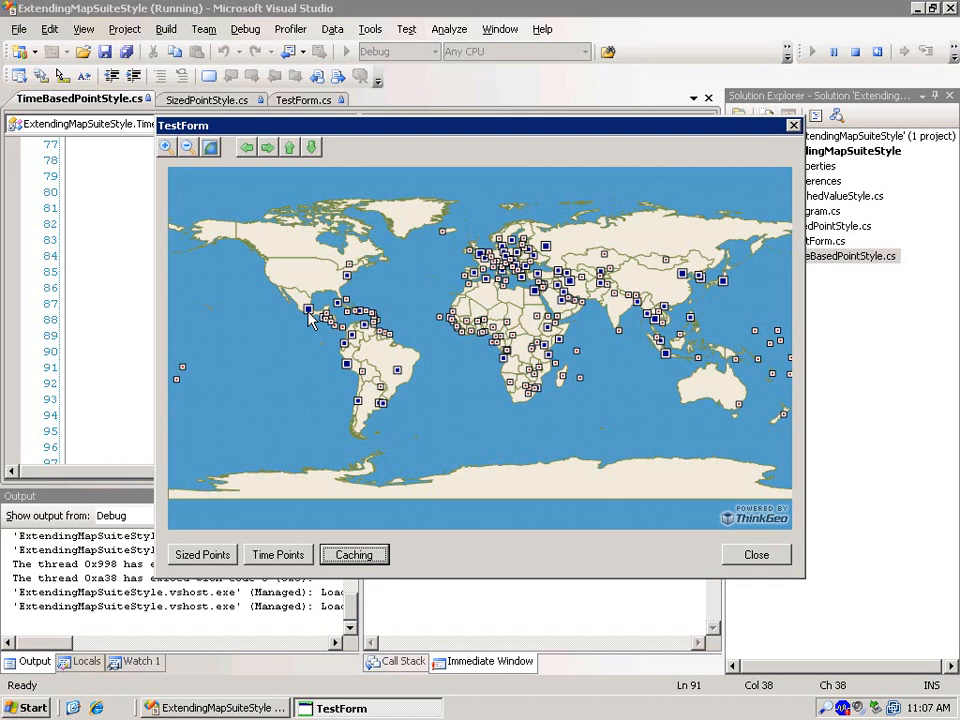
mouse_move(258, 170)
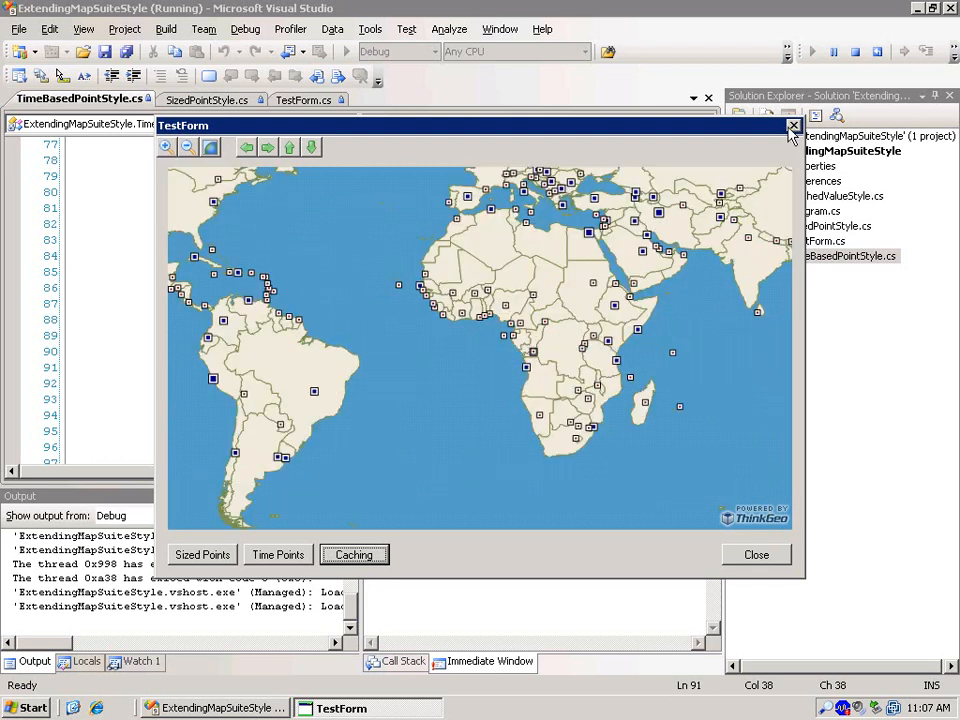
Close the test map and scroll TestForm.cs down to the btnCachedValueStyle_Click handler.
left_click(792, 126)
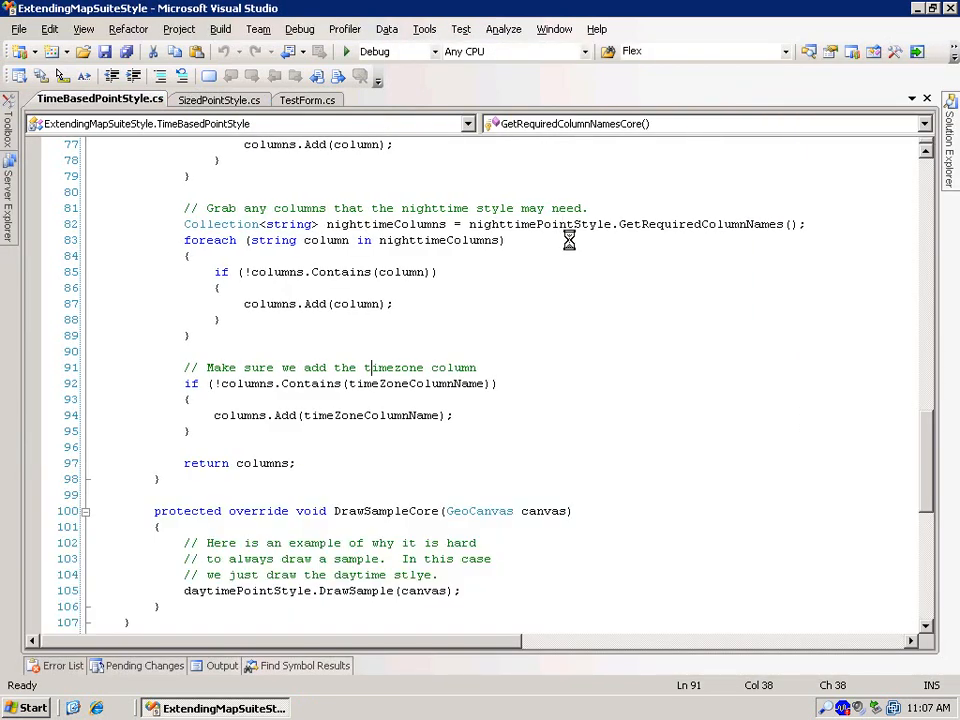
left_click(308, 99)
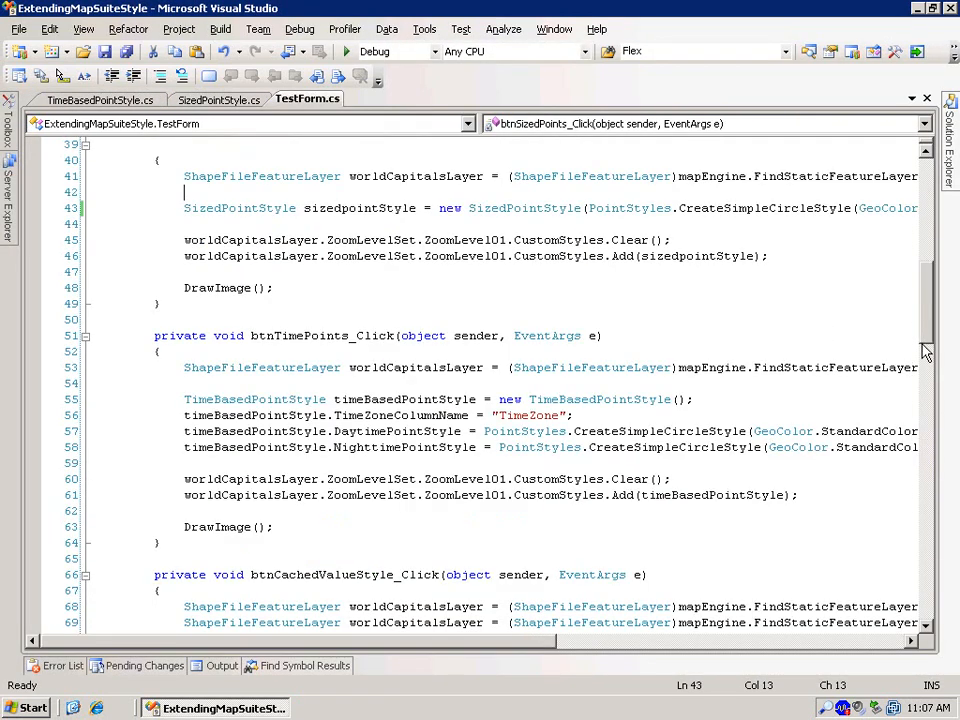
scroll("down", 3)
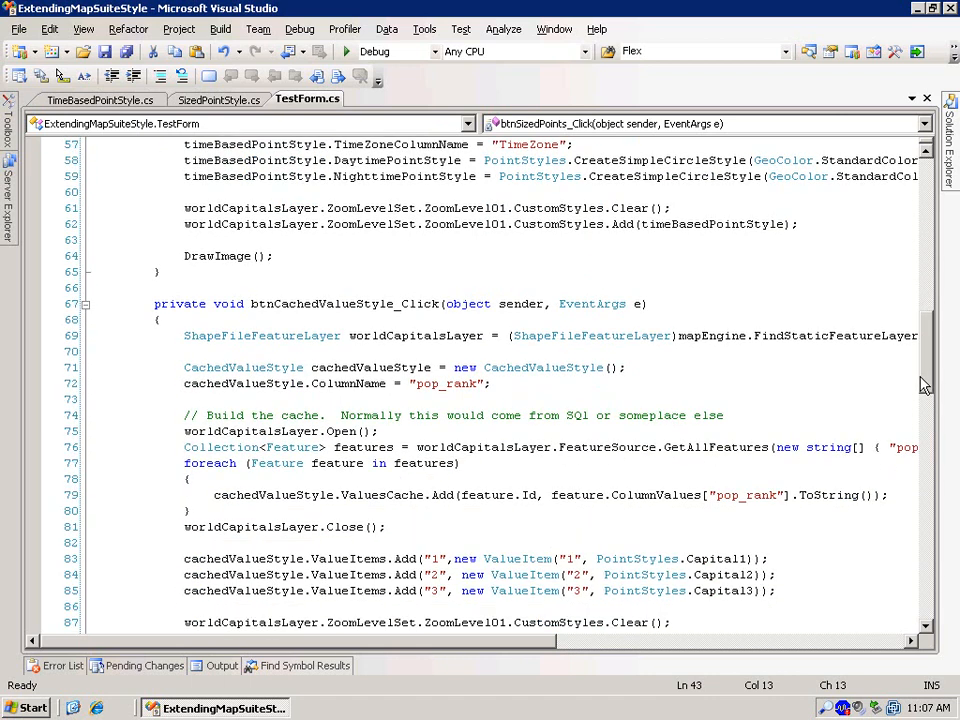
scroll("down", 3)
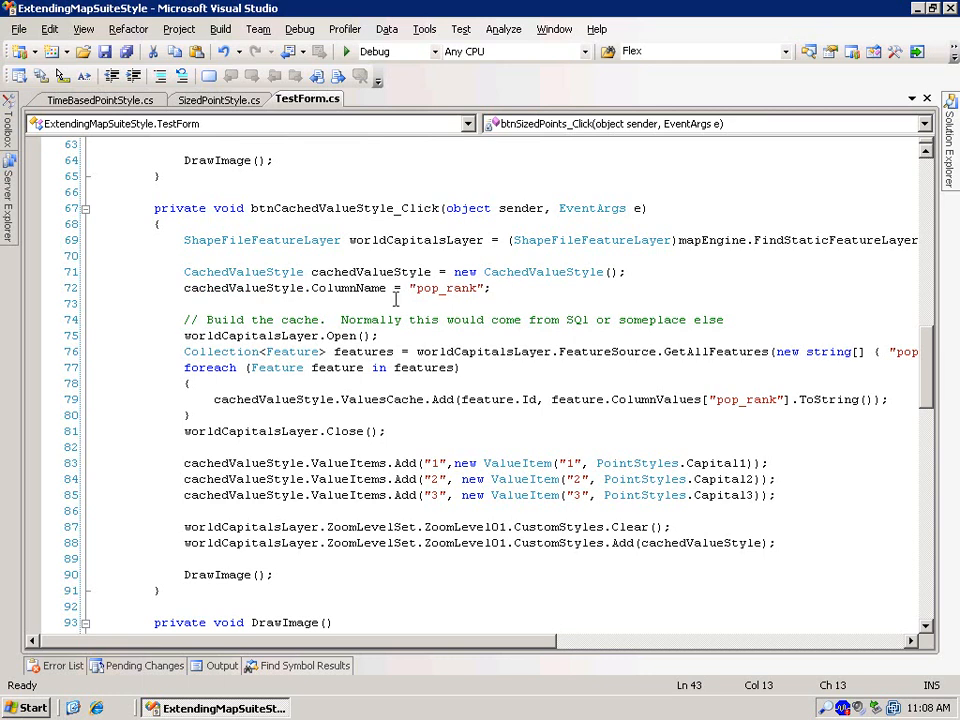
mouse_move(277, 367)
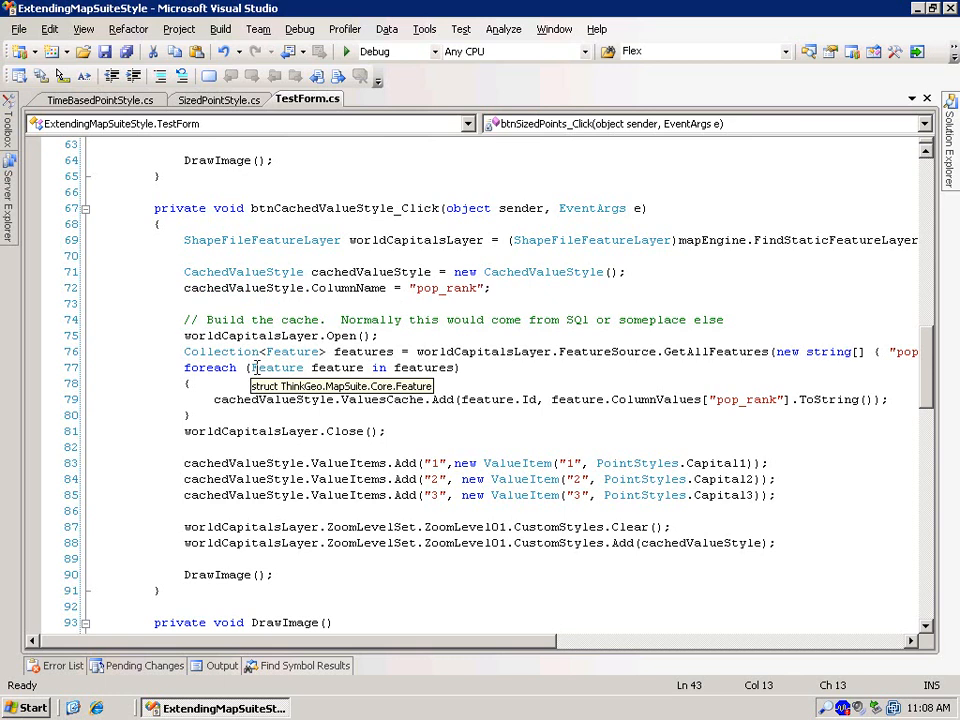
mouse_move(462, 348)
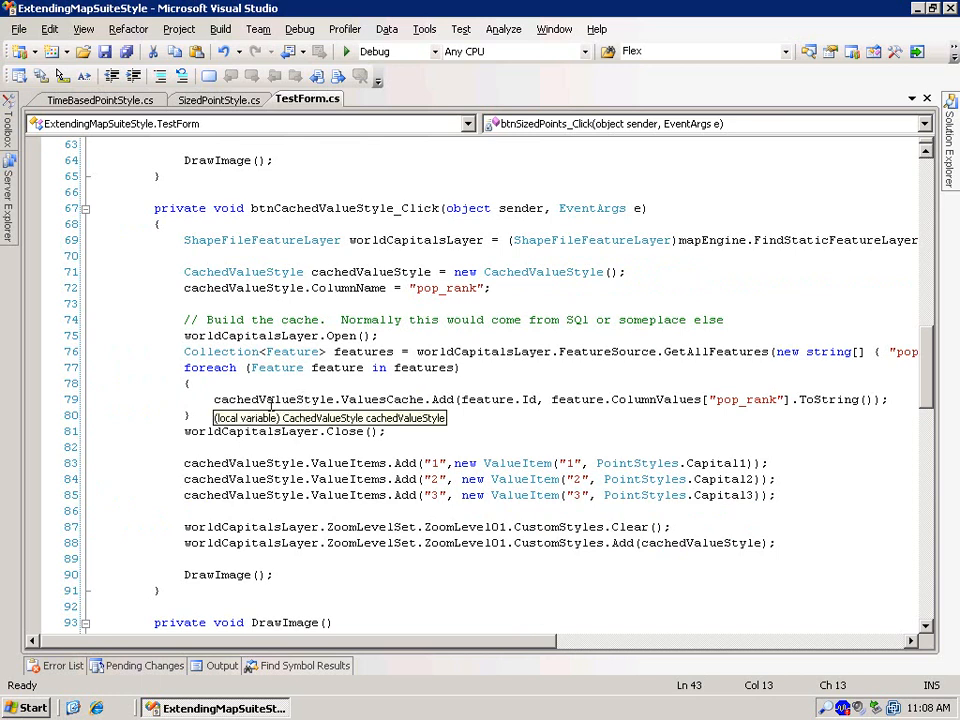
mouse_move(362, 391)
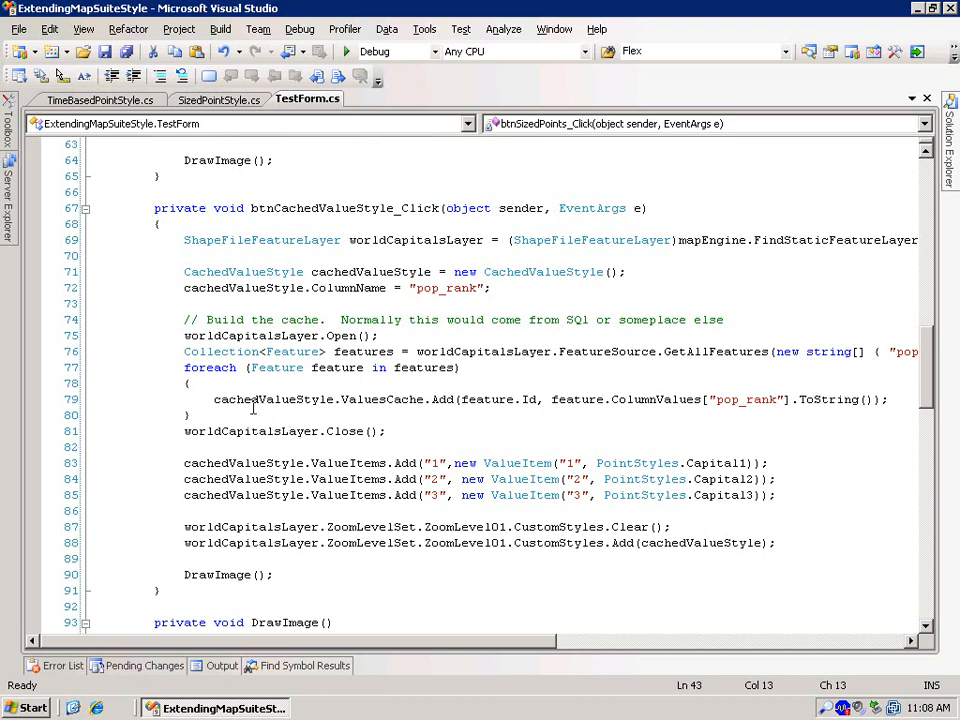
mouse_move(383, 399)
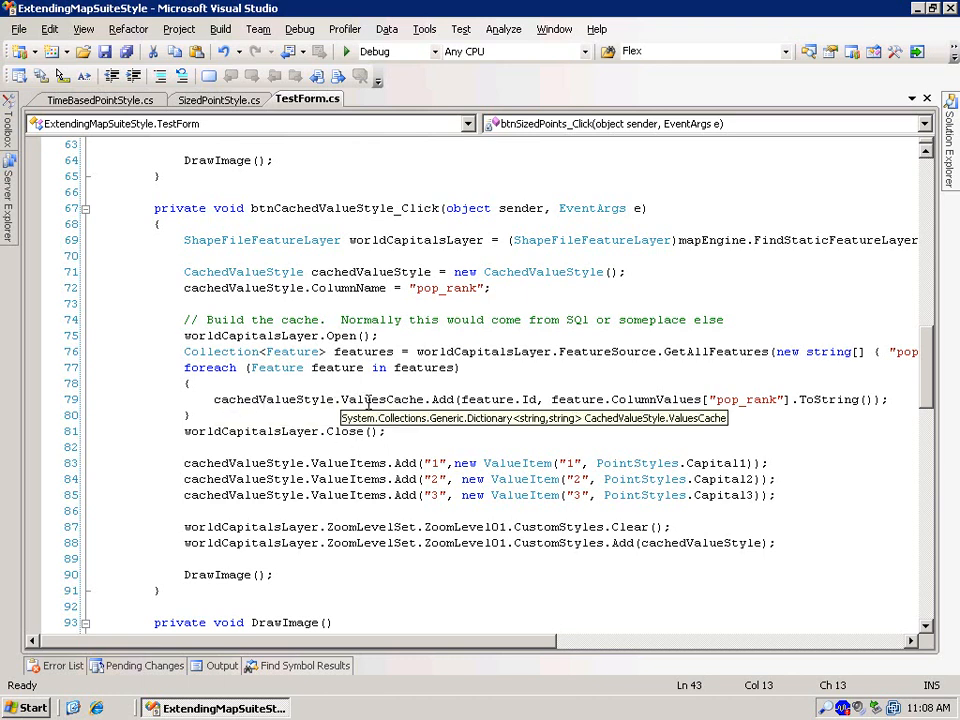
mouse_move(527, 399)
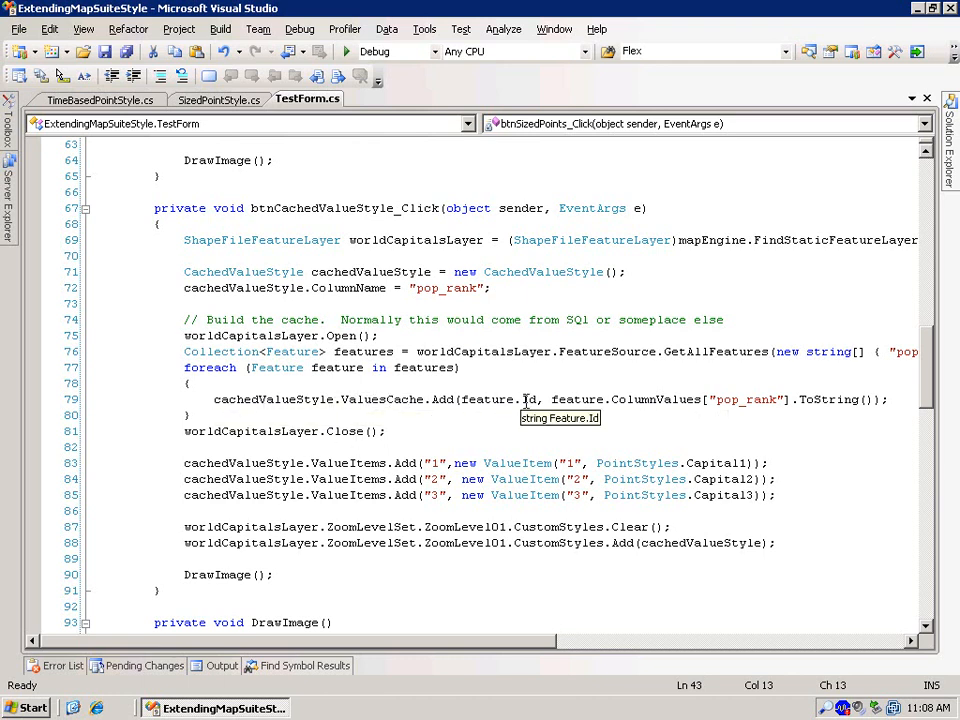
mouse_move(728, 400)
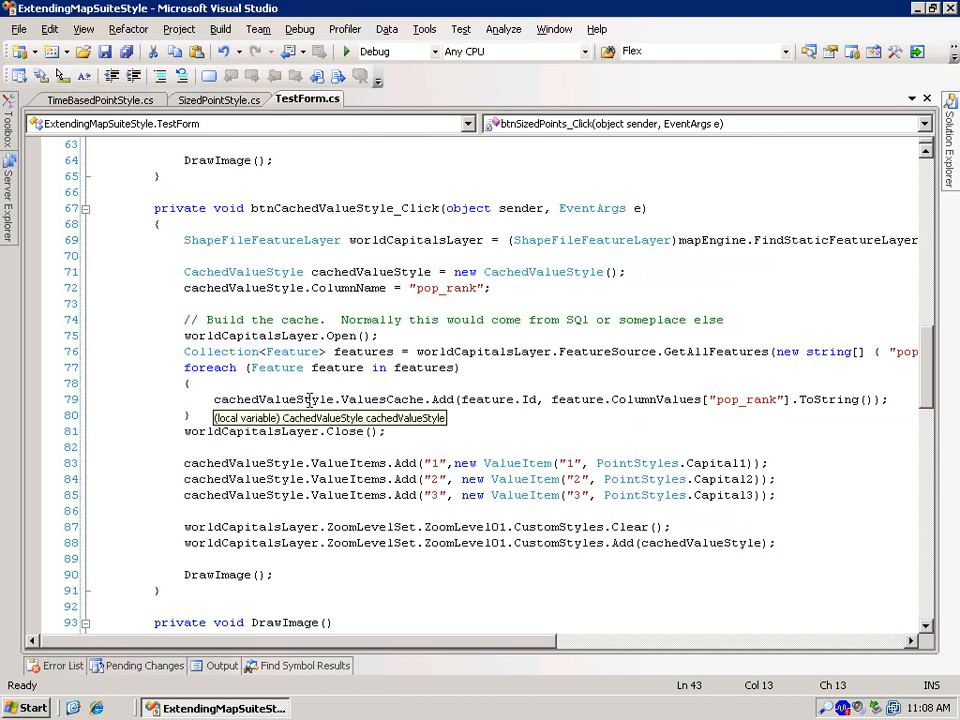
mouse_move(314, 447)
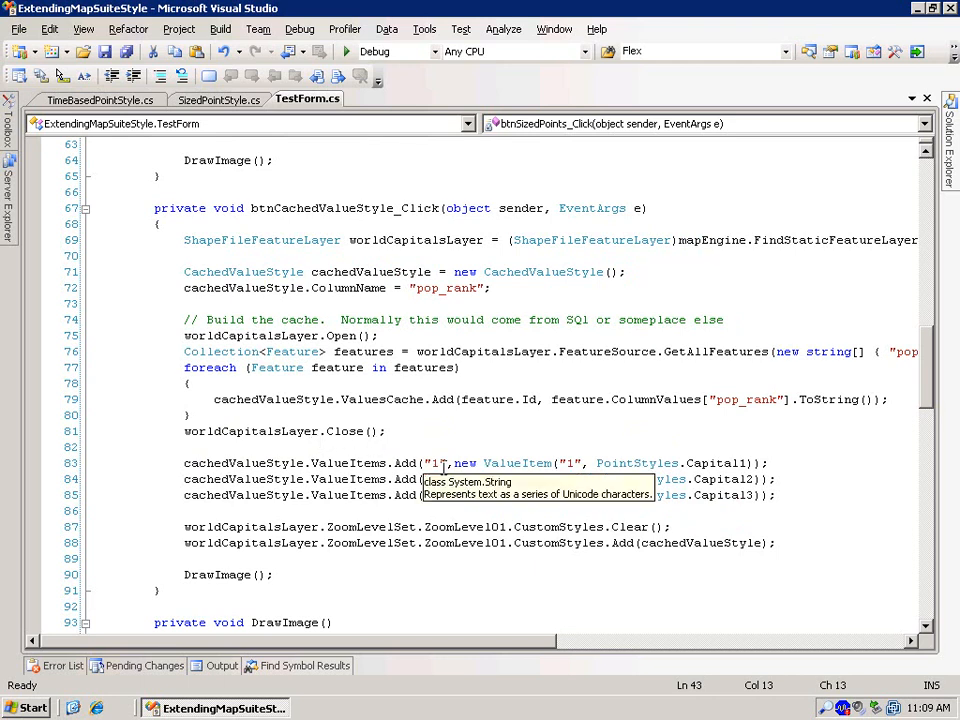
mouse_move(665, 407)
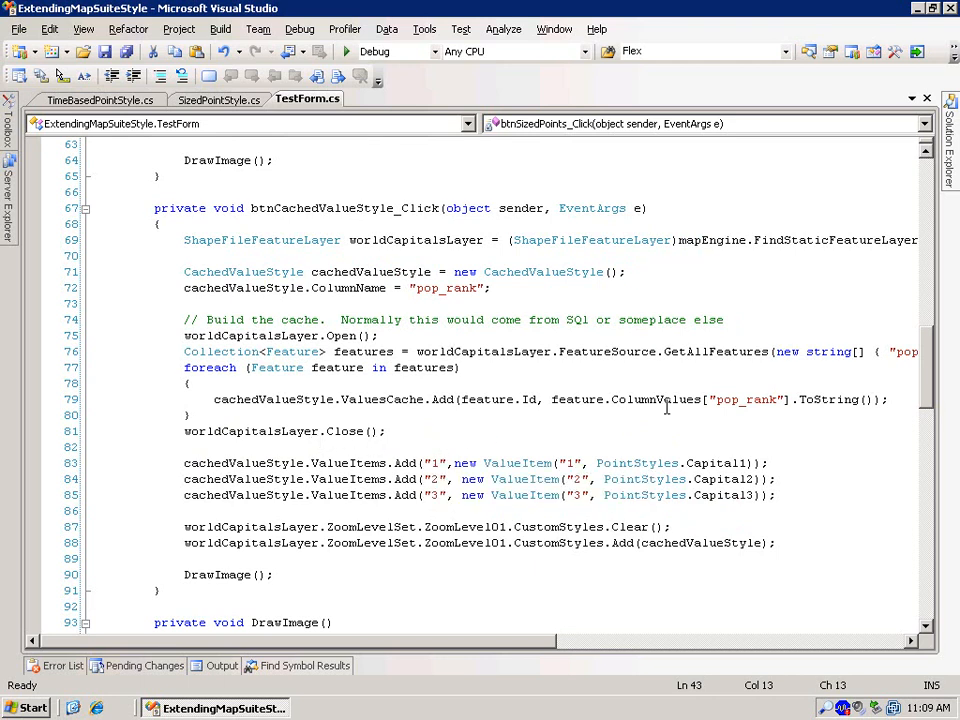
mouse_move(702, 457)
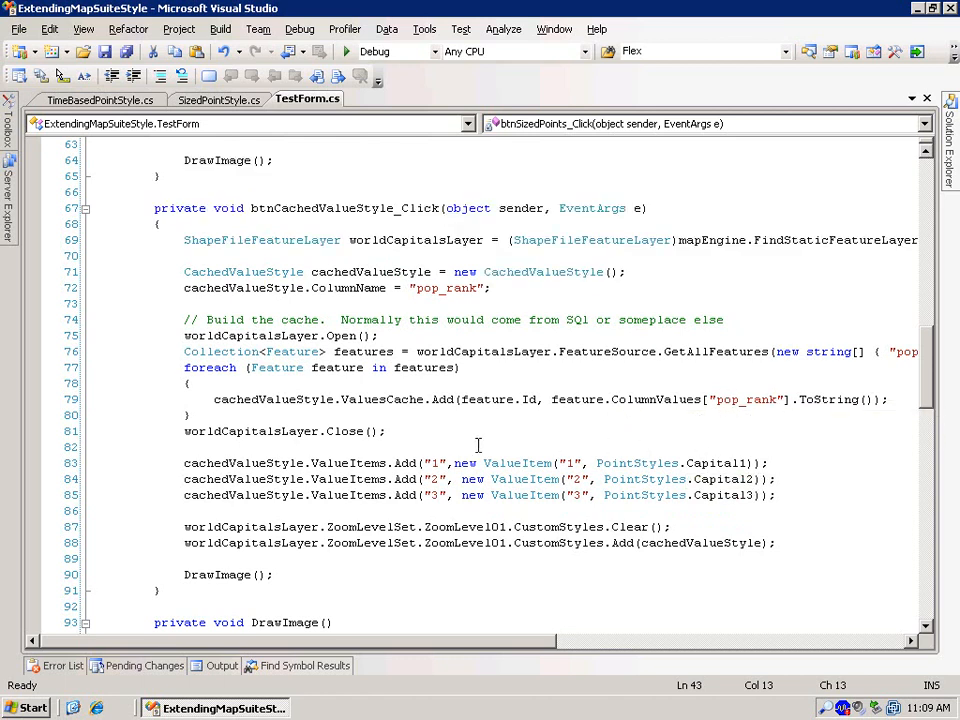
mouse_move(365, 507)
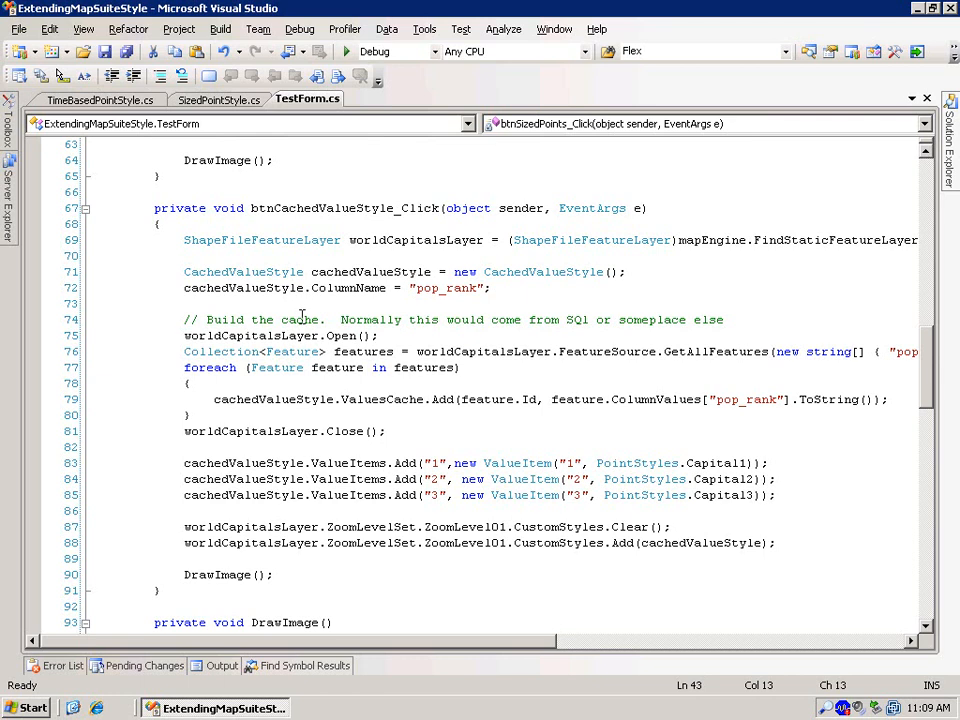
mouse_move(298, 431)
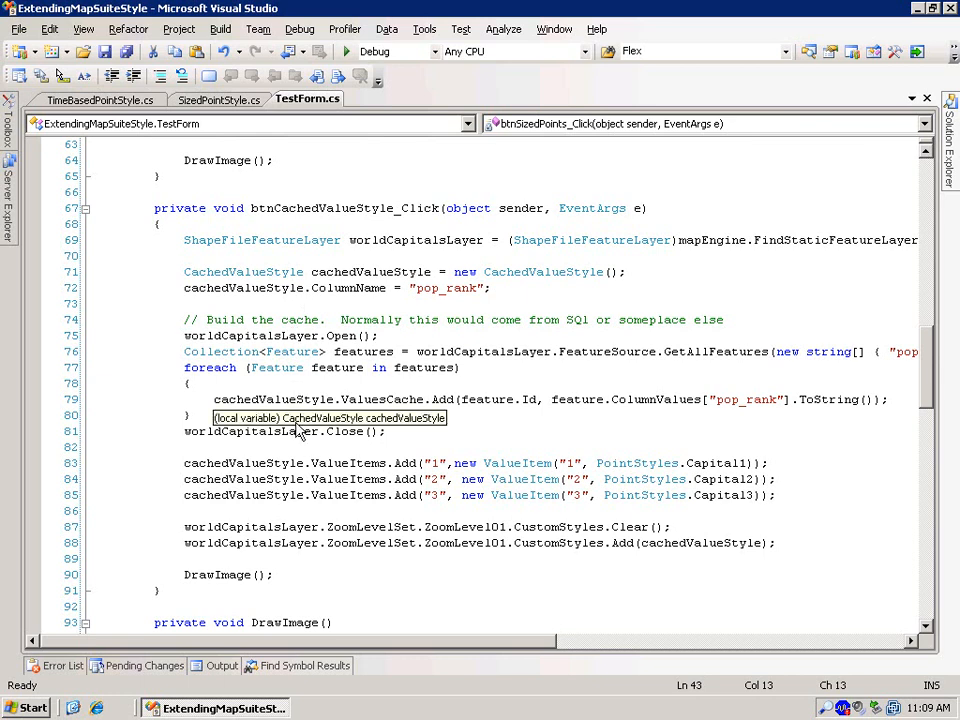
mouse_move(288, 450)
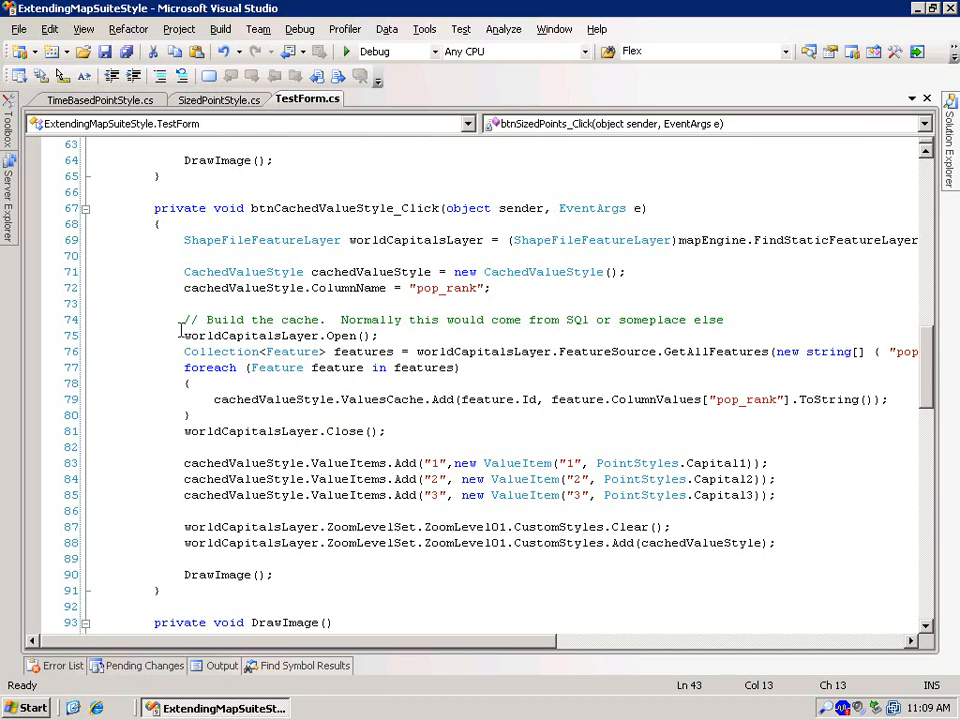
mouse_move(270, 399)
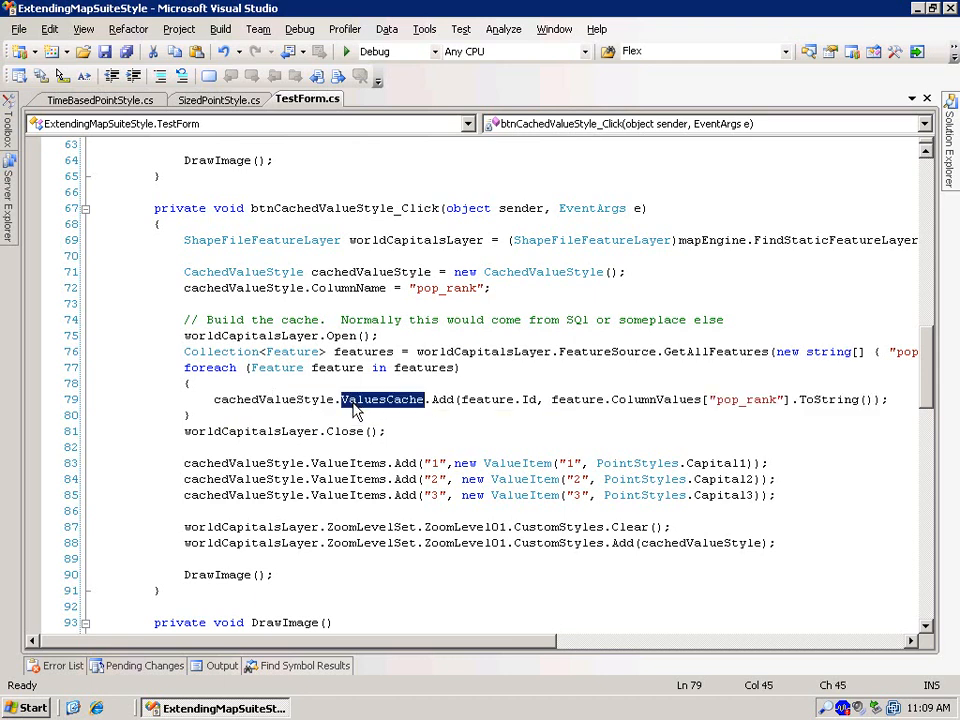
Open CachedValueStyle.cs from the Solution Explorer project file list.
left_click(345, 431)
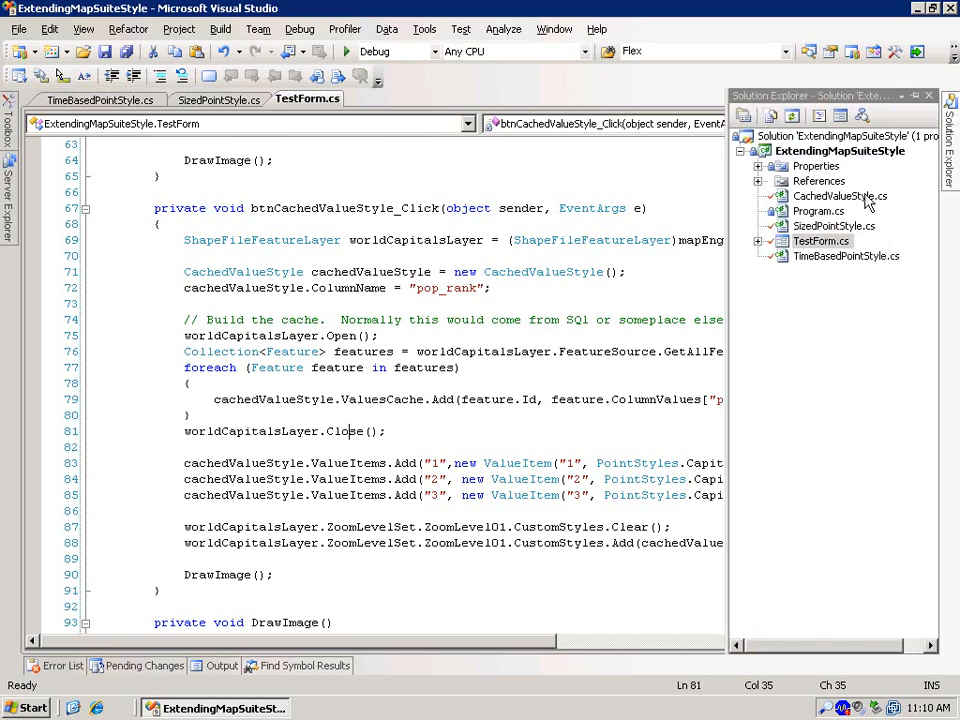
double_click(839, 196)
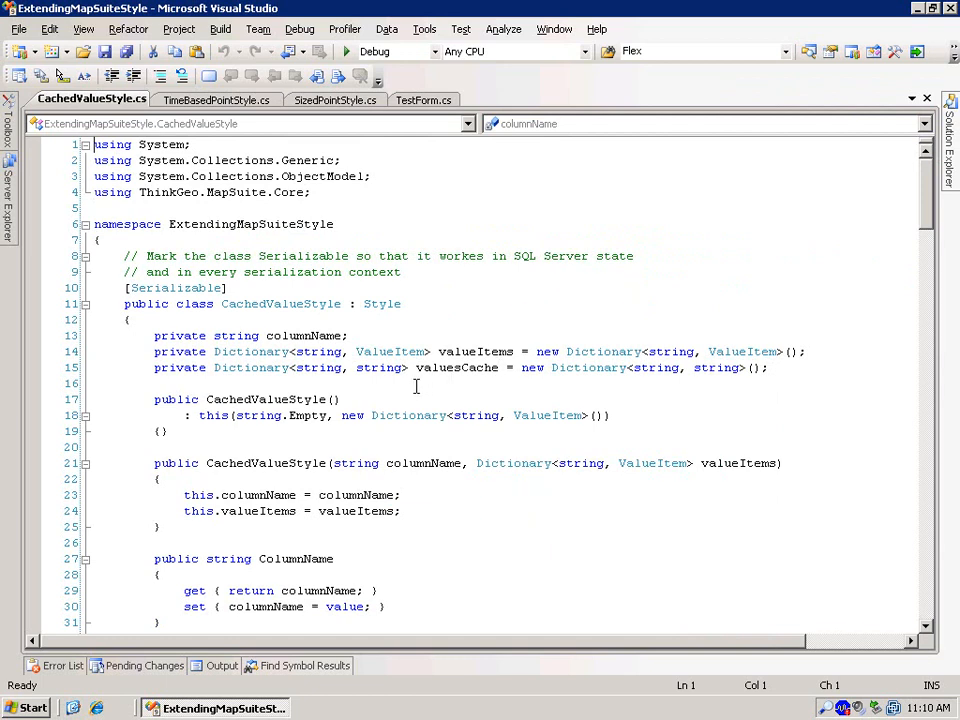
double_click(304, 335)
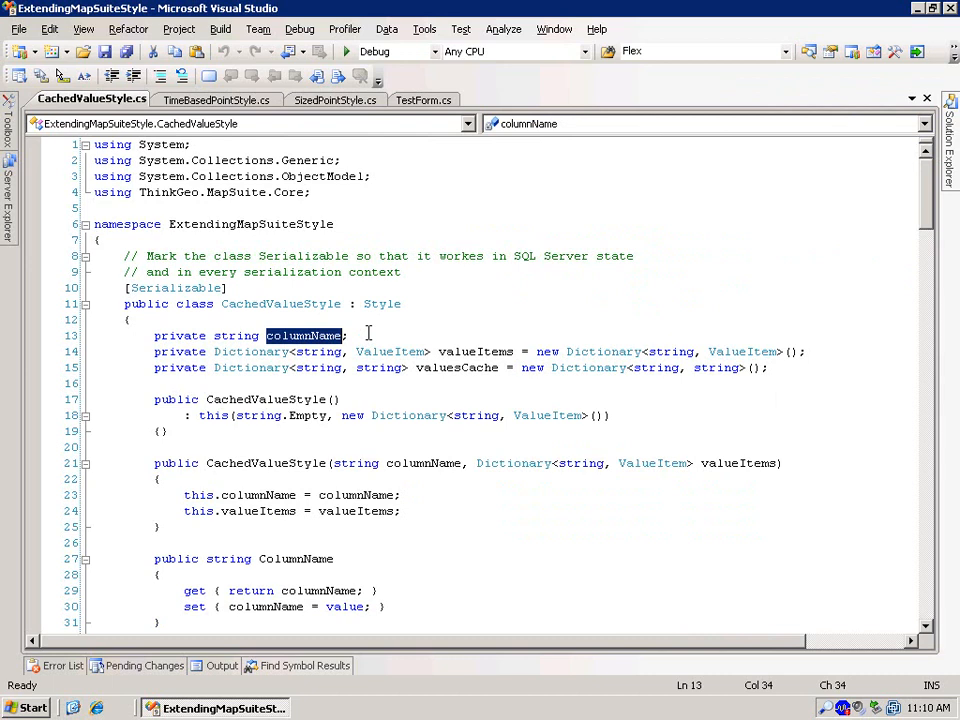
mouse_move(476, 351)
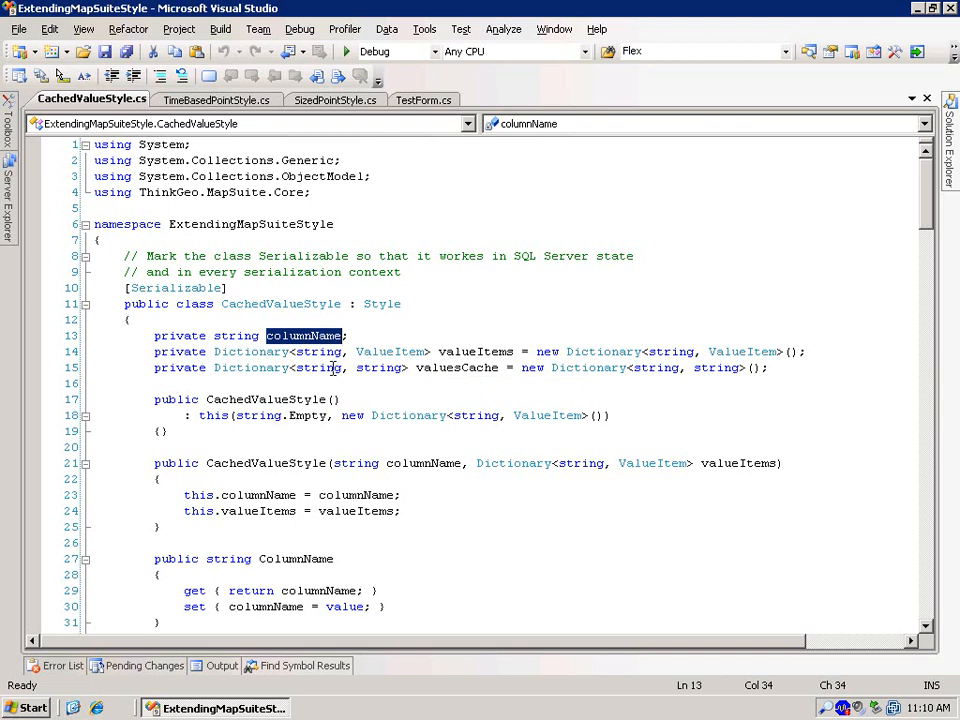
mouse_move(320, 367)
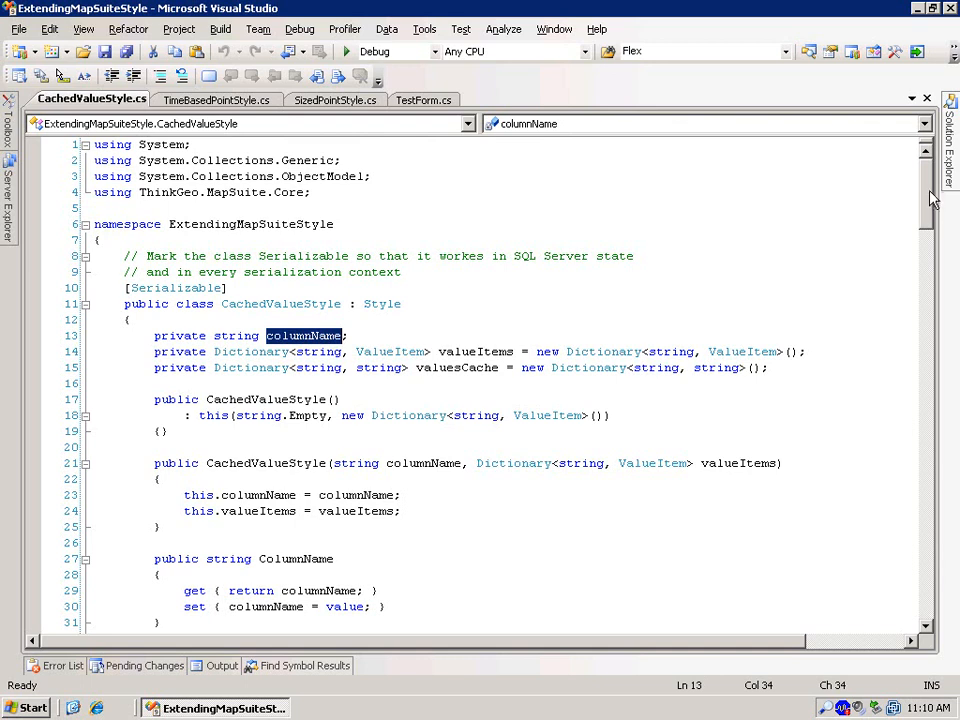
scroll("down", 3)
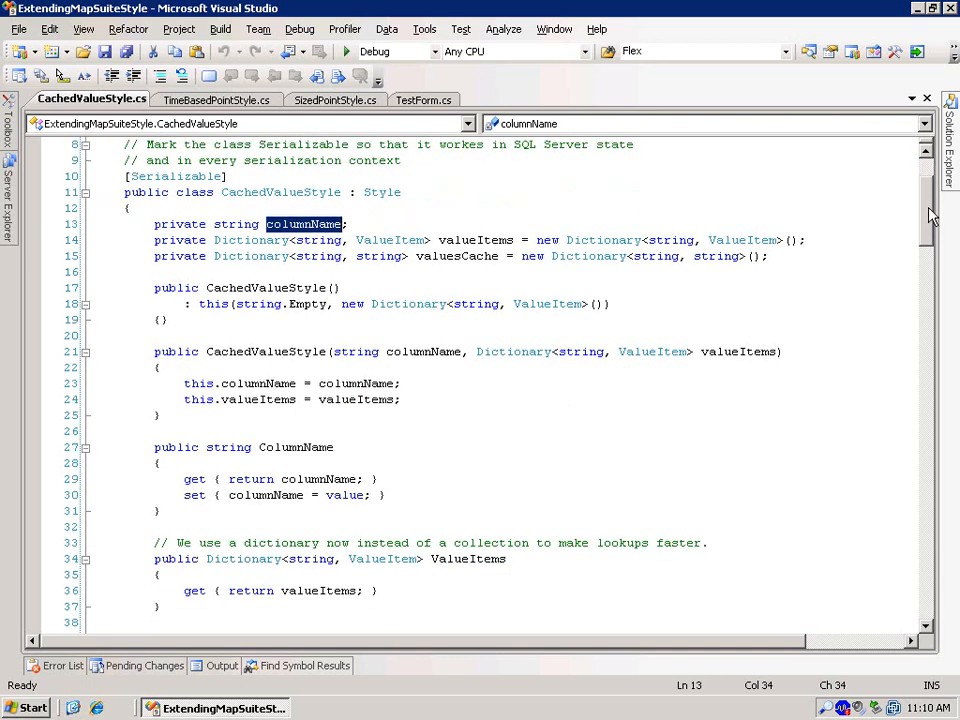
scroll("down", 3)
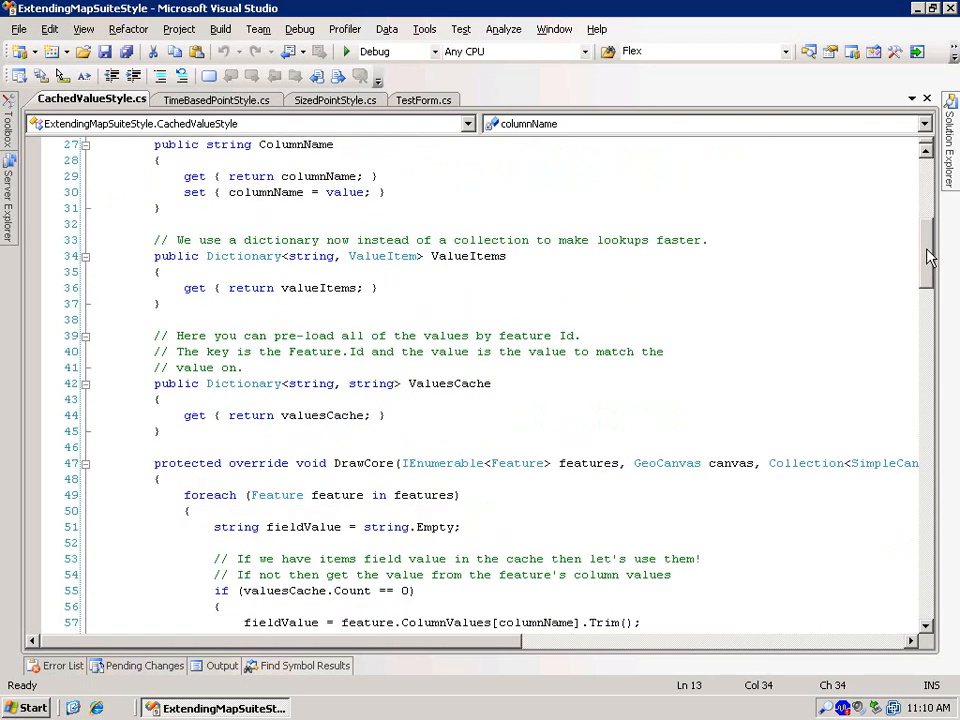
scroll("down", 3)
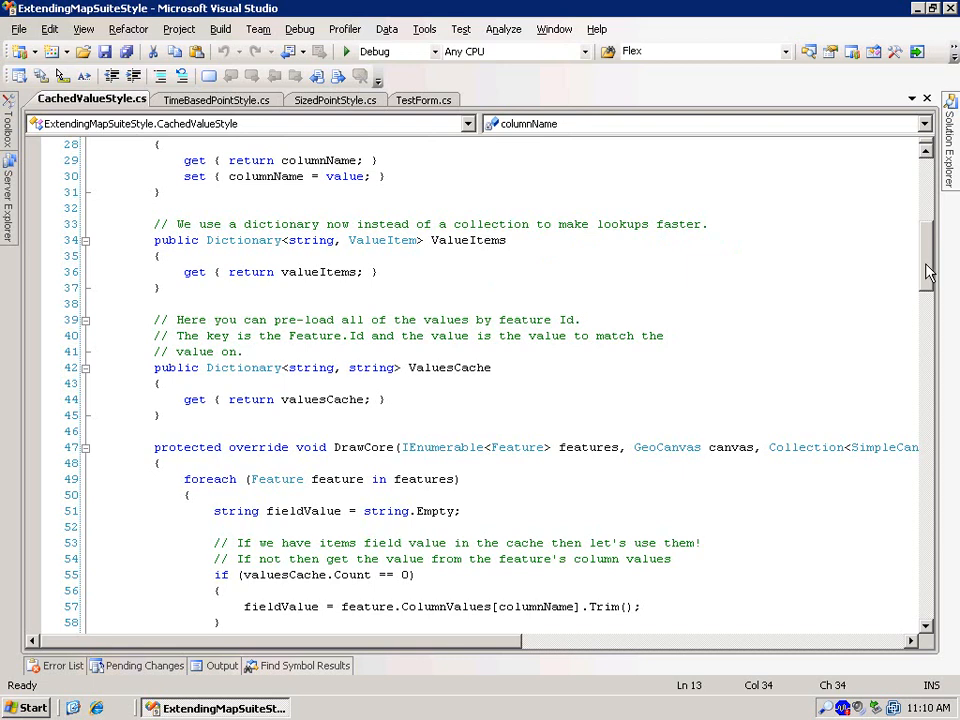
scroll("down", 3)
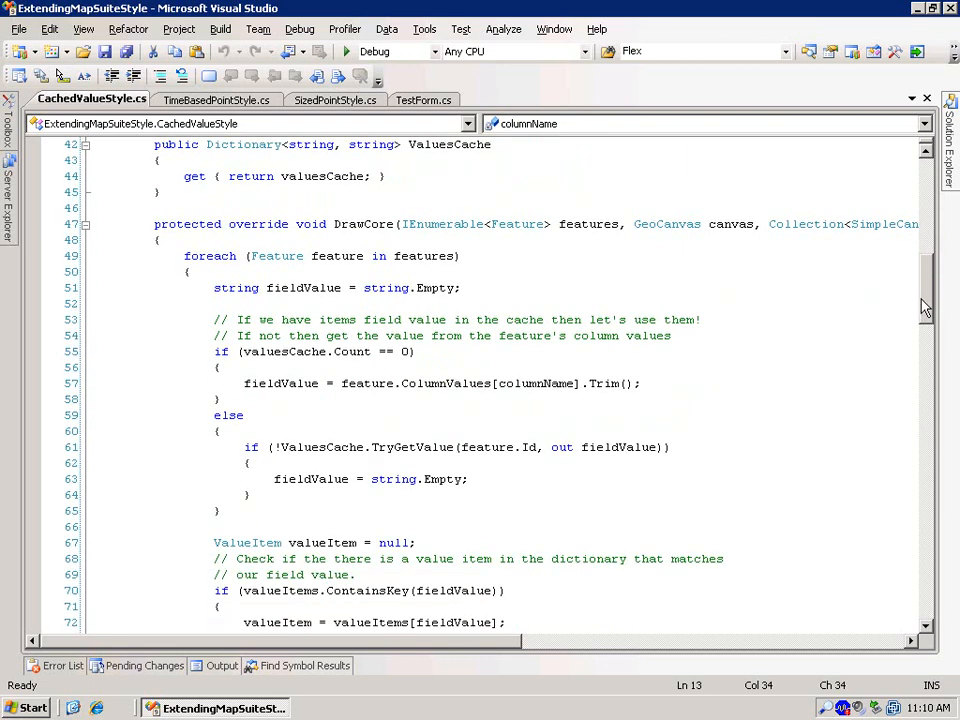
scroll("down", 3)
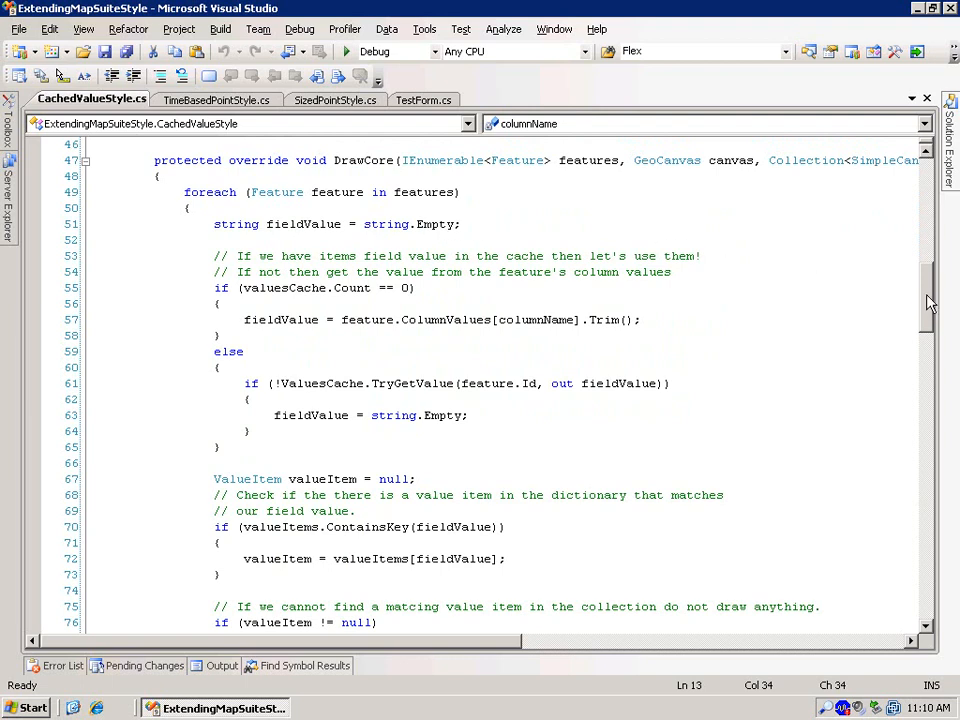
scroll("down", 3)
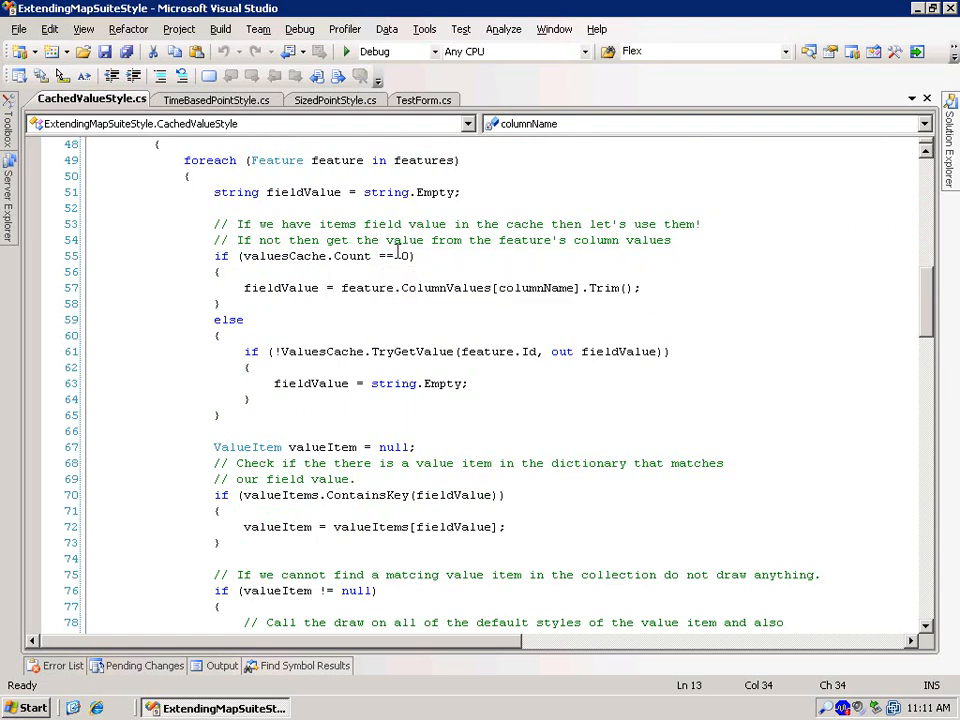
mouse_move(399, 288)
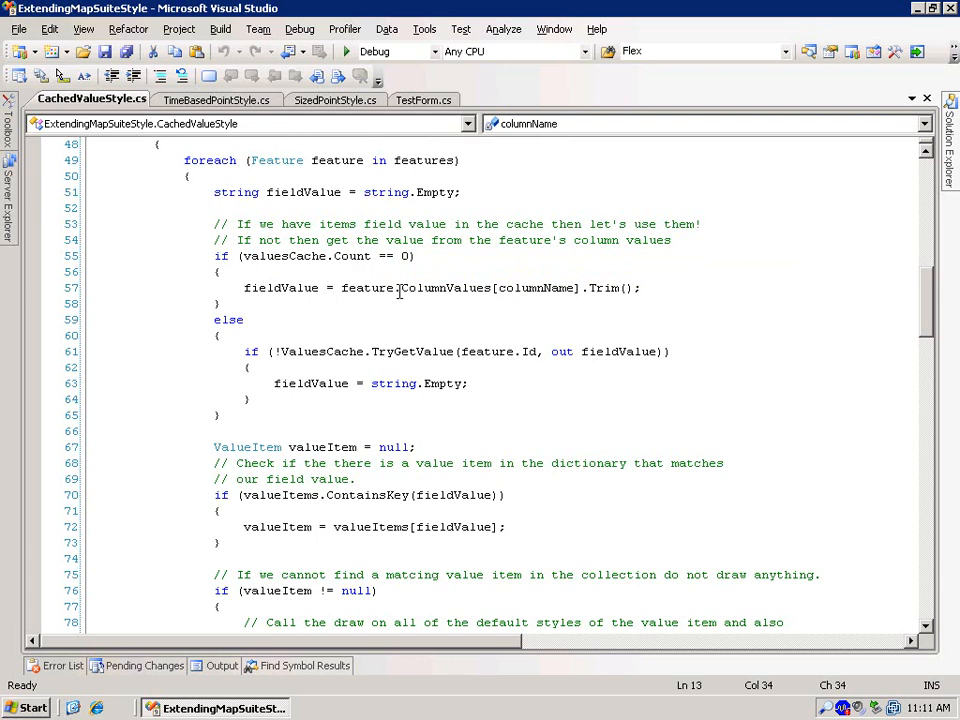
mouse_move(283, 288)
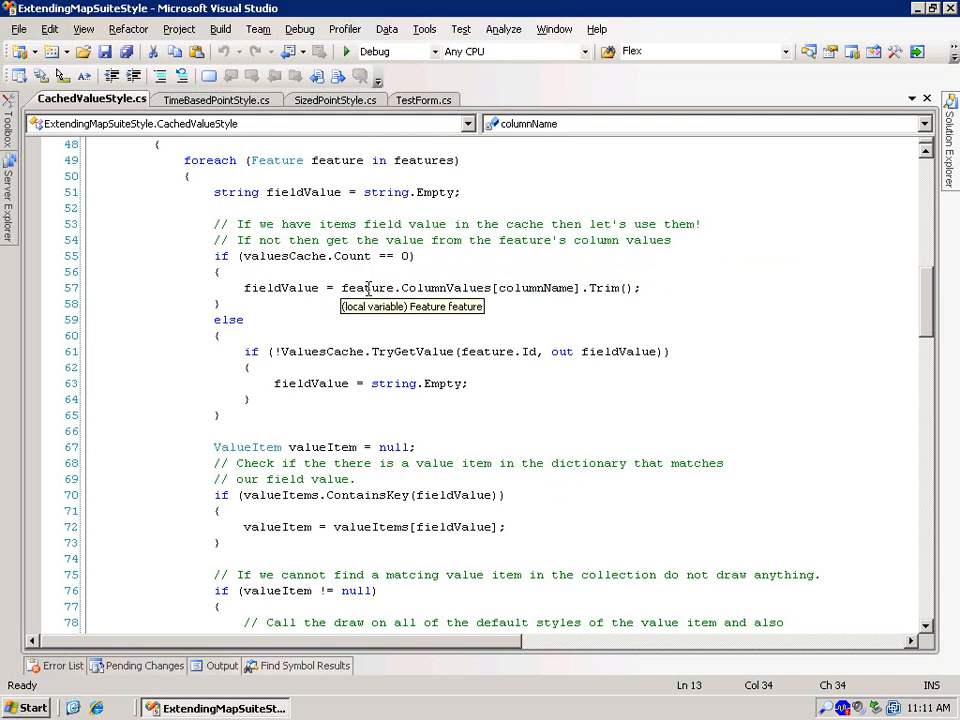
mouse_move(253, 300)
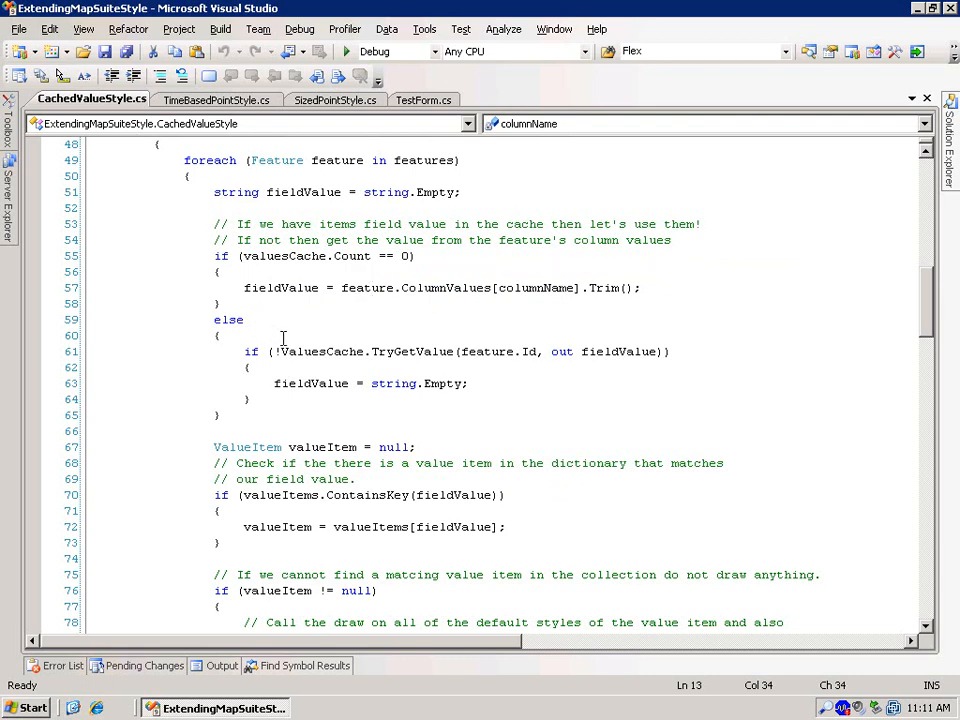
mouse_move(395, 351)
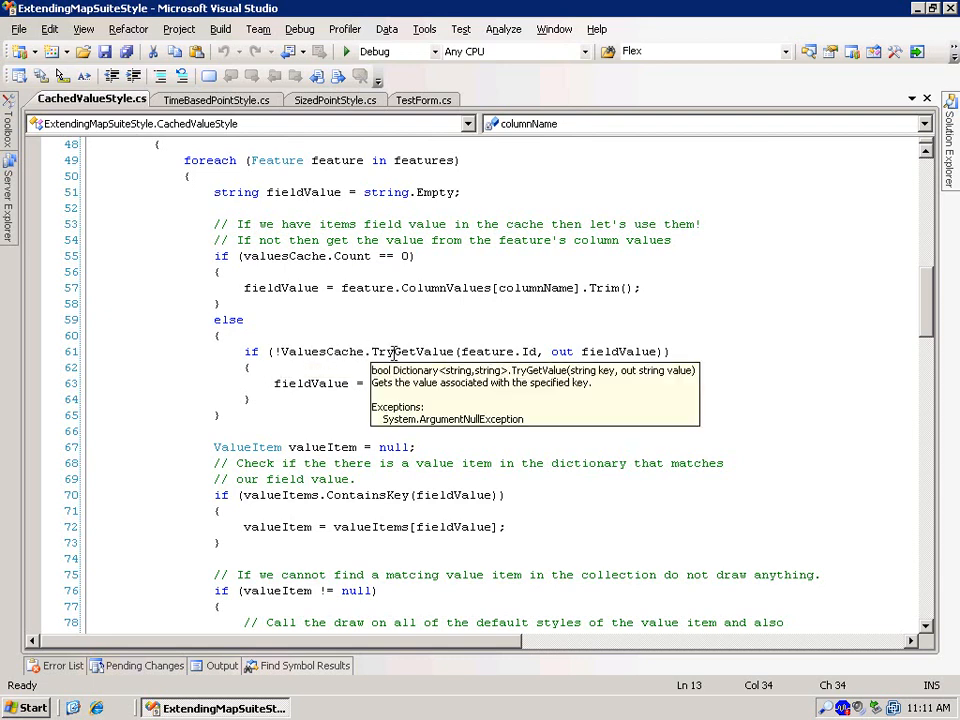
mouse_move(457, 293)
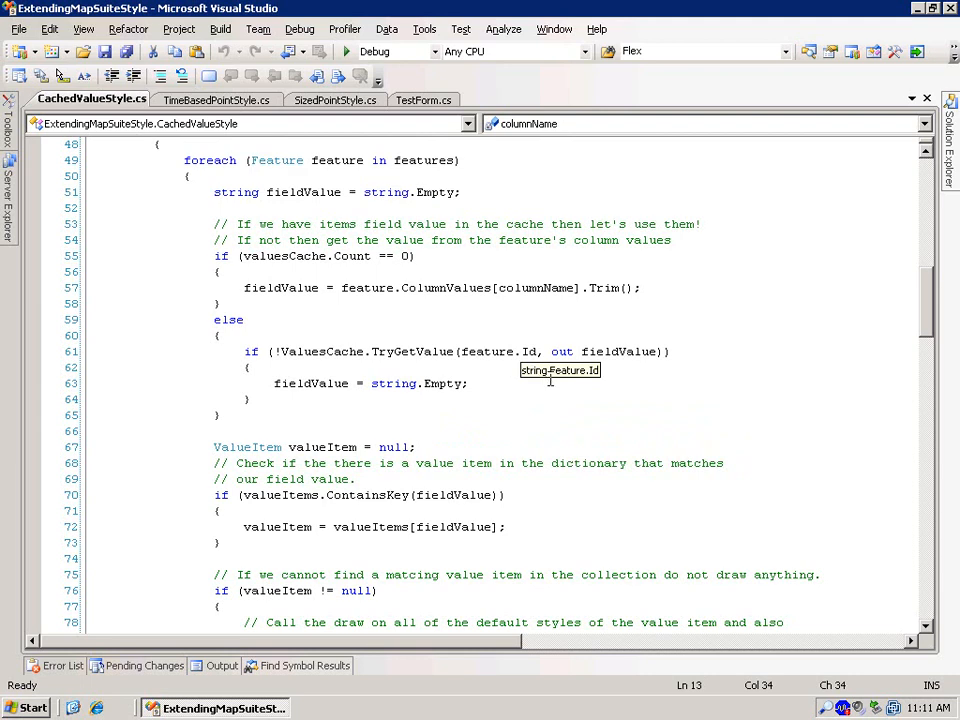
mouse_move(623, 388)
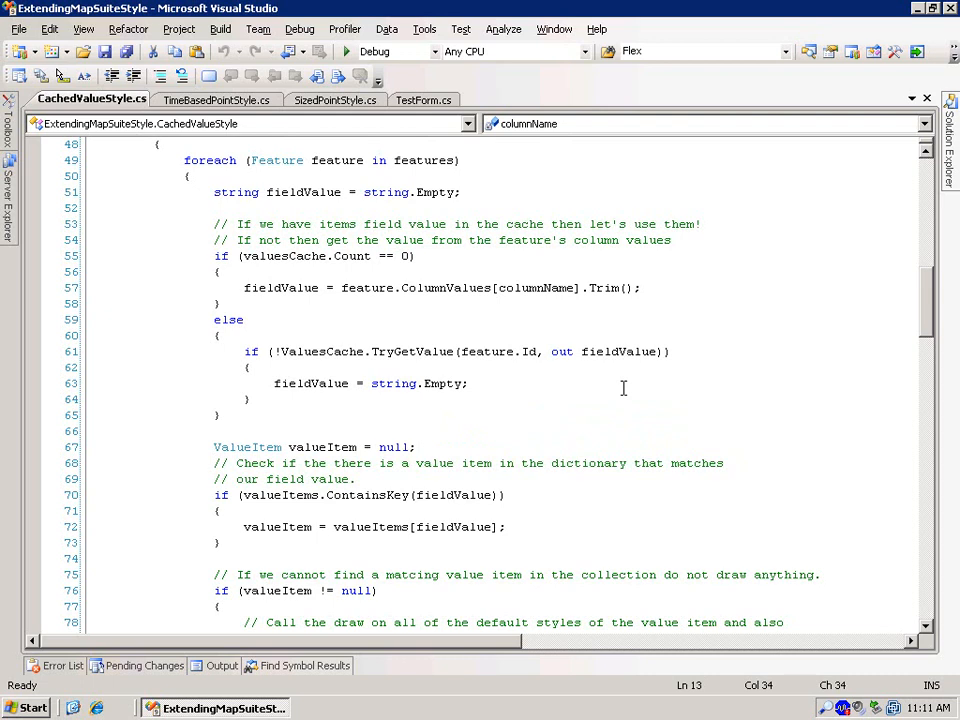
mouse_move(449, 383)
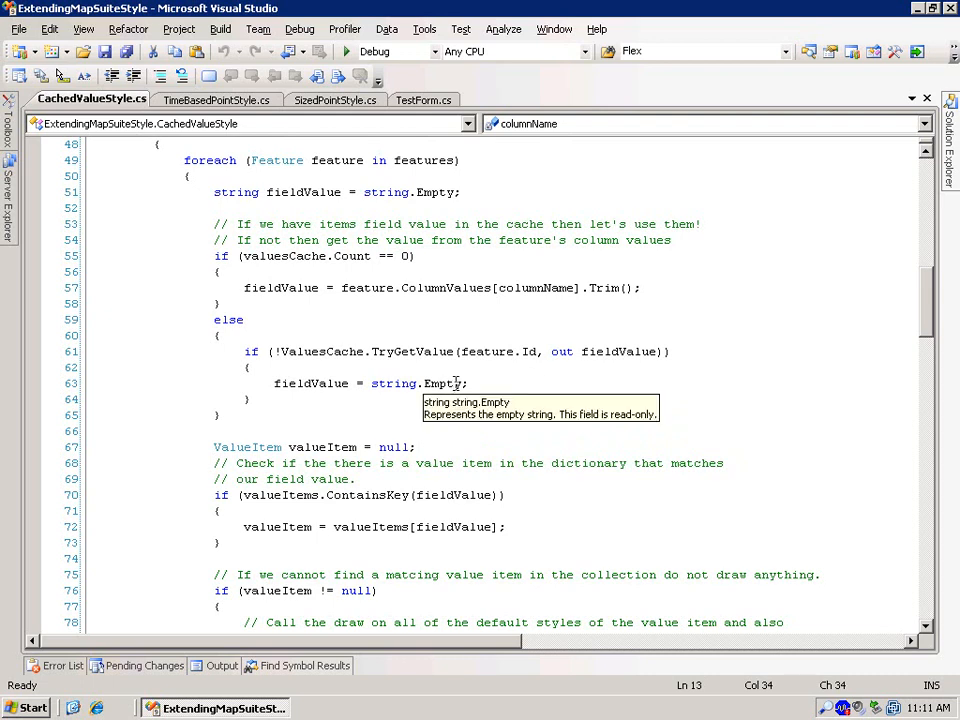
mouse_move(930, 295)
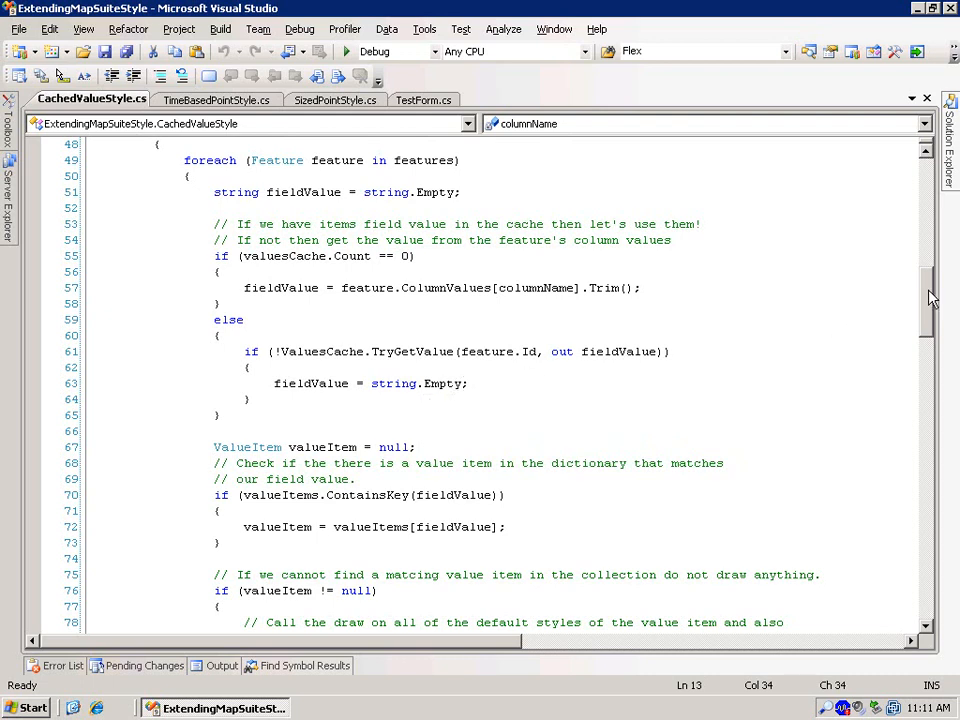
scroll("down", 3)
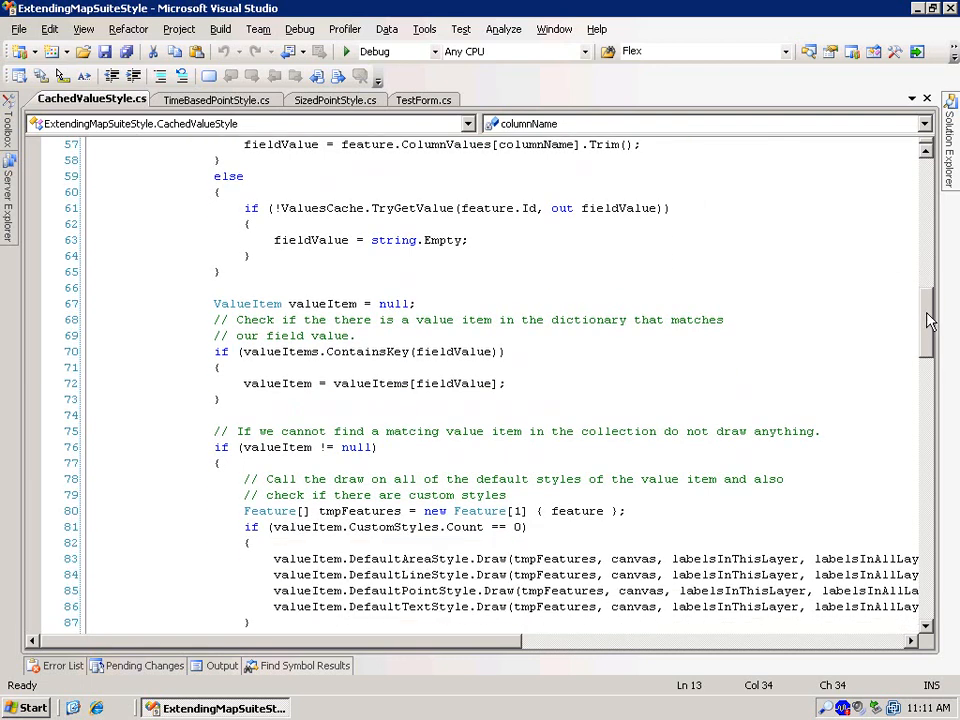
scroll("down", 3)
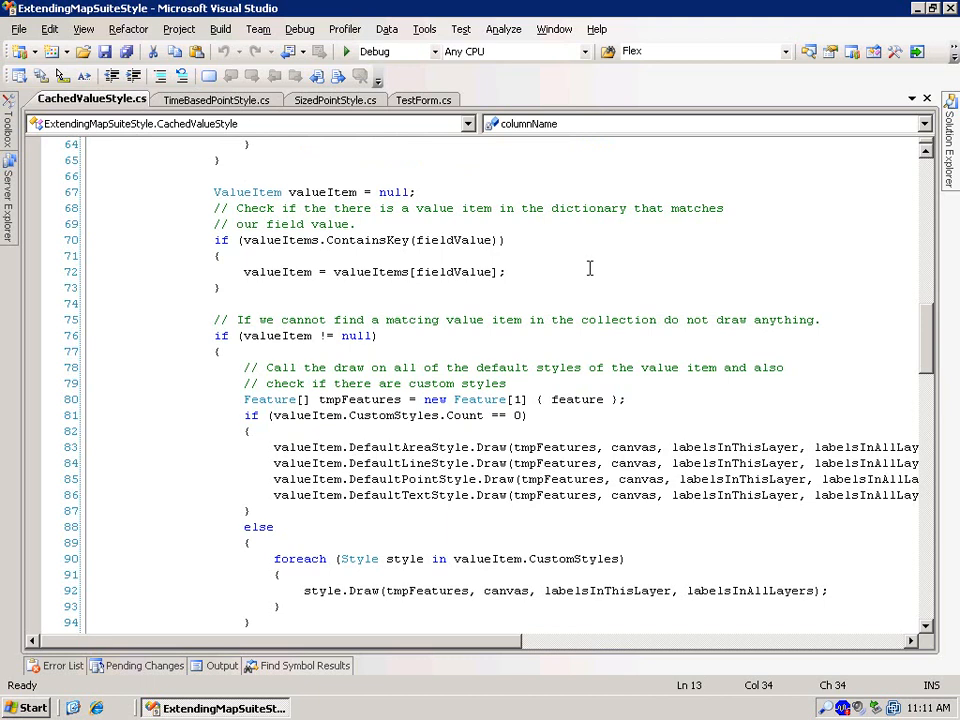
mouse_move(280, 240)
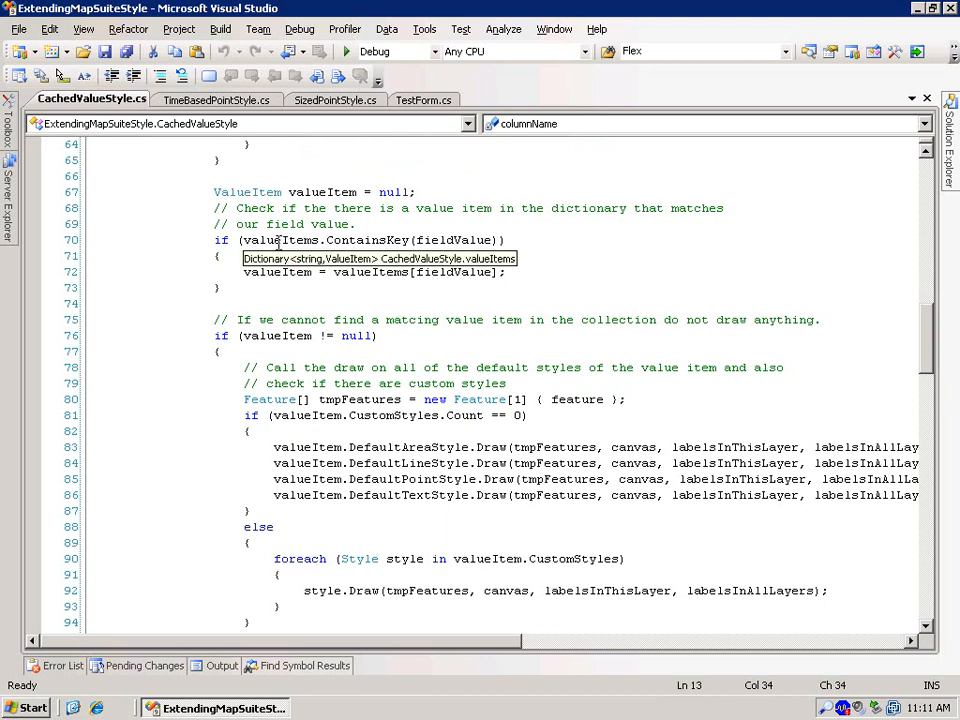
mouse_move(388, 265)
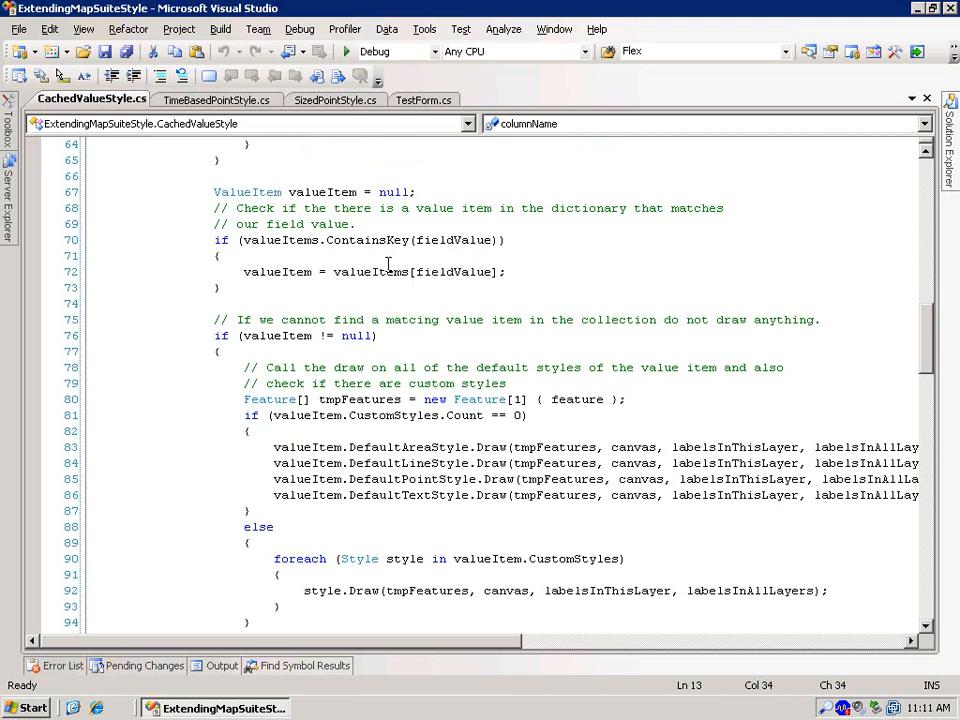
mouse_move(470, 240)
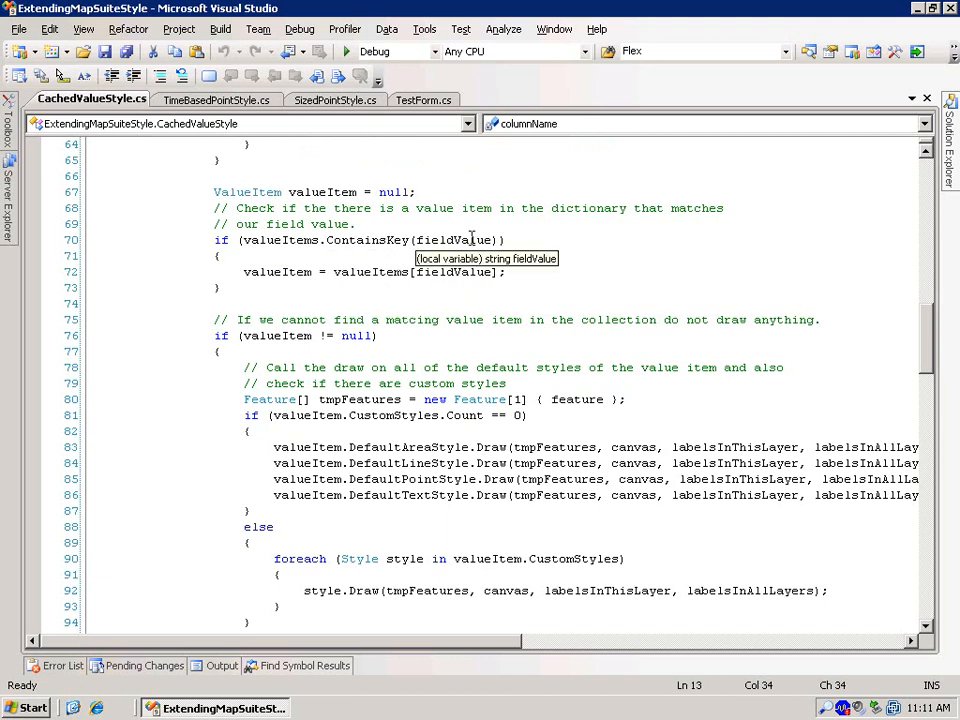
mouse_move(431, 350)
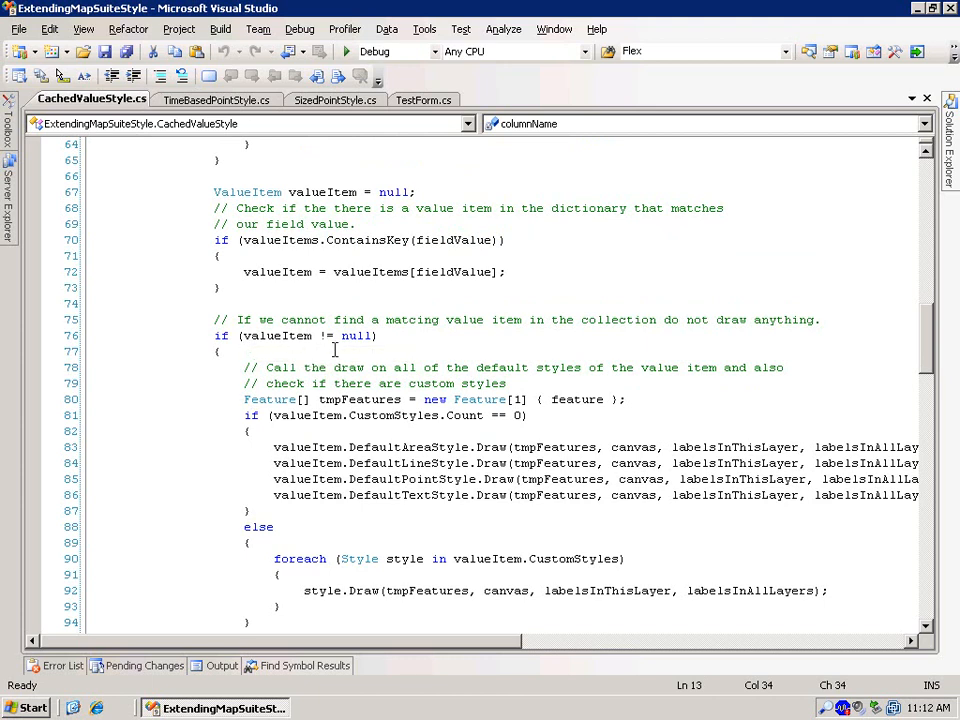
mouse_move(380, 383)
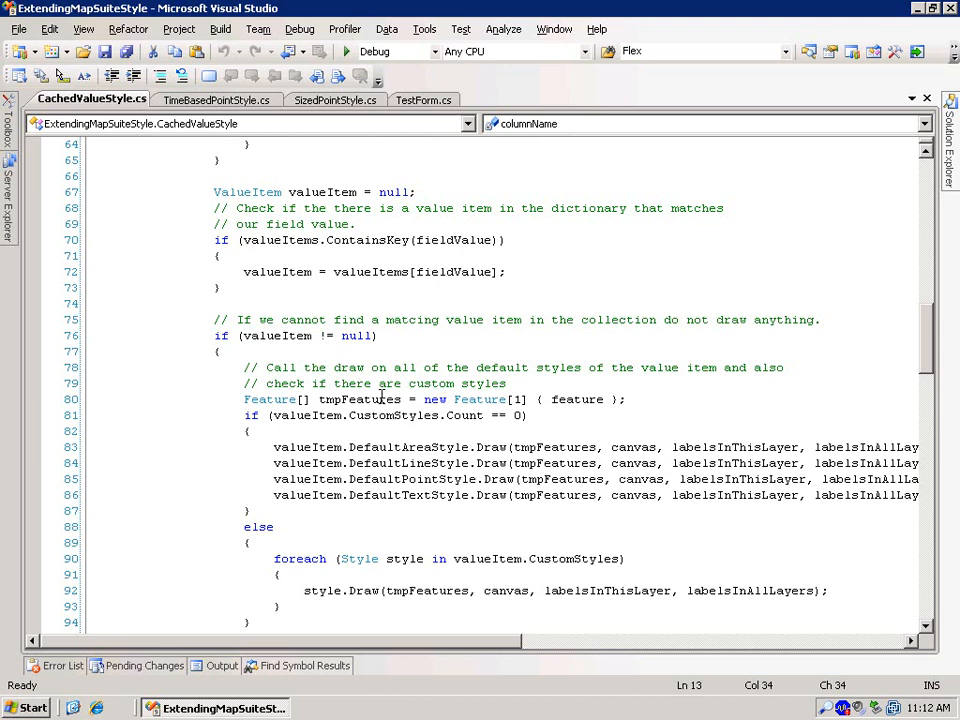
mouse_move(351, 422)
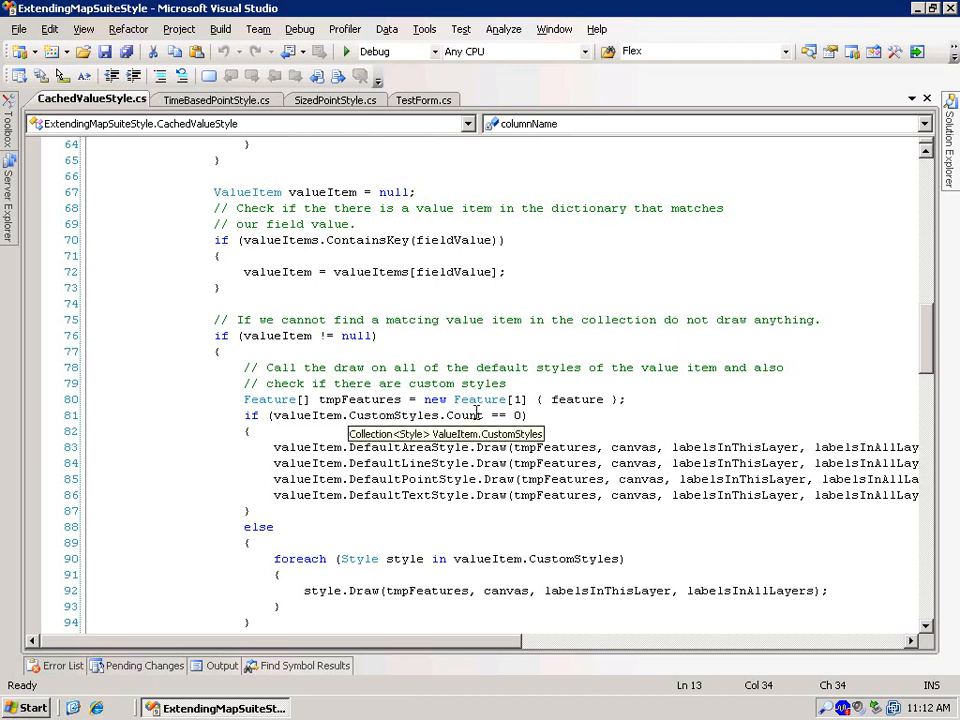
scroll("down", 3)
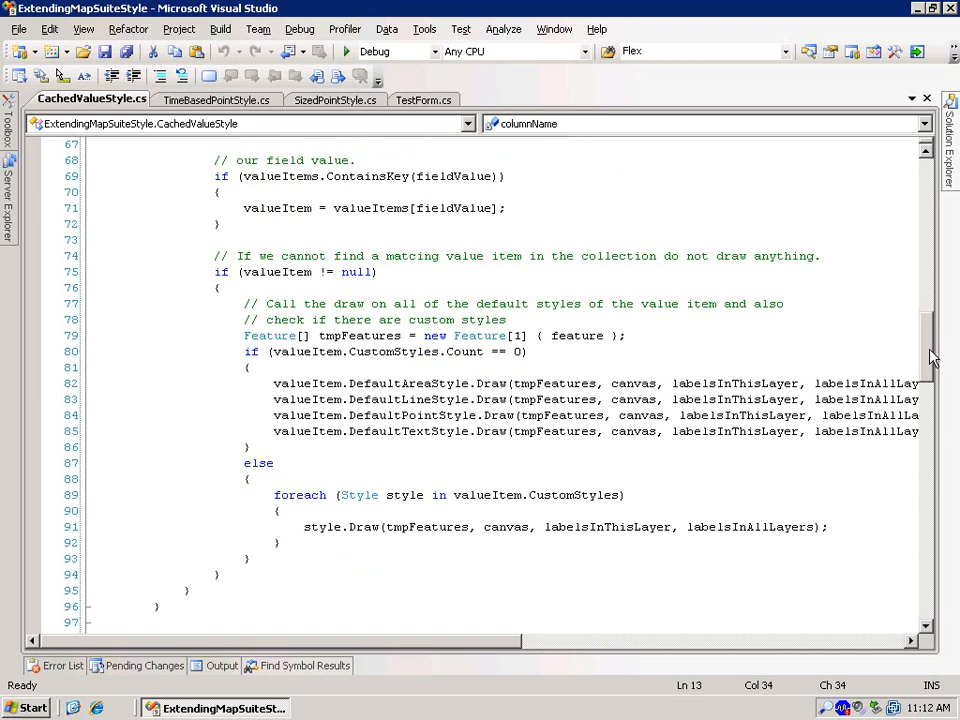
scroll("down", 3)
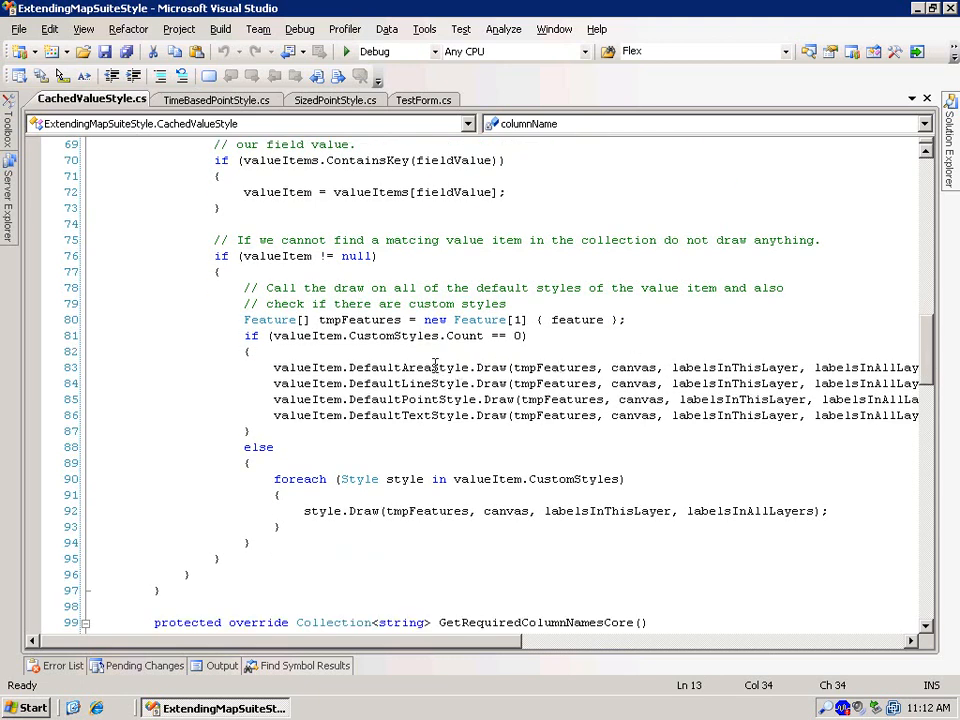
mouse_move(430, 367)
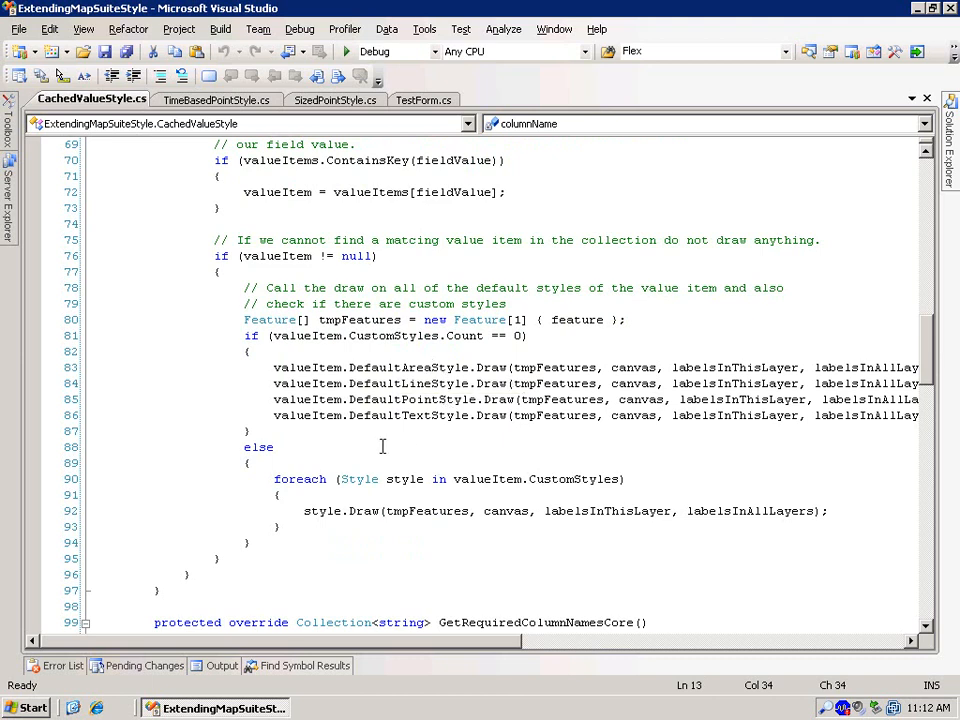
mouse_move(331, 446)
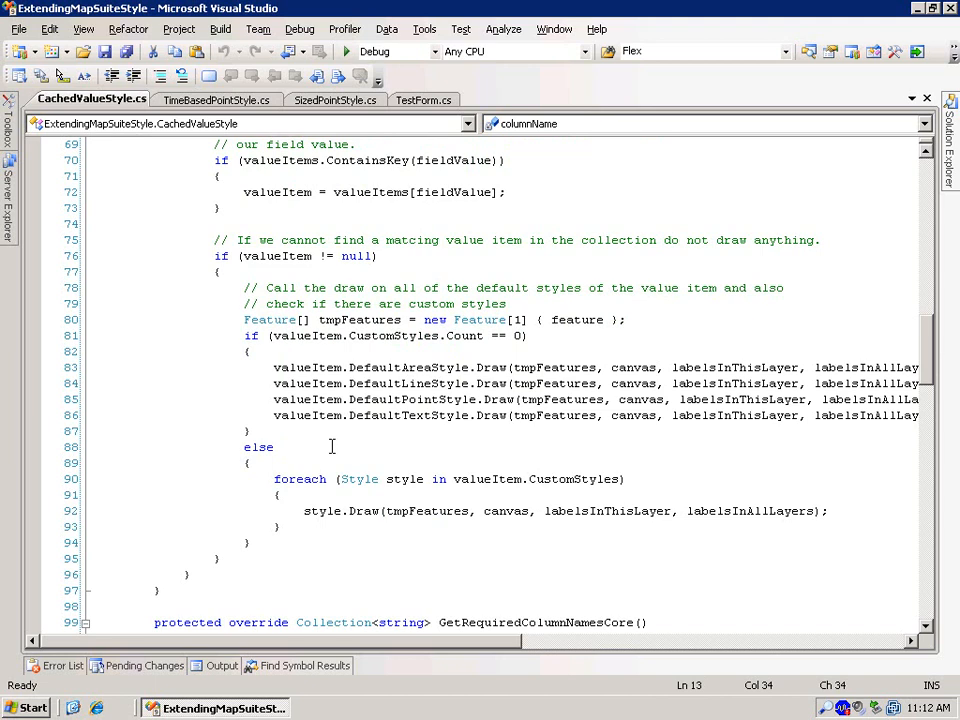
mouse_move(364, 415)
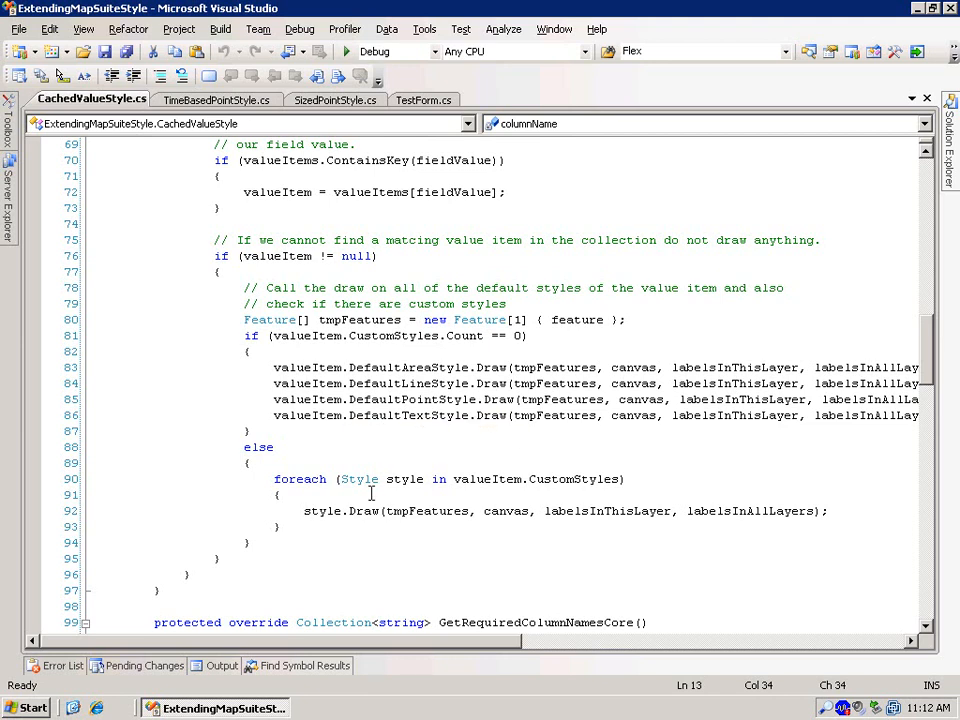
mouse_move(343, 534)
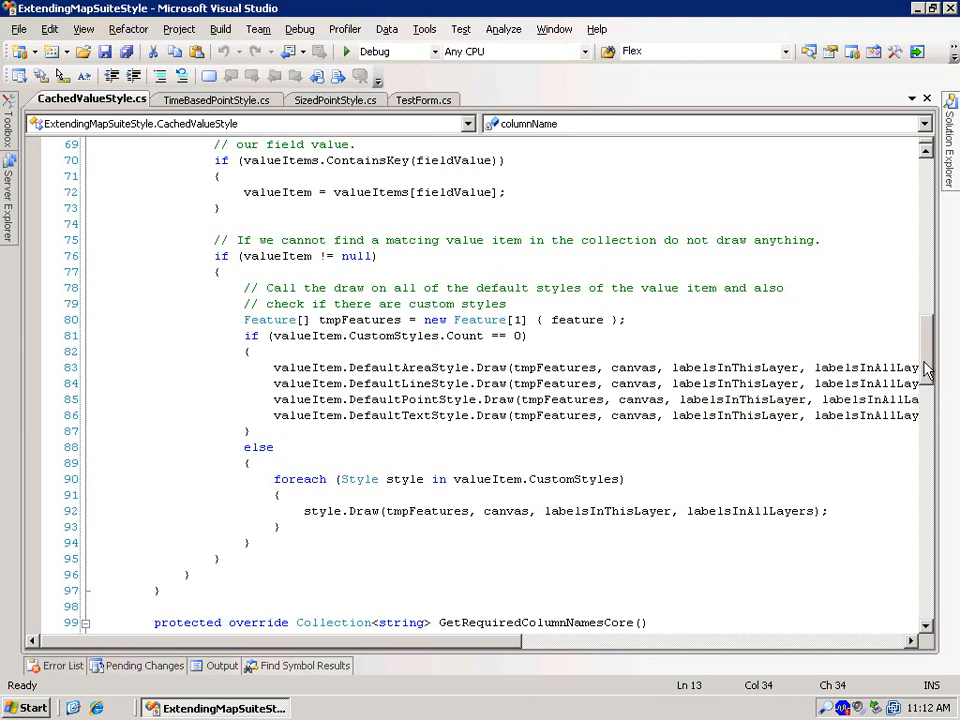
scroll("down", 3)
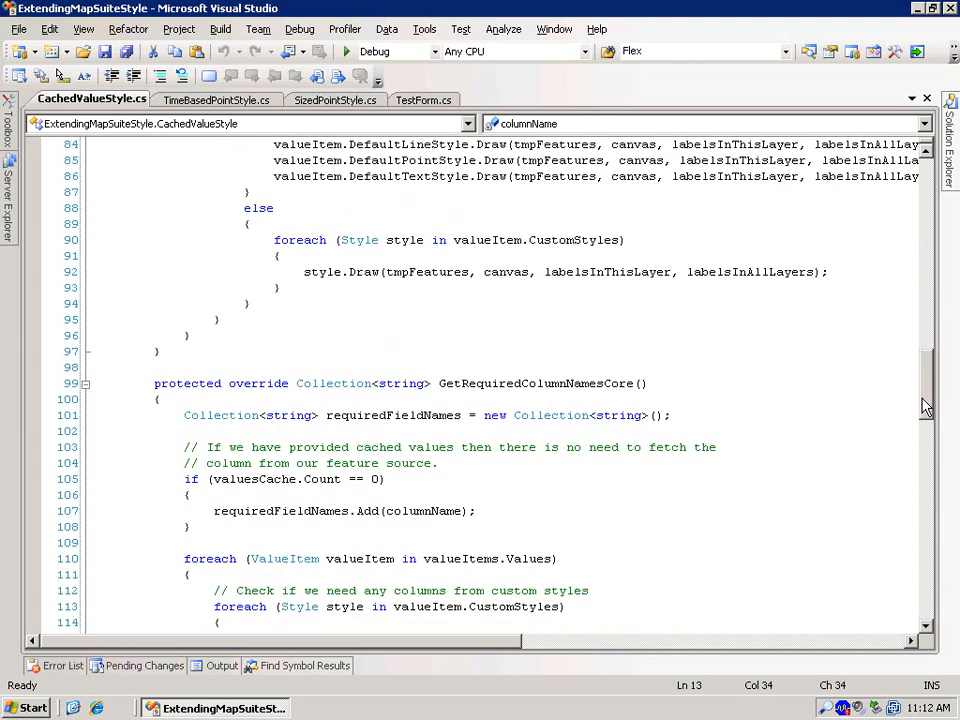
scroll("down", 3)
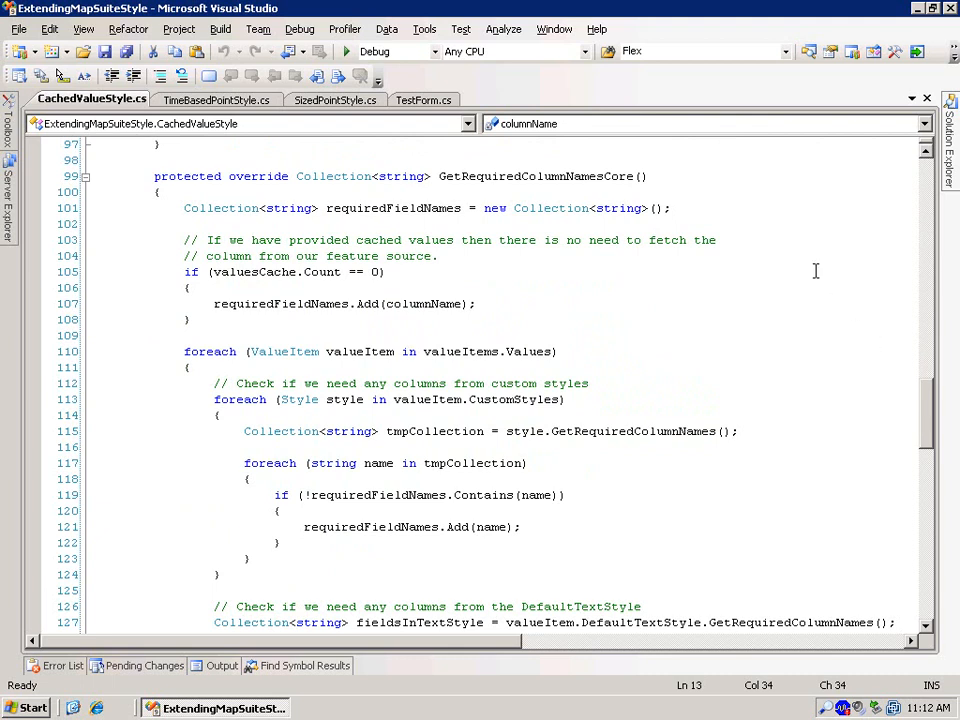
mouse_move(683, 333)
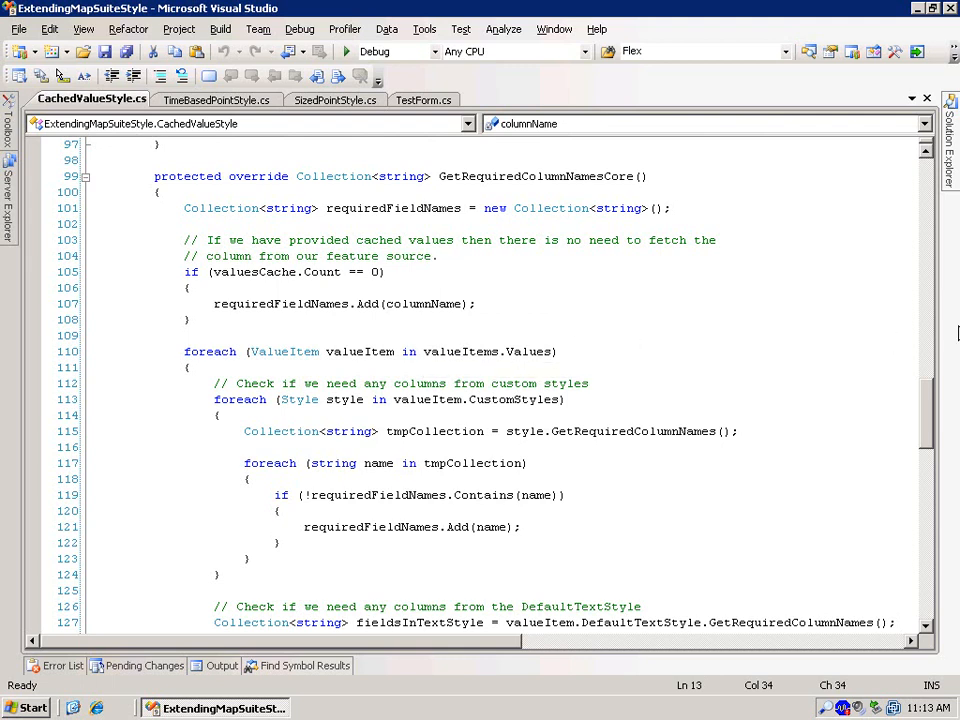
scroll("down", 3)
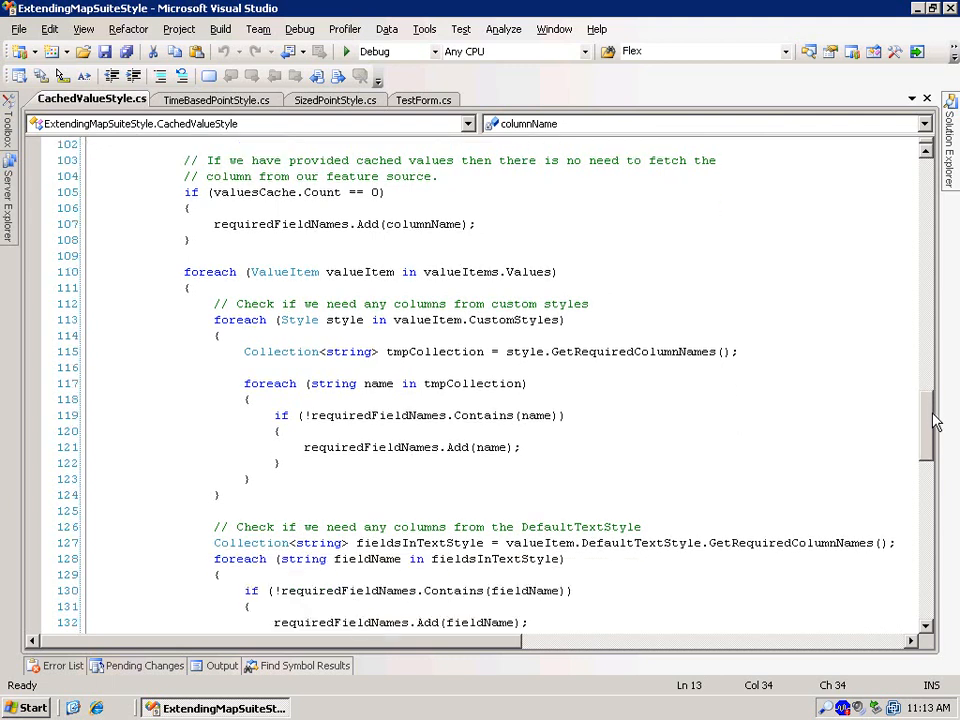
scroll("down", 3)
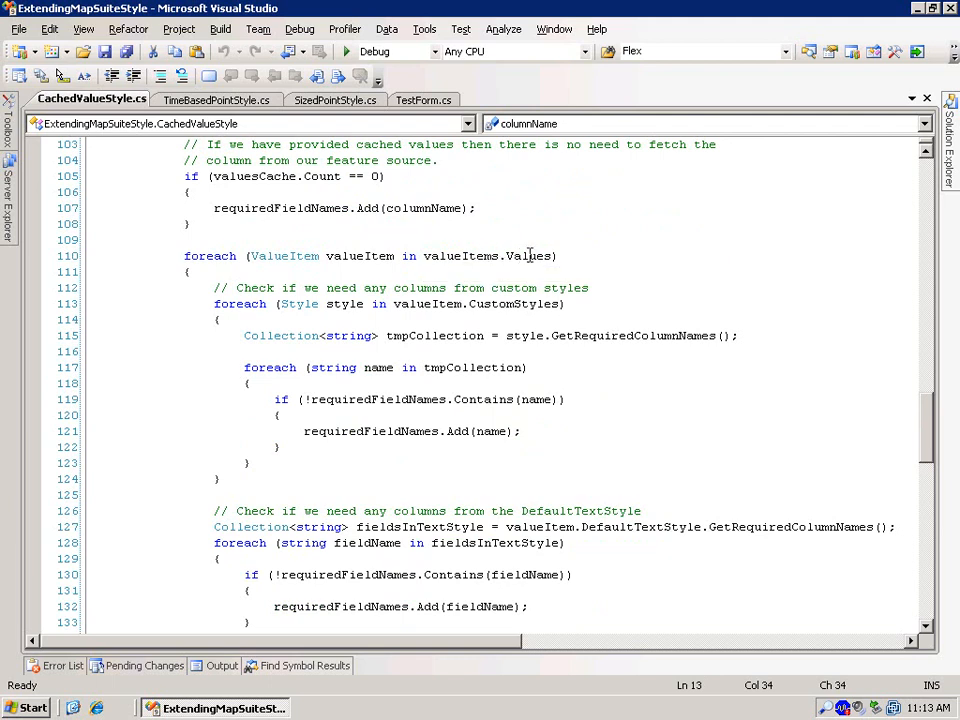
mouse_move(532, 255)
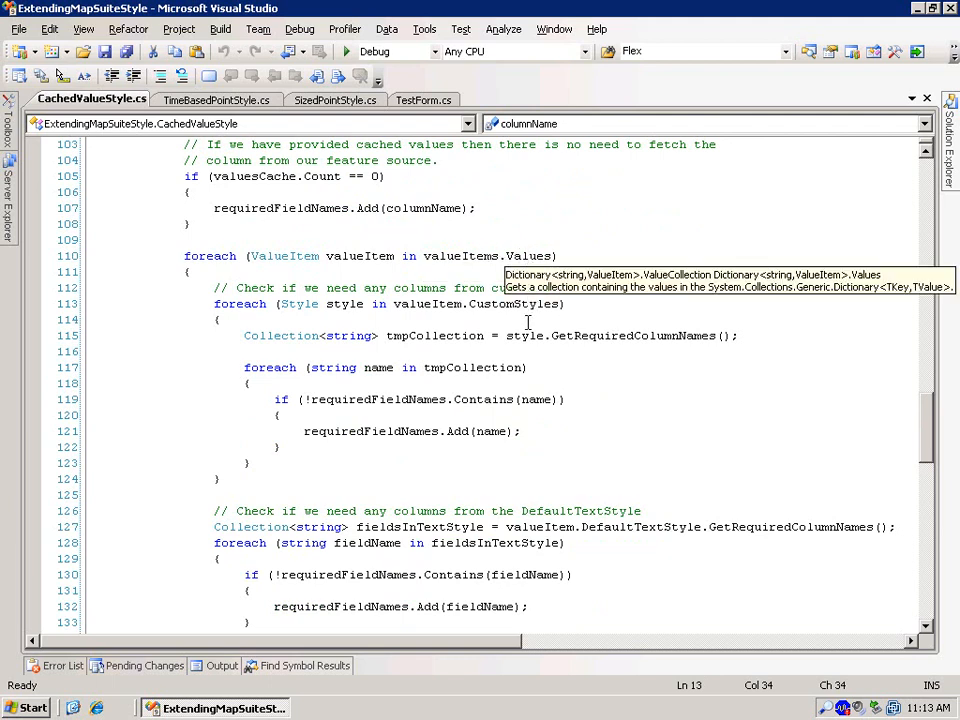
mouse_move(528, 323)
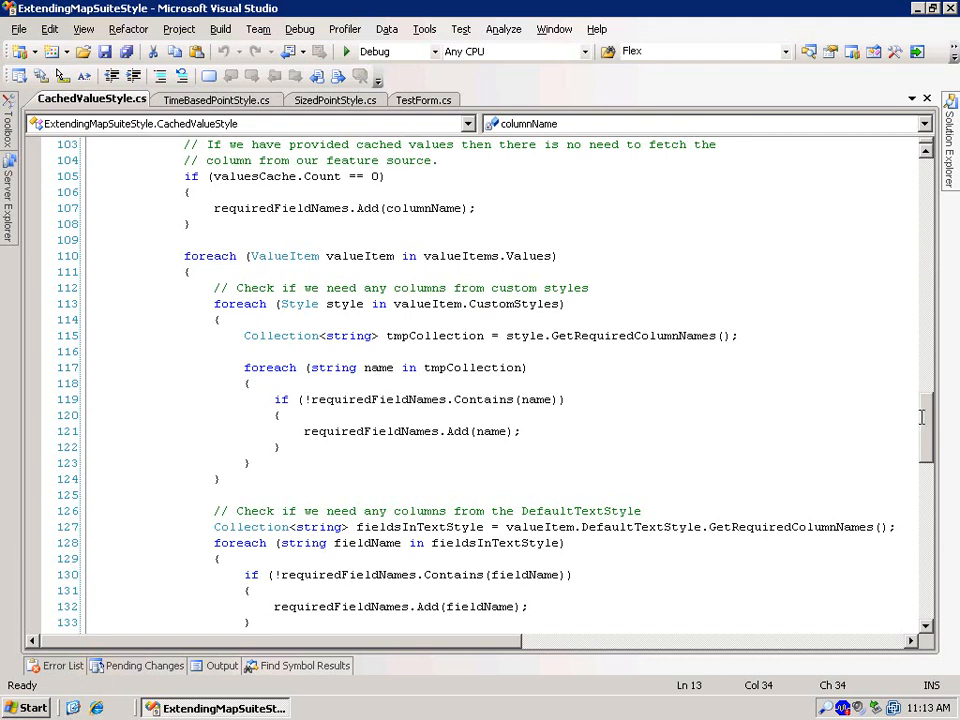
scroll("down", 3)
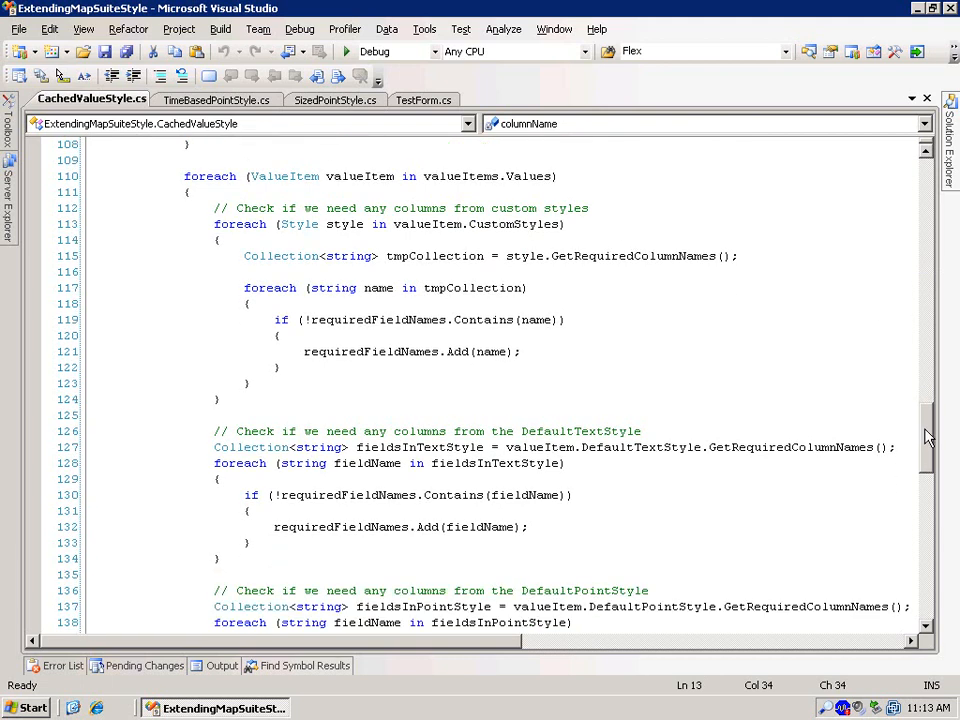
scroll("down", 3)
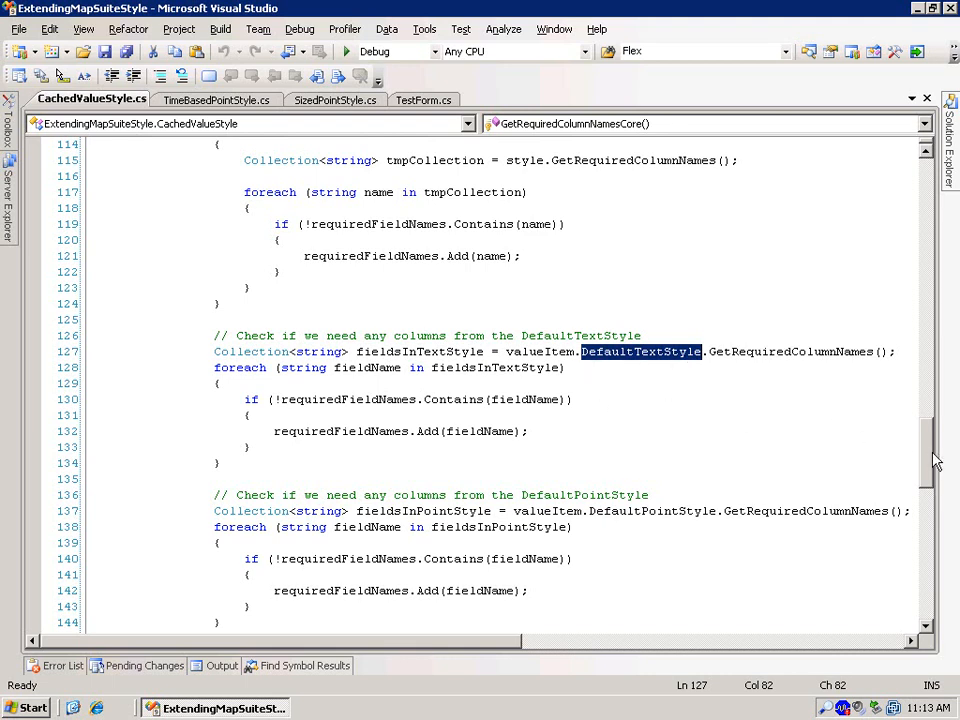
scroll("down", 3)
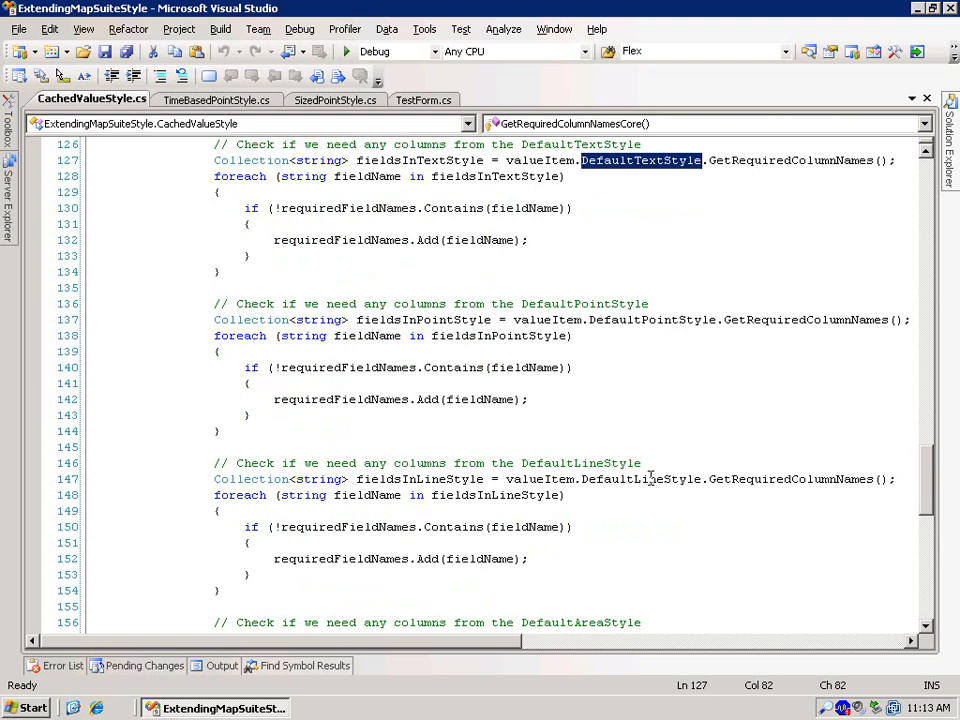
scroll("down", 3)
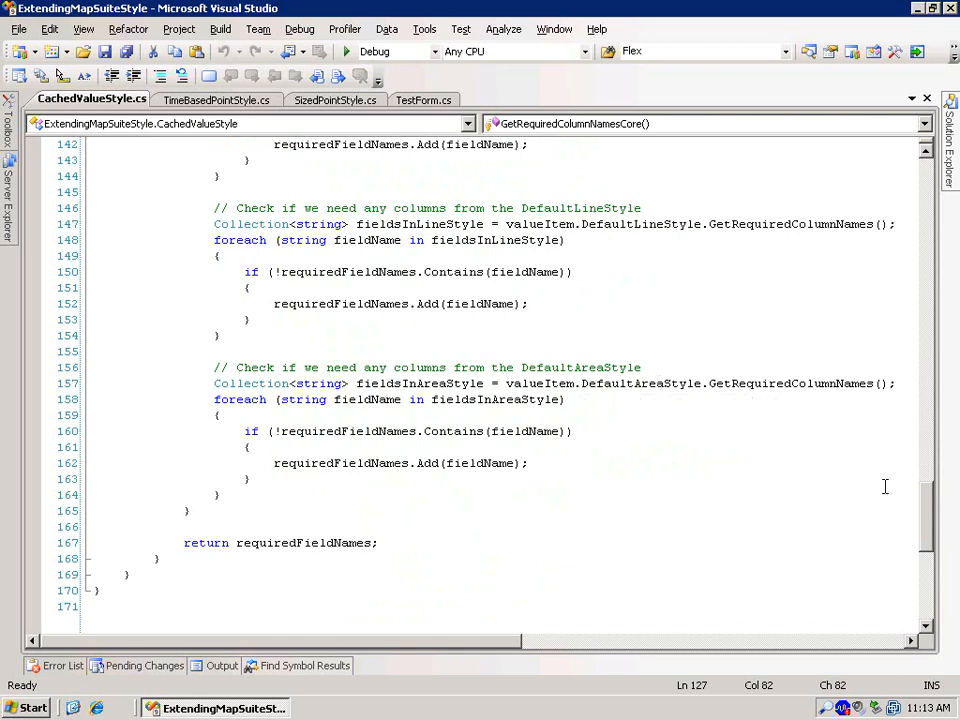
scroll("down", 3)
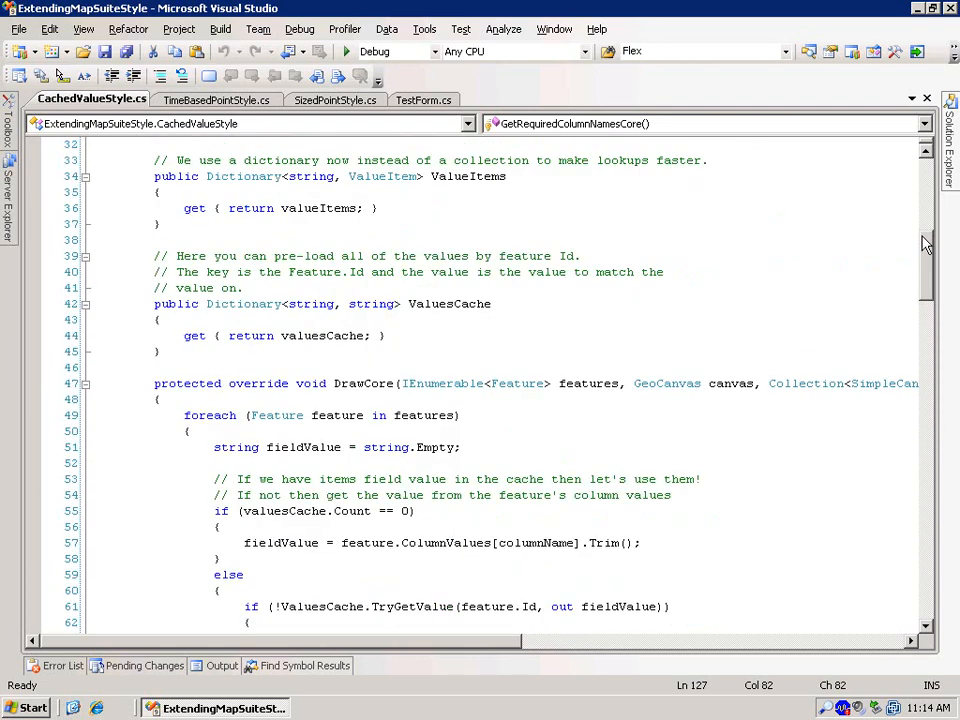
Scroll CachedValueStyle.cs down to GetRequiredColumnNamesCore for the requiredFieldNames breakpoint.
scroll("down", 3)
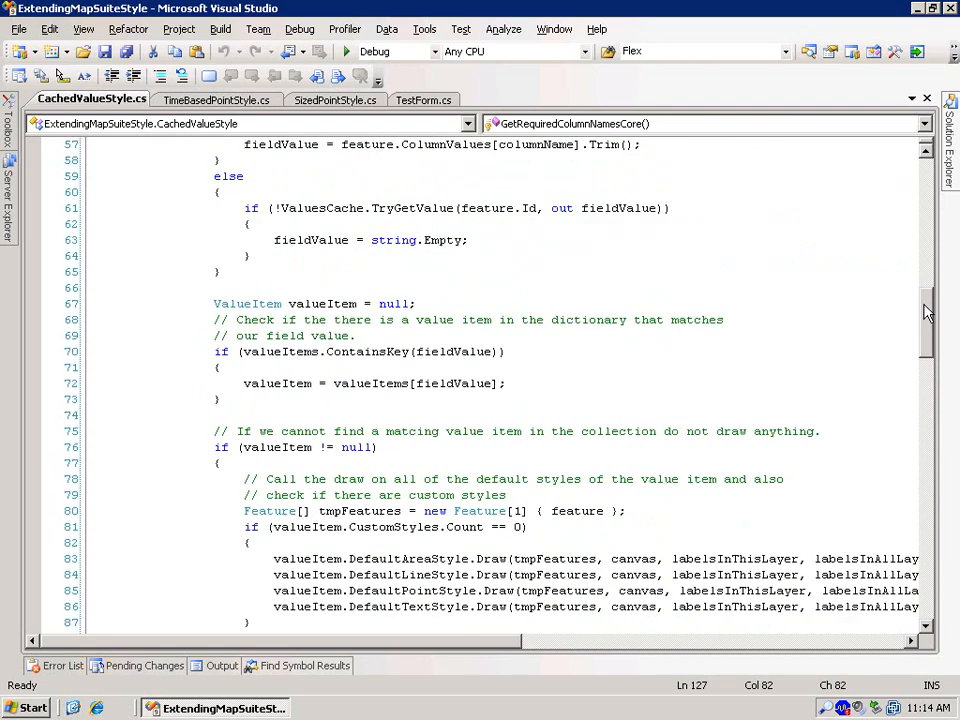
scroll("down", 3)
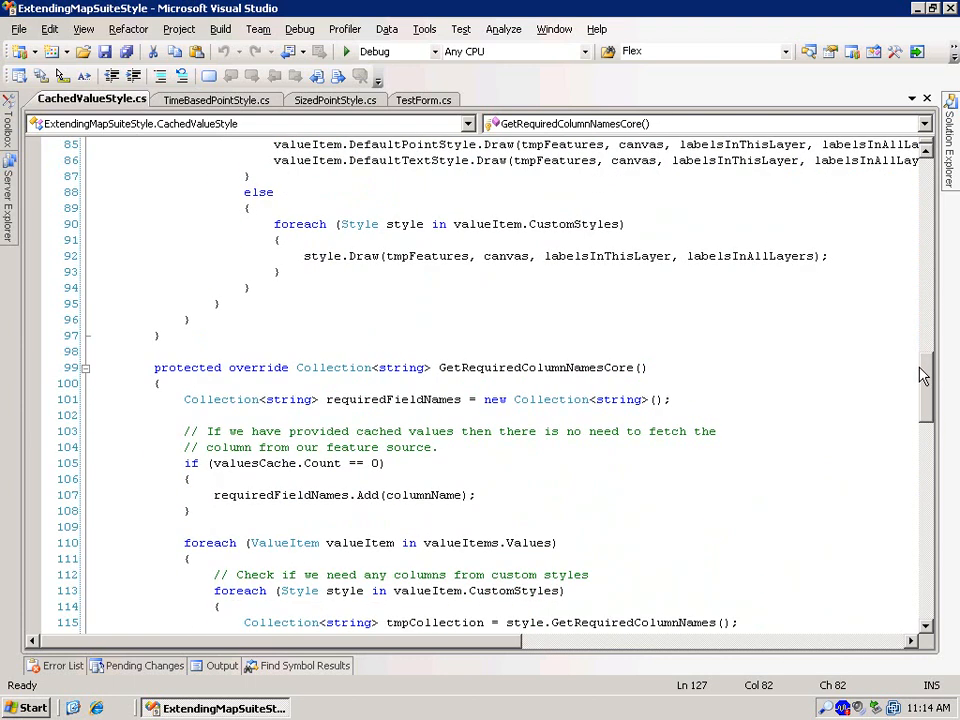
scroll("down", 3)
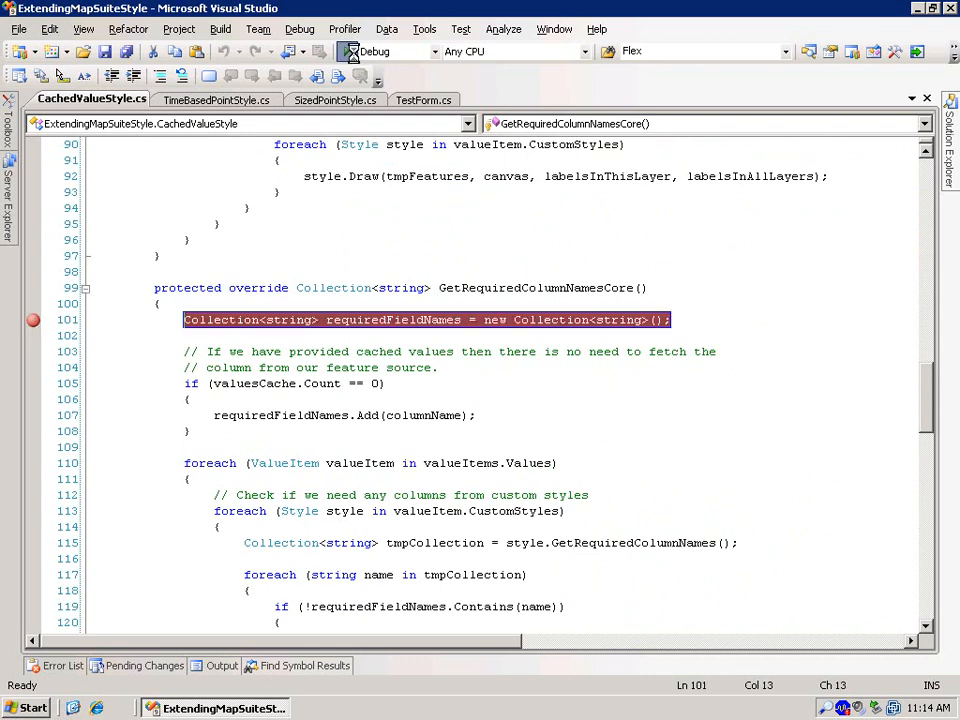
Launch the ExtendingMapSuiteStyle TestForm under the debugger.
key("F5")
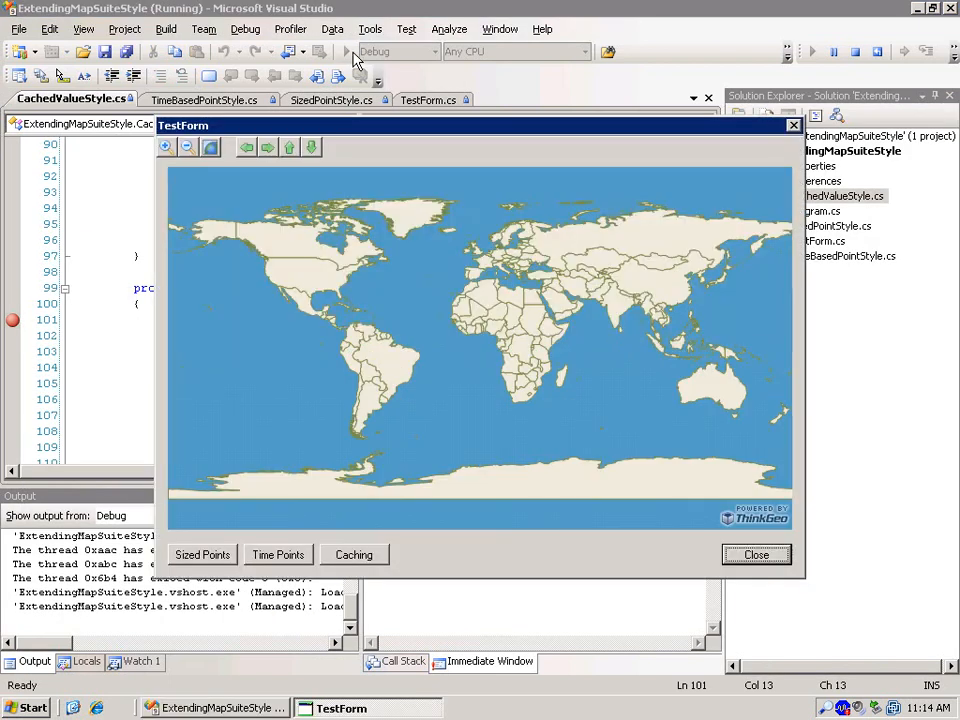
mouse_move(360, 255)
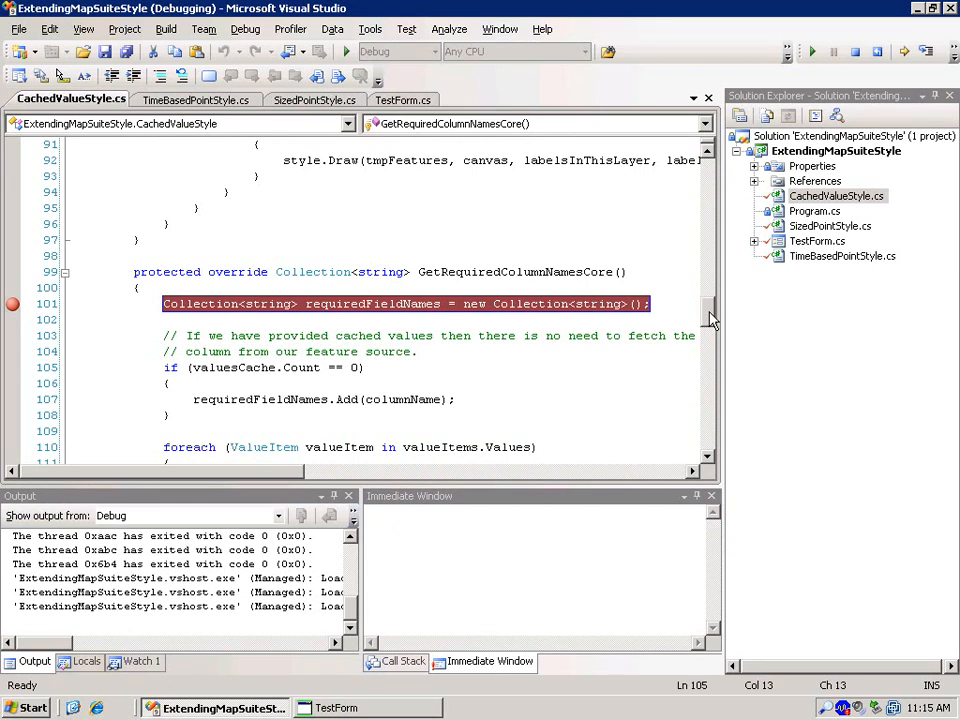
Step past the cache count check in GetRequiredColumnNamesCore, then close the test form.
key("F10")
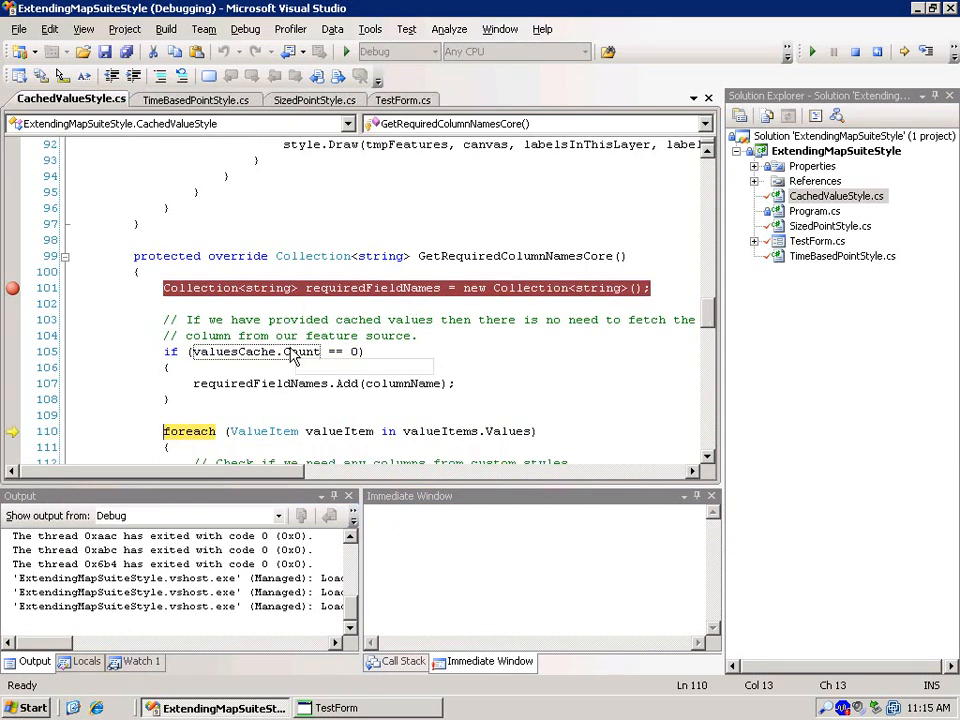
mouse_move(616, 391)
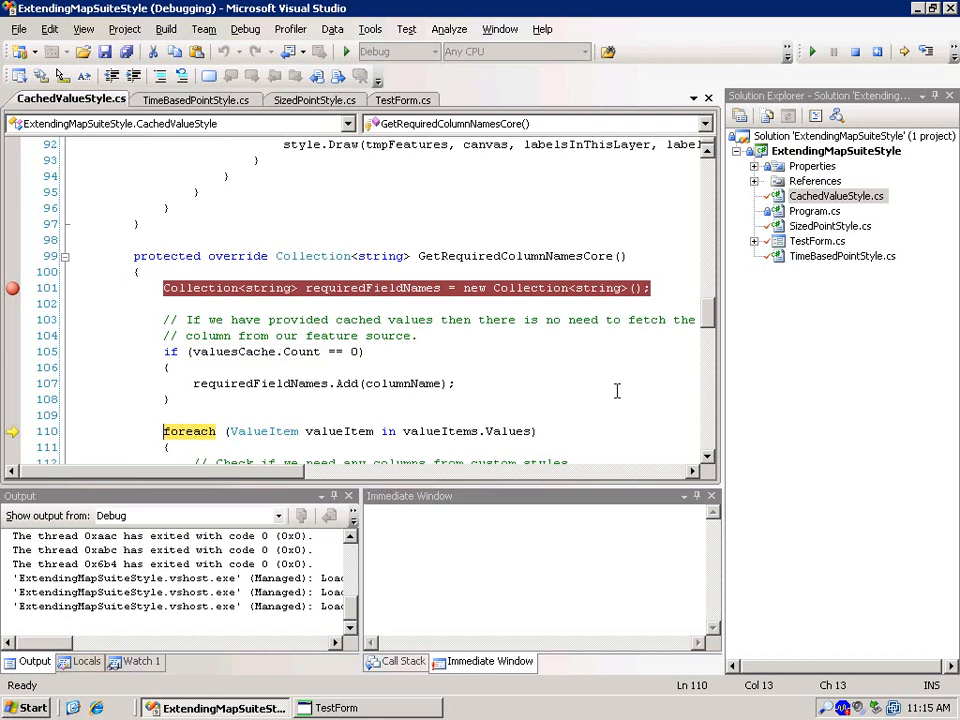
mouse_move(403, 391)
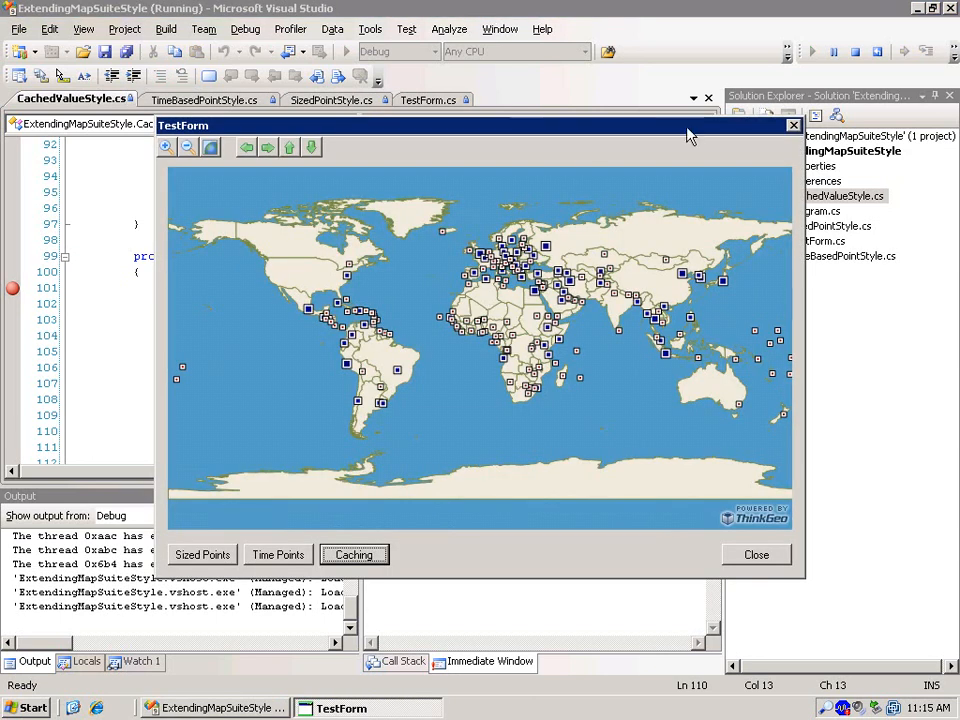
left_click(756, 554)
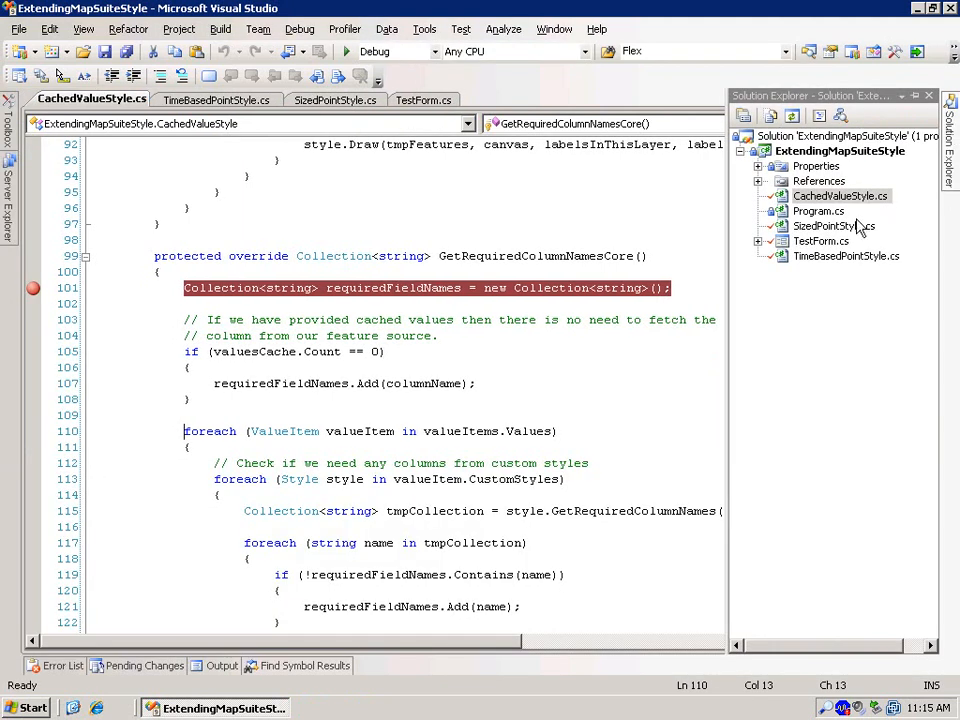
Rerun from TestForm.cs, step into the columnName-adding branch, resume, and close the form.
left_click(821, 241)
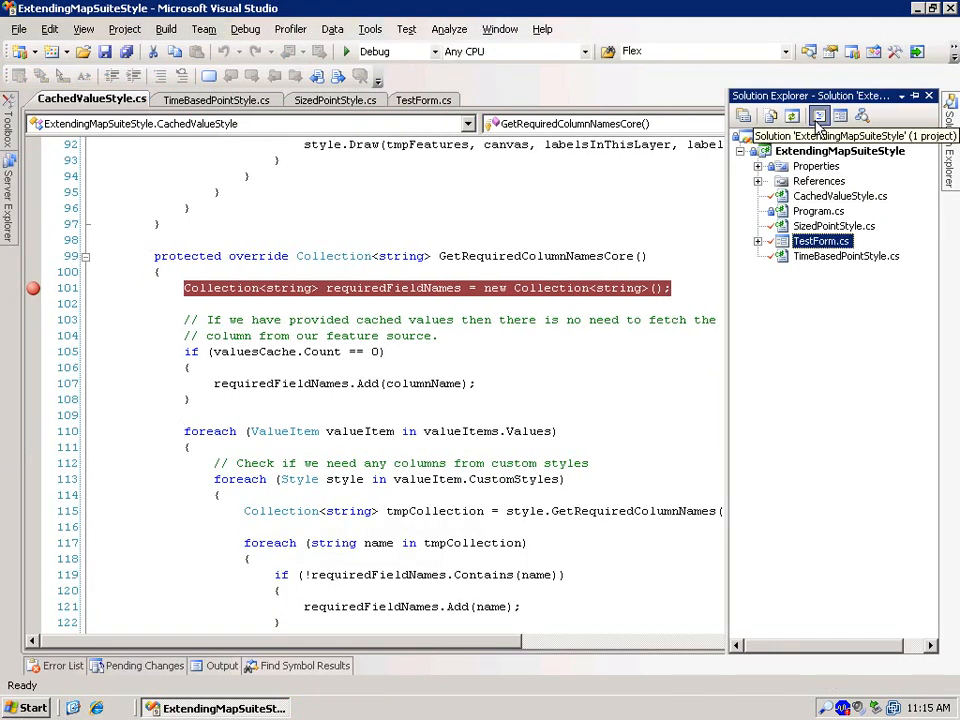
left_click(424, 99)
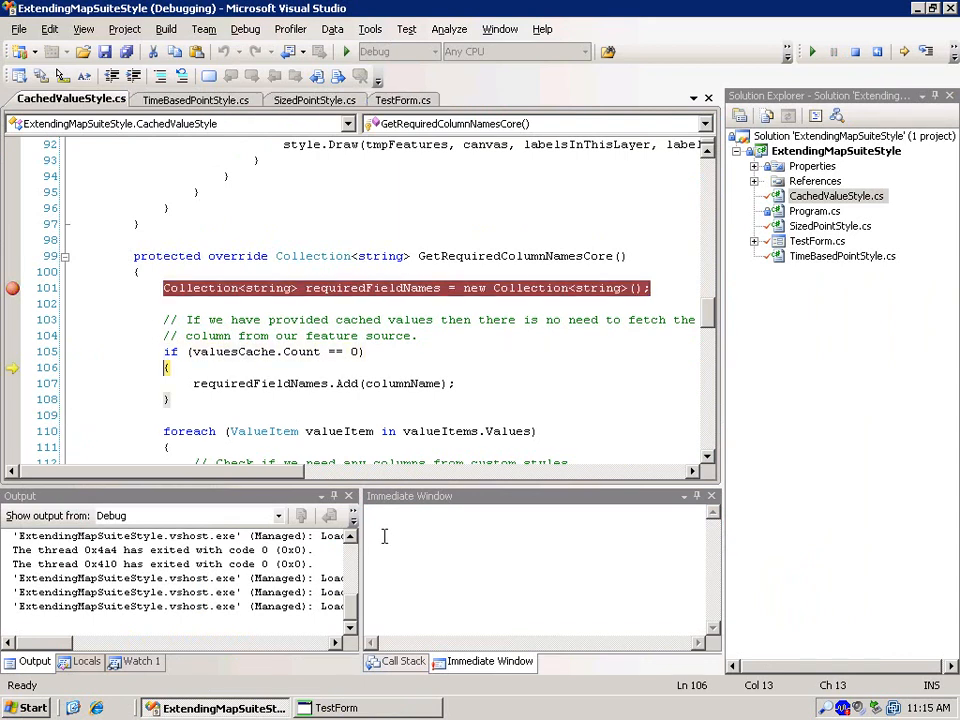
key("F10")
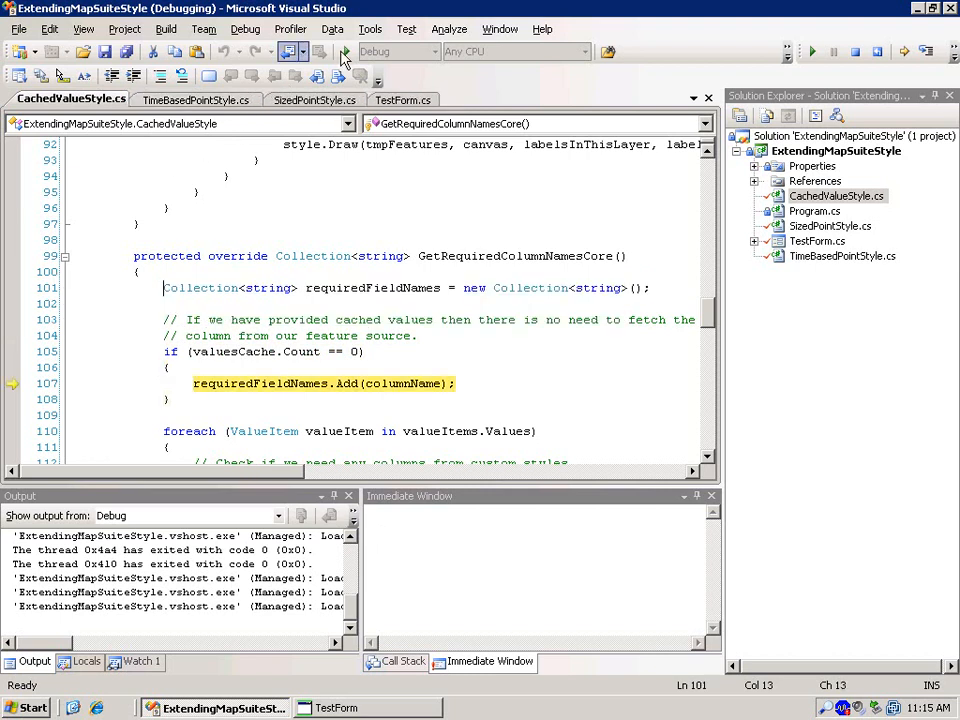
left_click(345, 52)
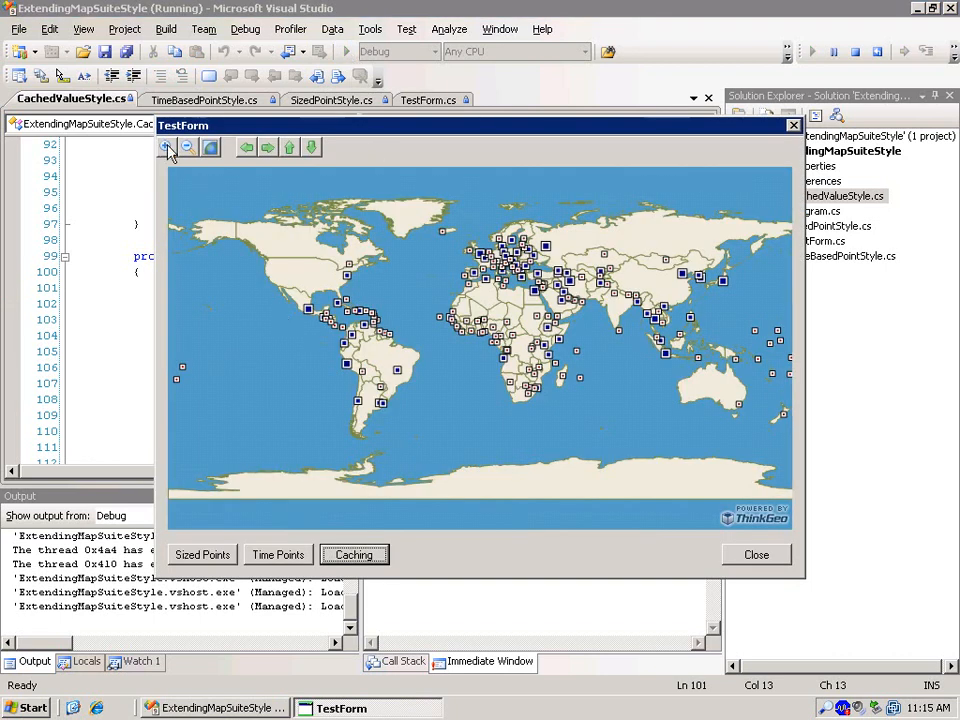
left_click(166, 147)
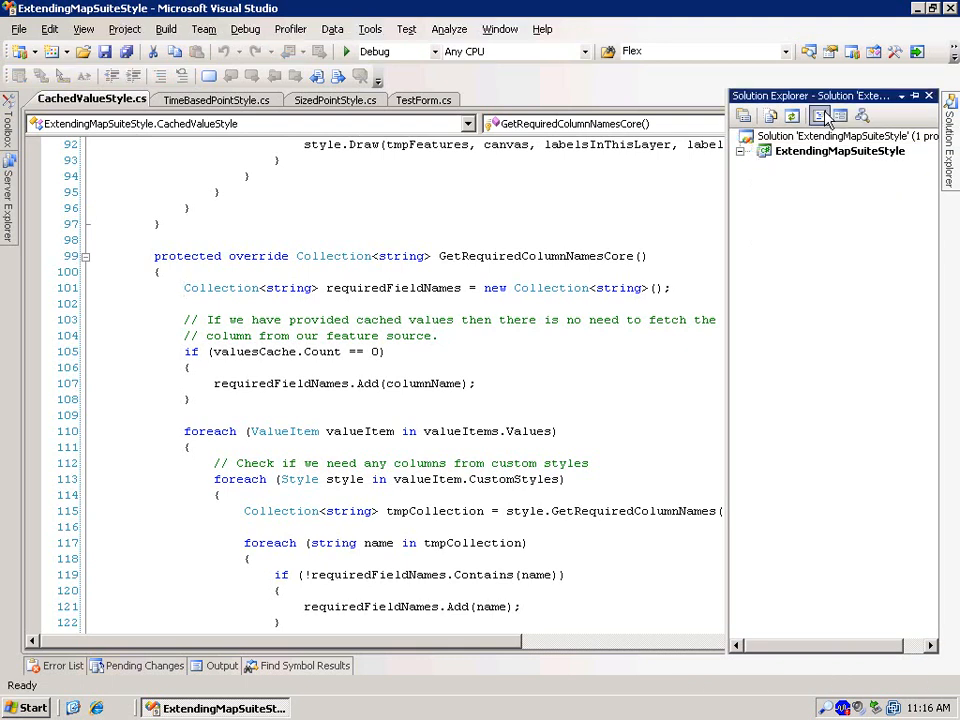
Open TestForm.cs code and focus the cache-building lines in btnCachedValueStyle_Click.
left_click(424, 99)
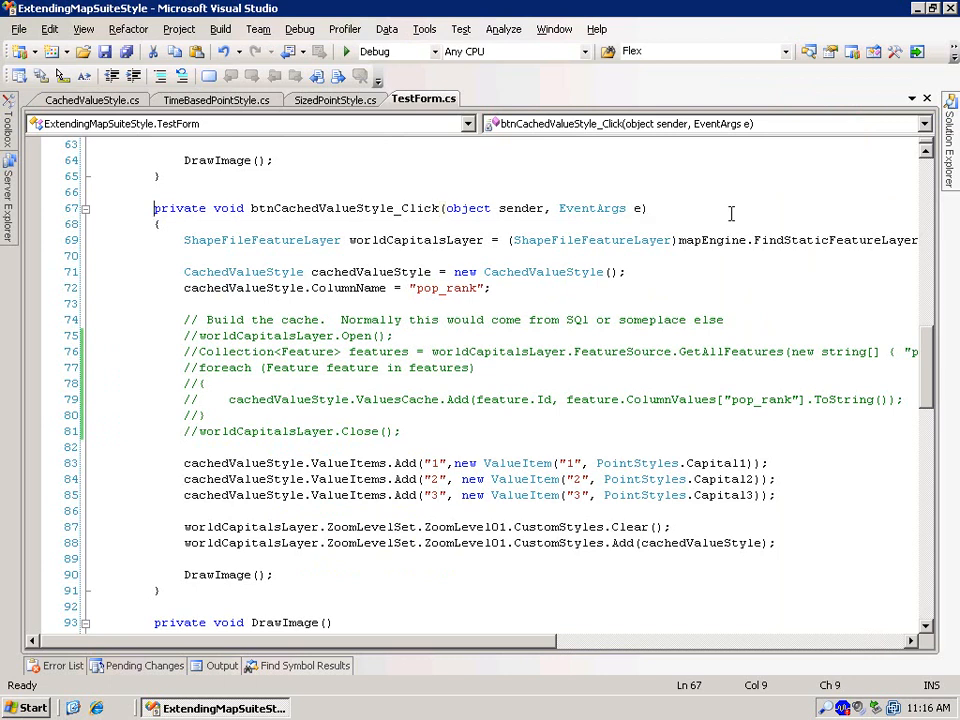
left_click(154, 335)
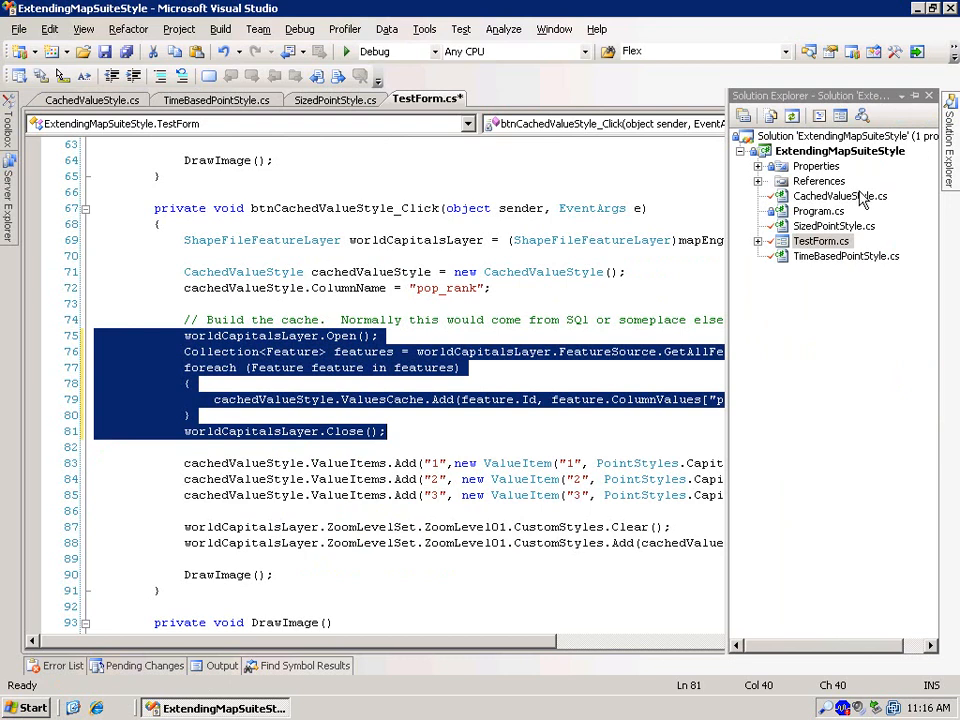
mouse_move(829, 240)
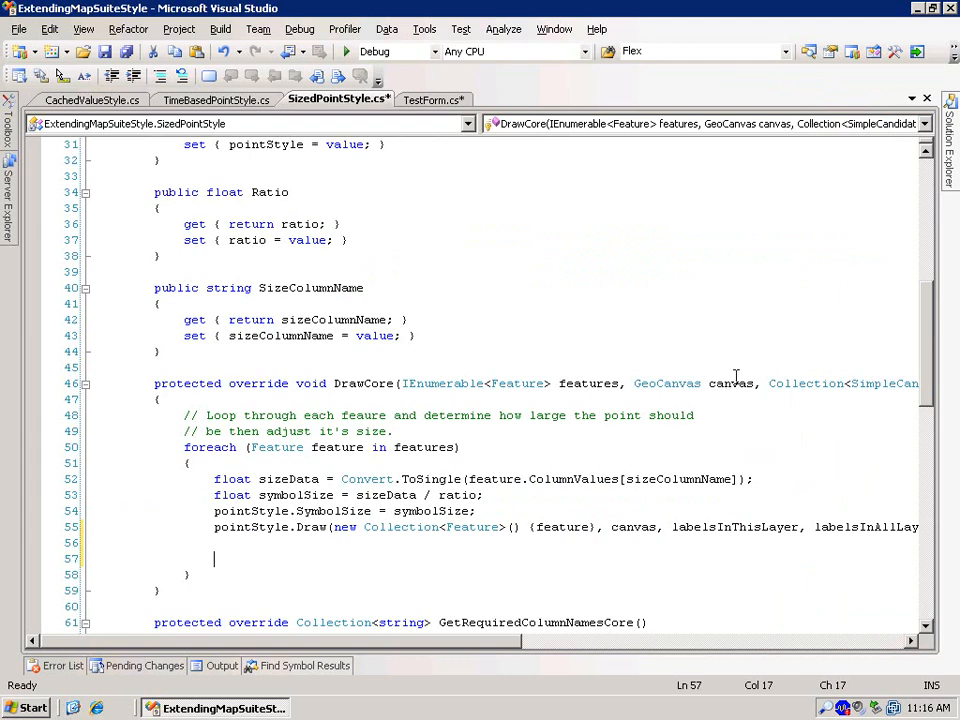
Start the canvas.DrawEllipse( call in DrawCore using IntelliSense suggestions.
type("canva")
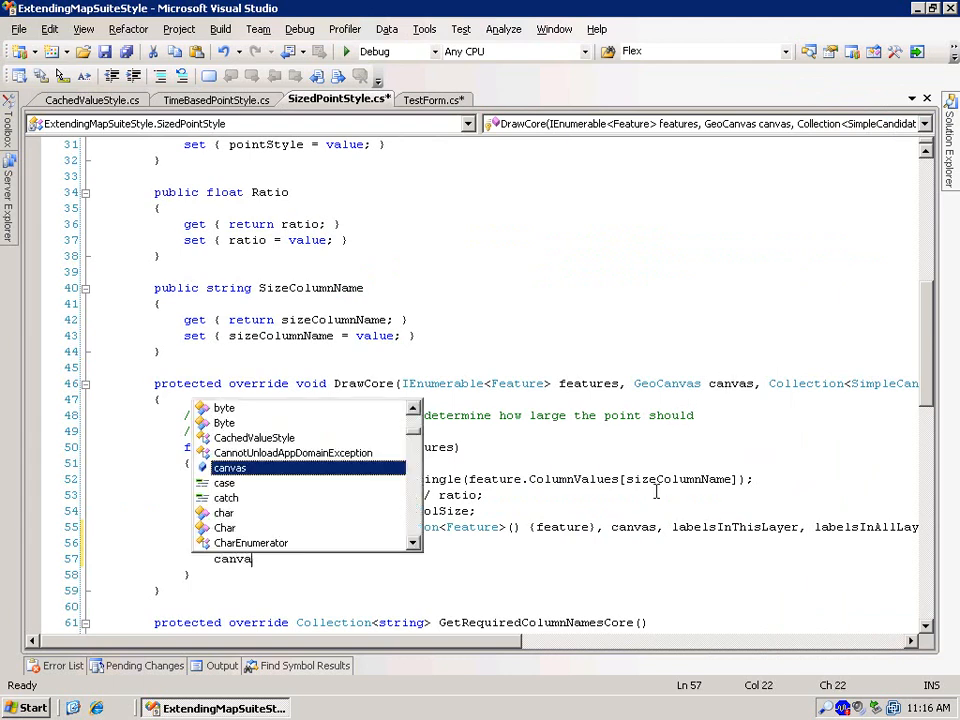
type(".")
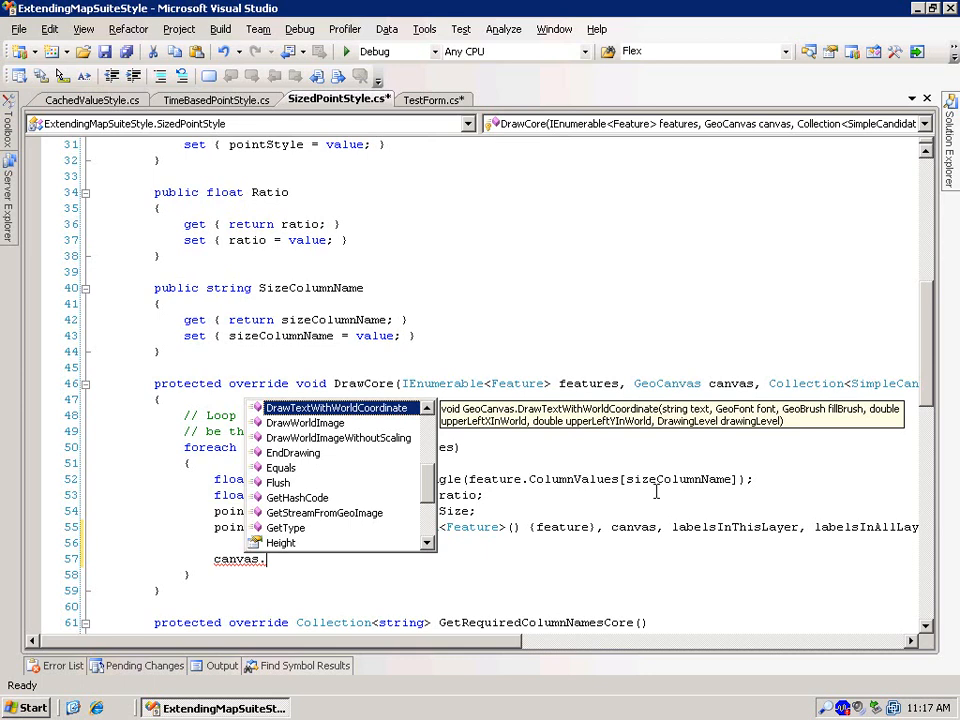
mouse_move(308, 555)
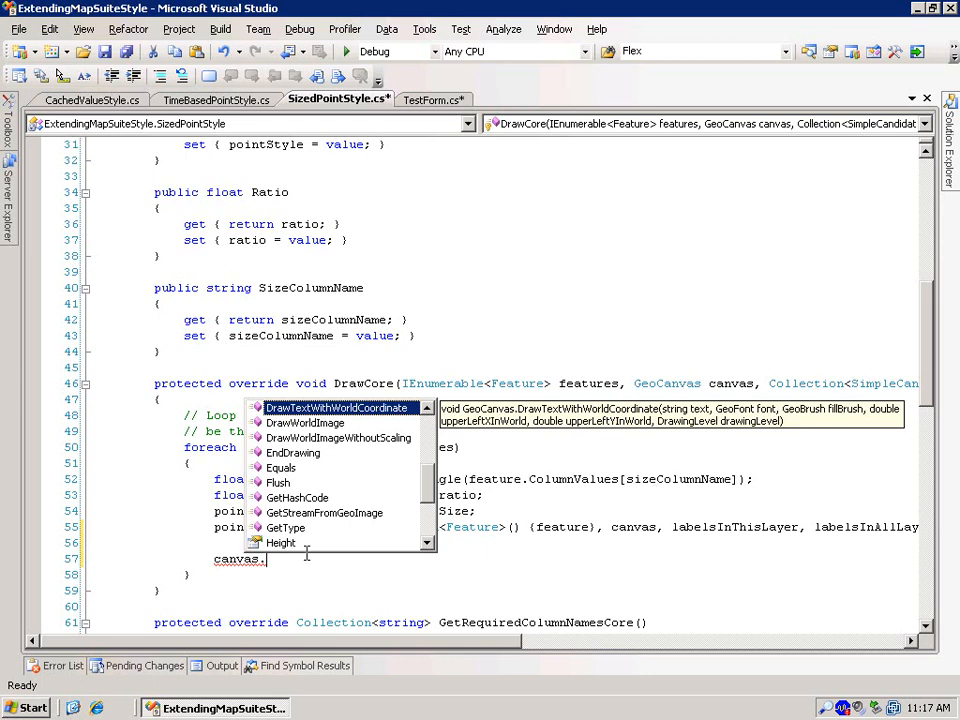
key("Escape")
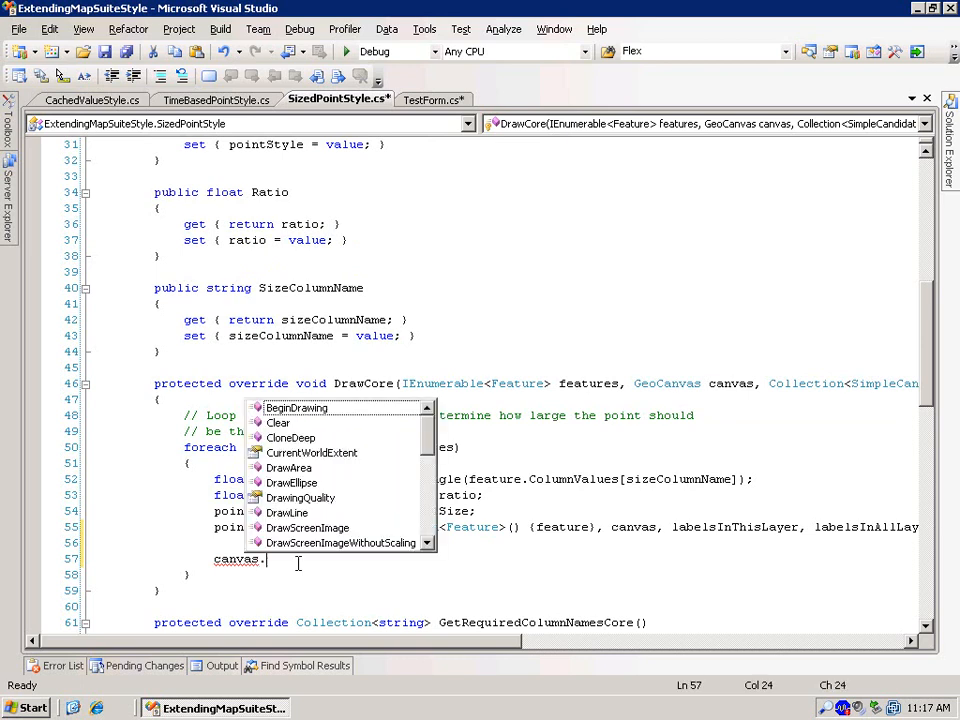
type("dr")
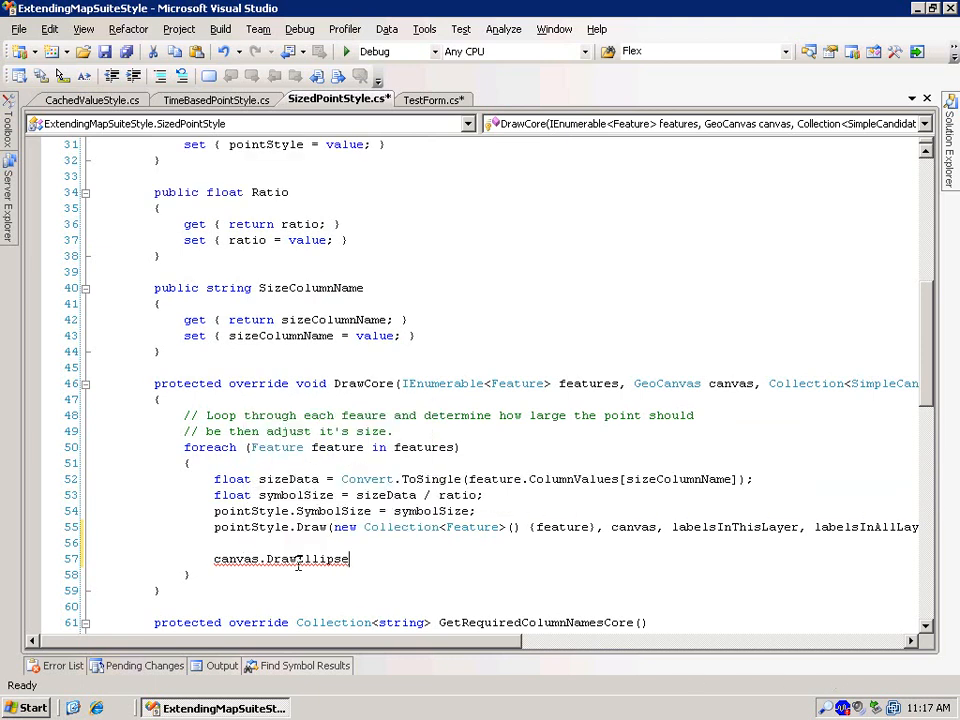
type("(")
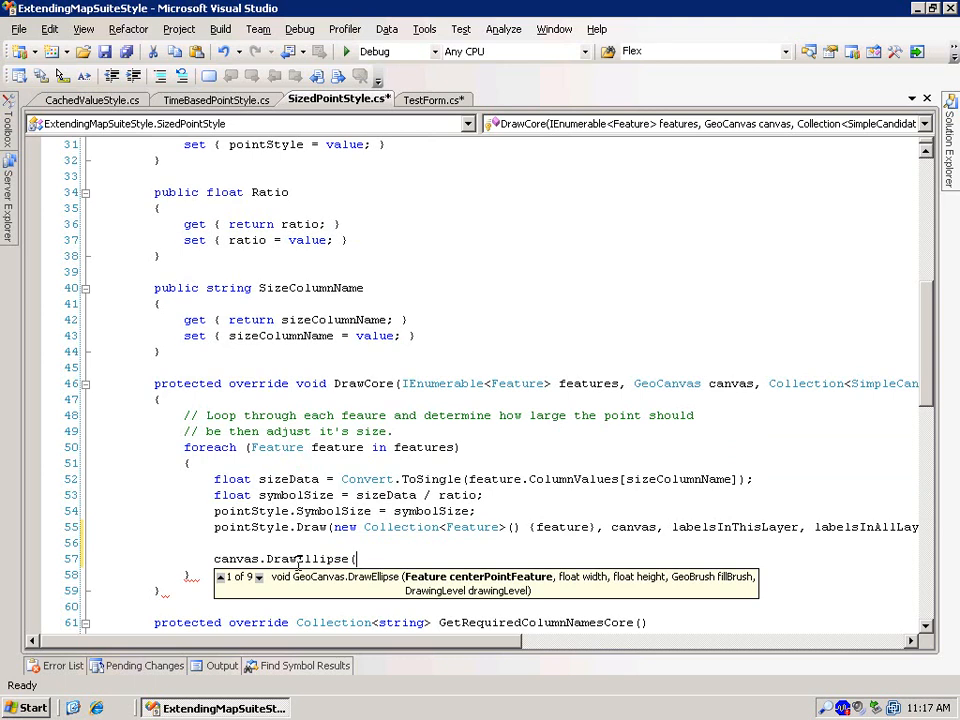
Pass feature, symbolSize, symbolSize, the point style's solid brush and DrawingLevel to DrawEllipse.
type("feature")
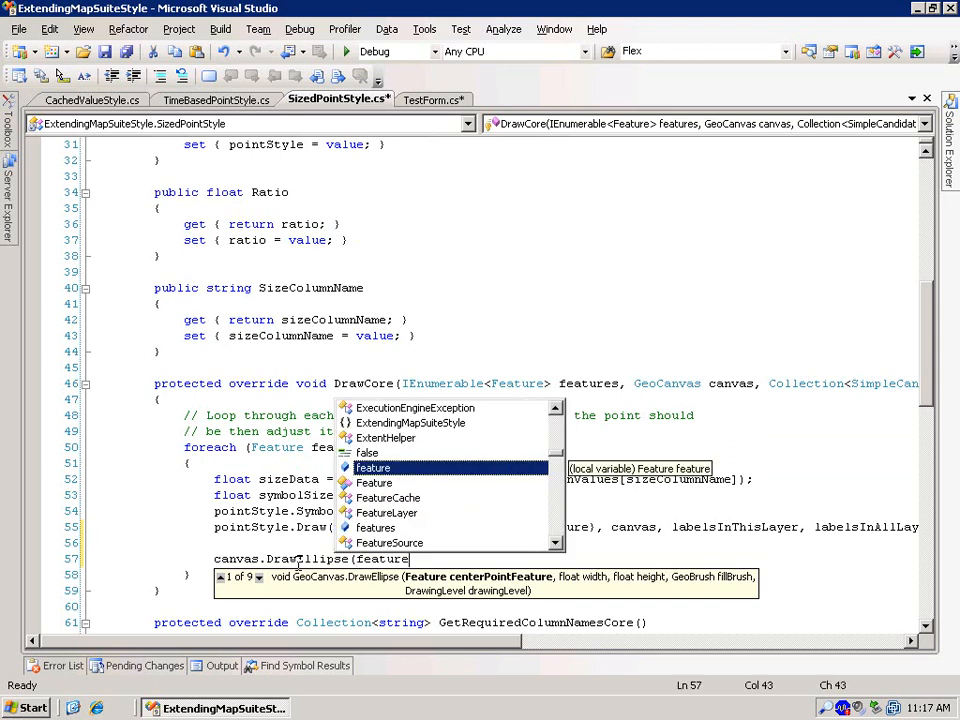
type(",")
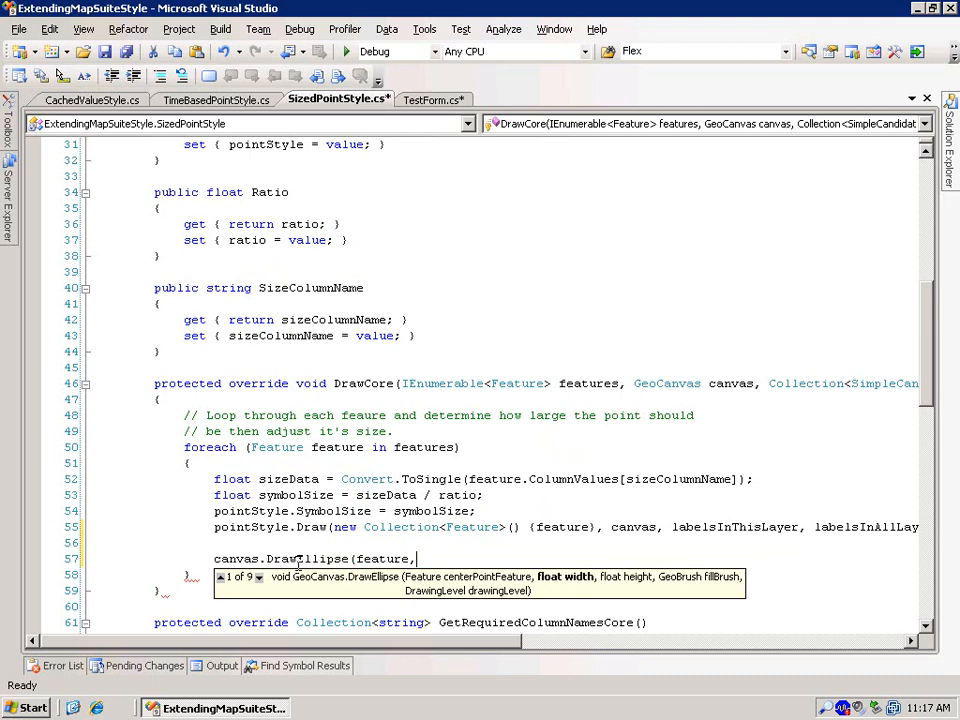
type("sy")
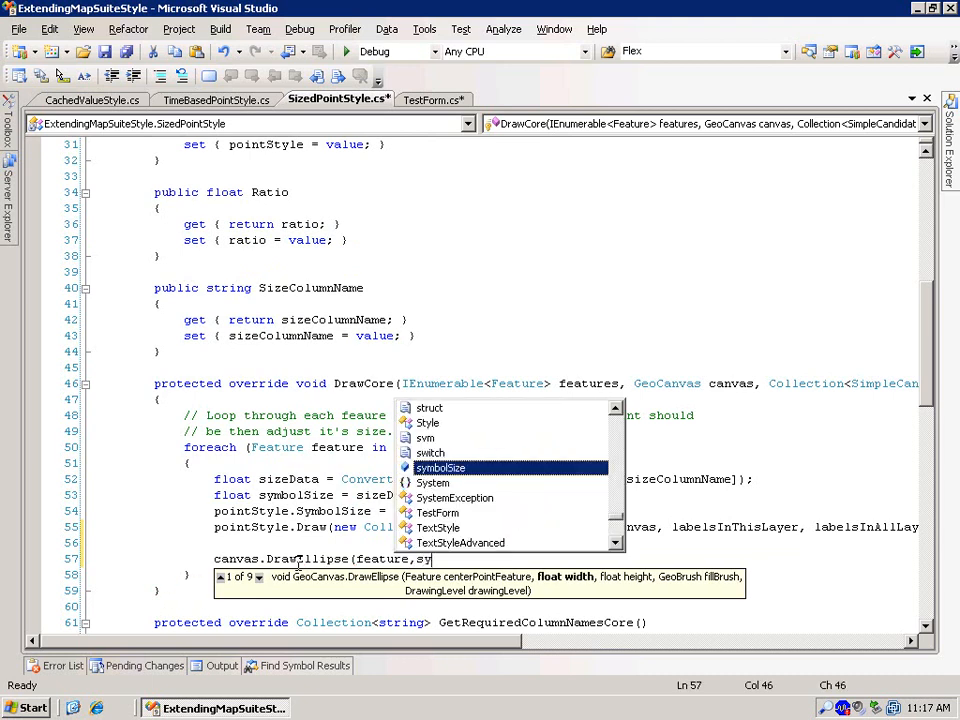
type("mbolSize,s")
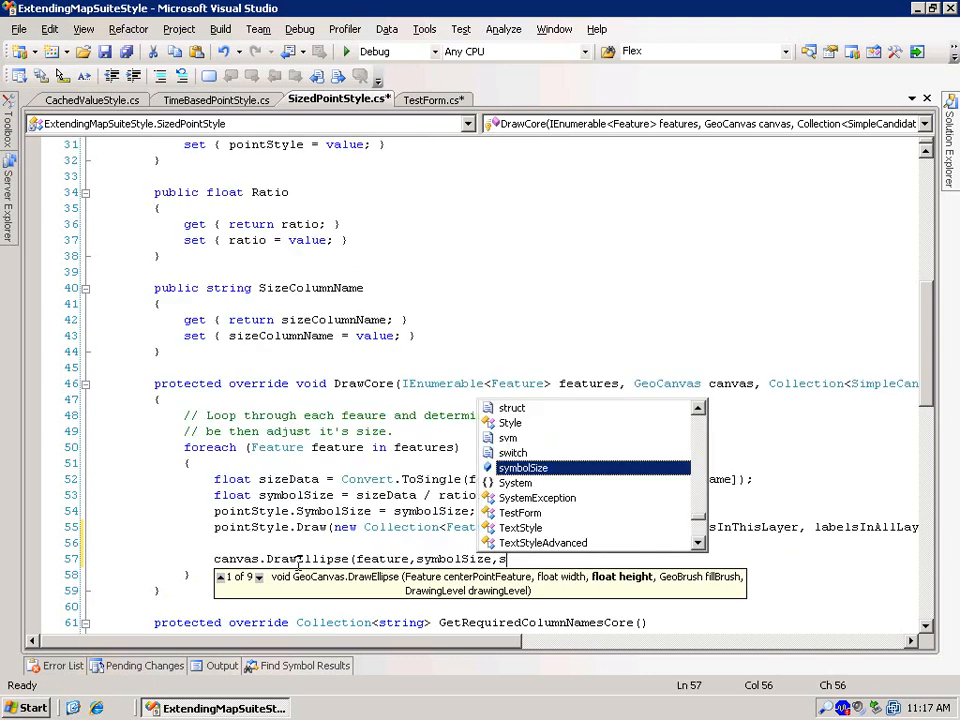
type("ymbolSize,")
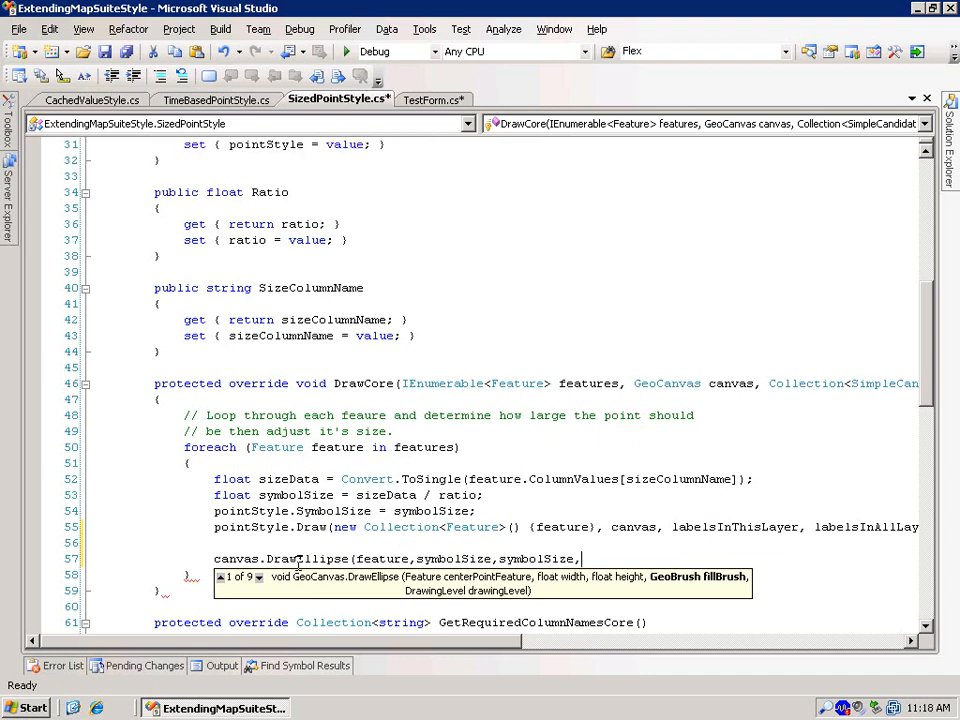
type("pointStyle.")
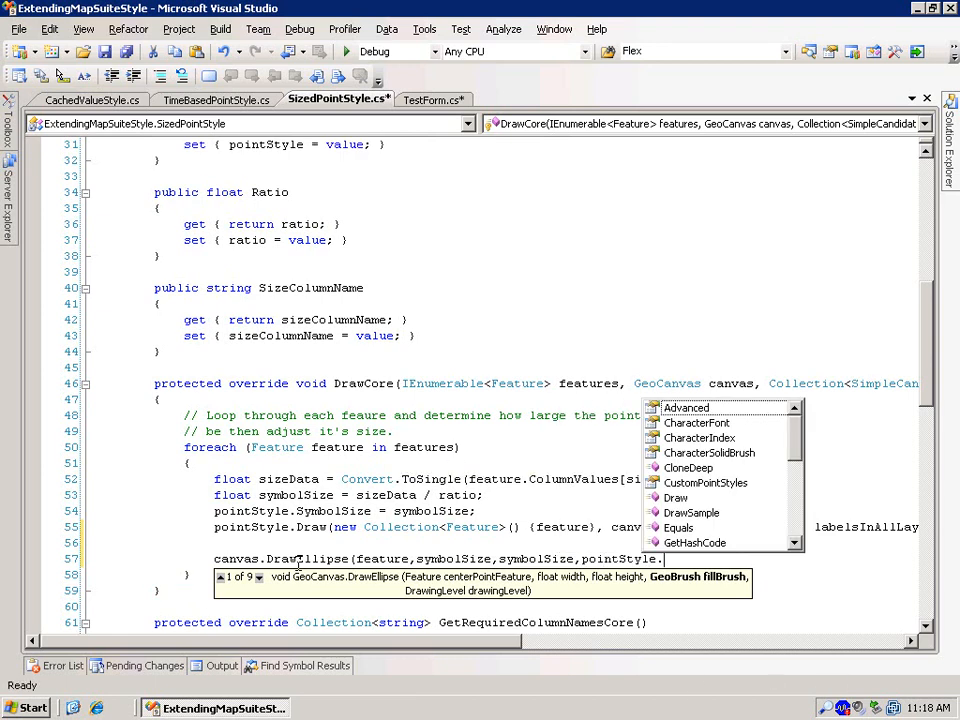
type("bolSolidBrush")
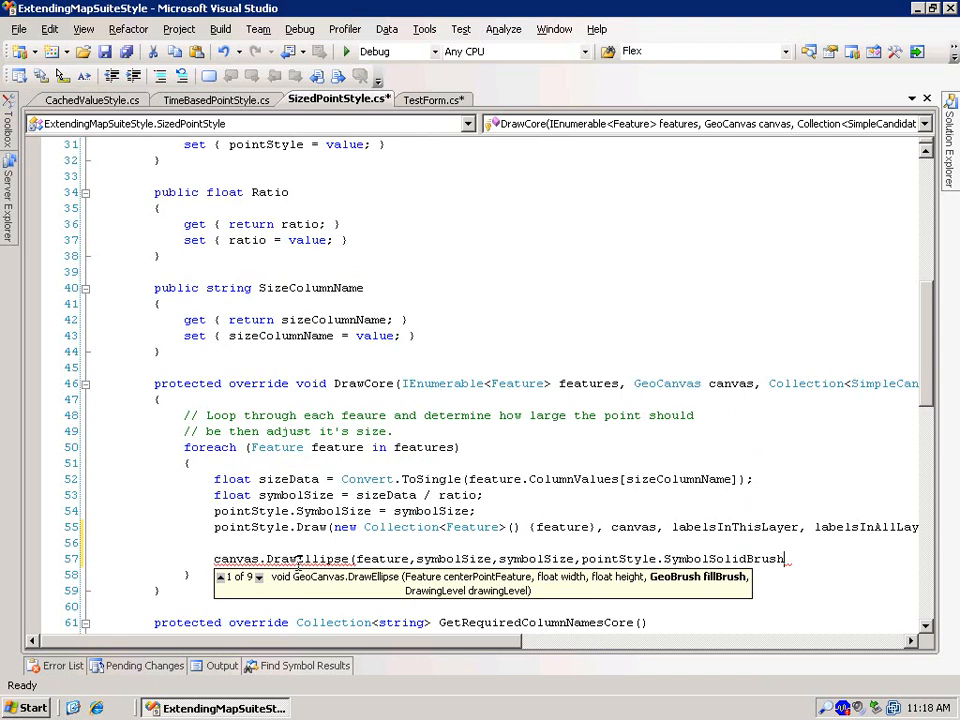
type(",")
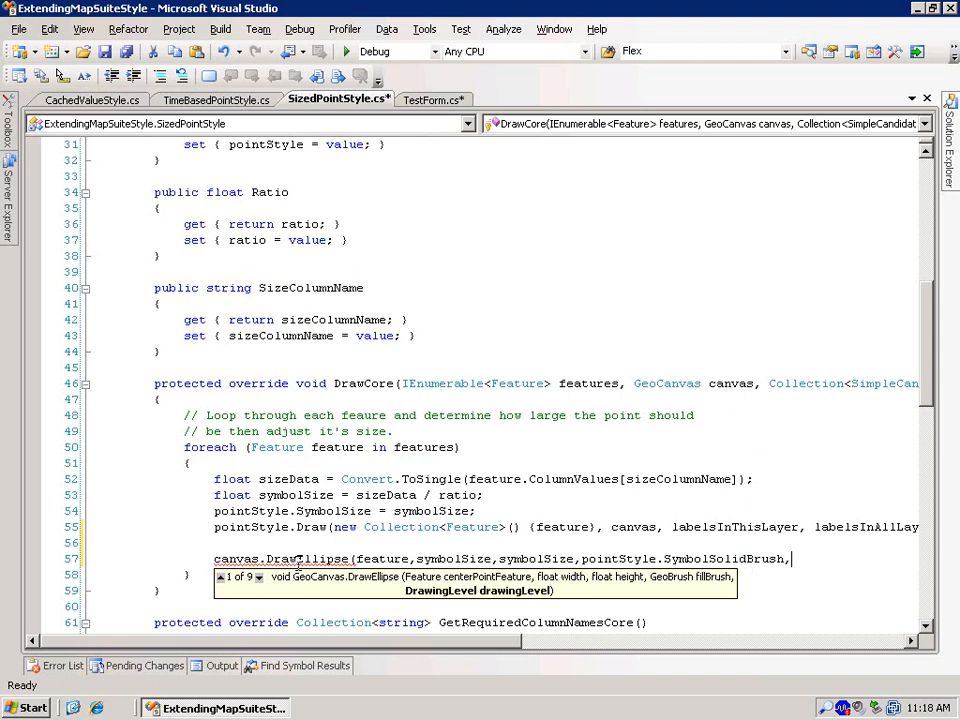
type("DrawingLevel")
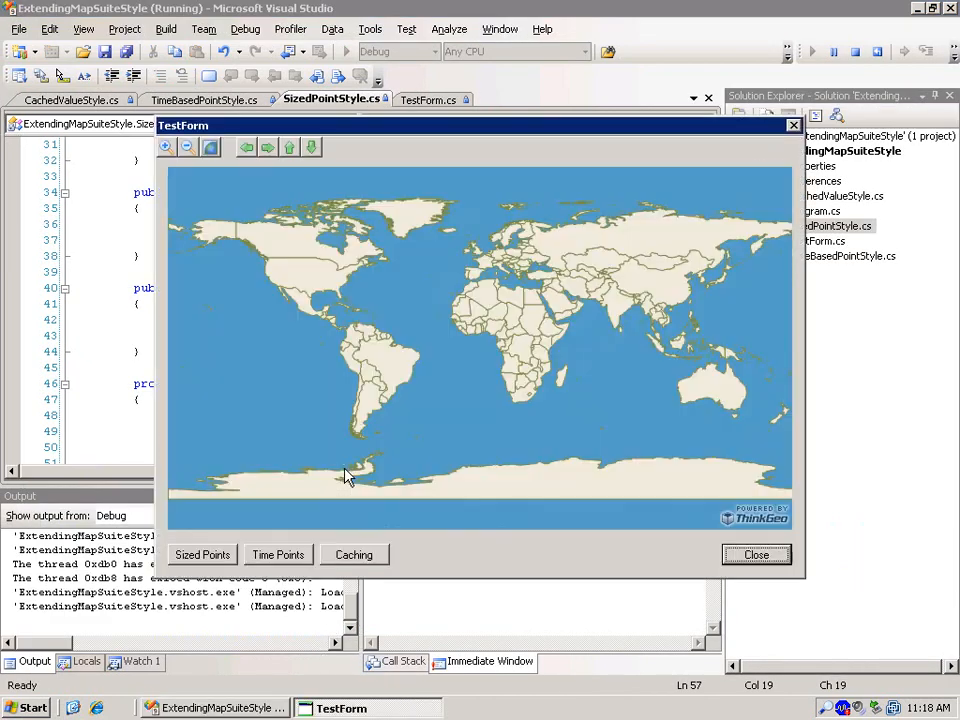
Draw the population-sized city points as blue ellipses, closing and redrawing them again.
left_click(202, 554)
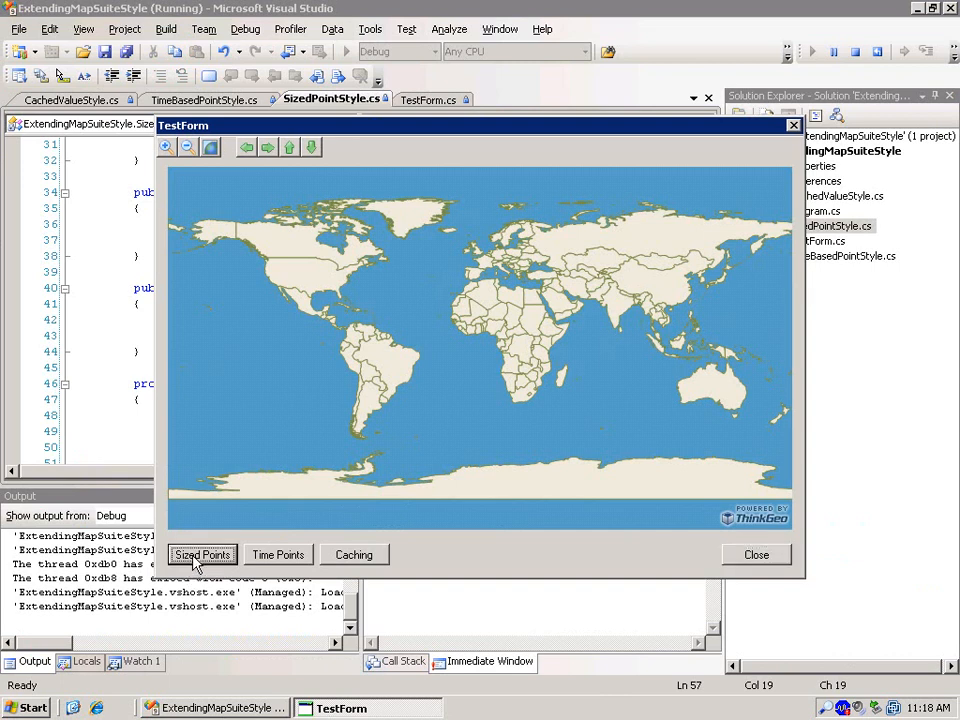
left_click(202, 554)
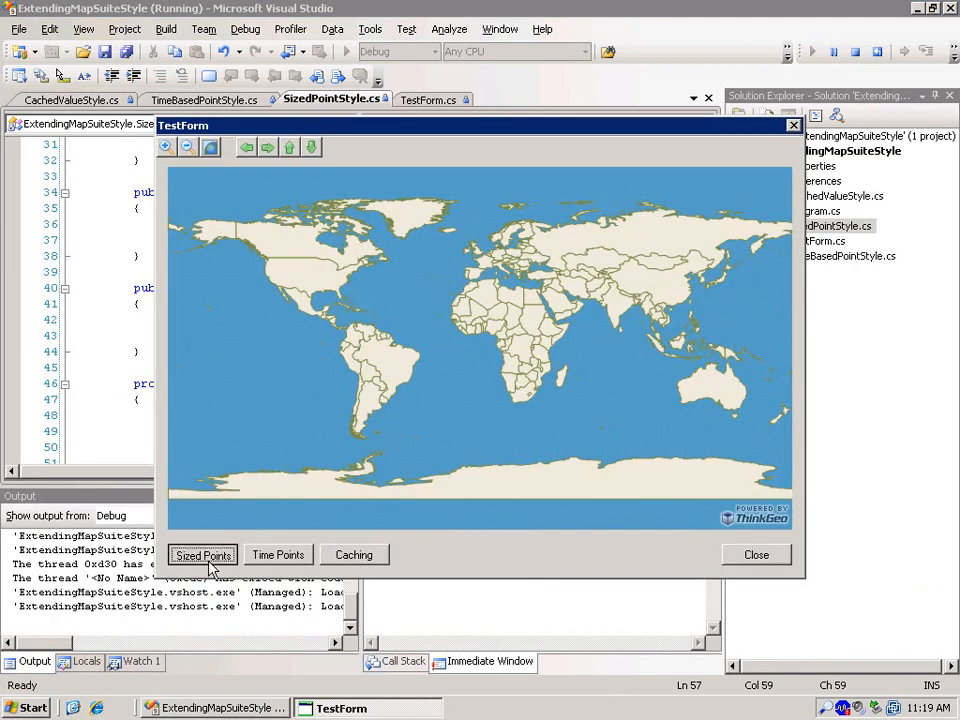
left_click(203, 554)
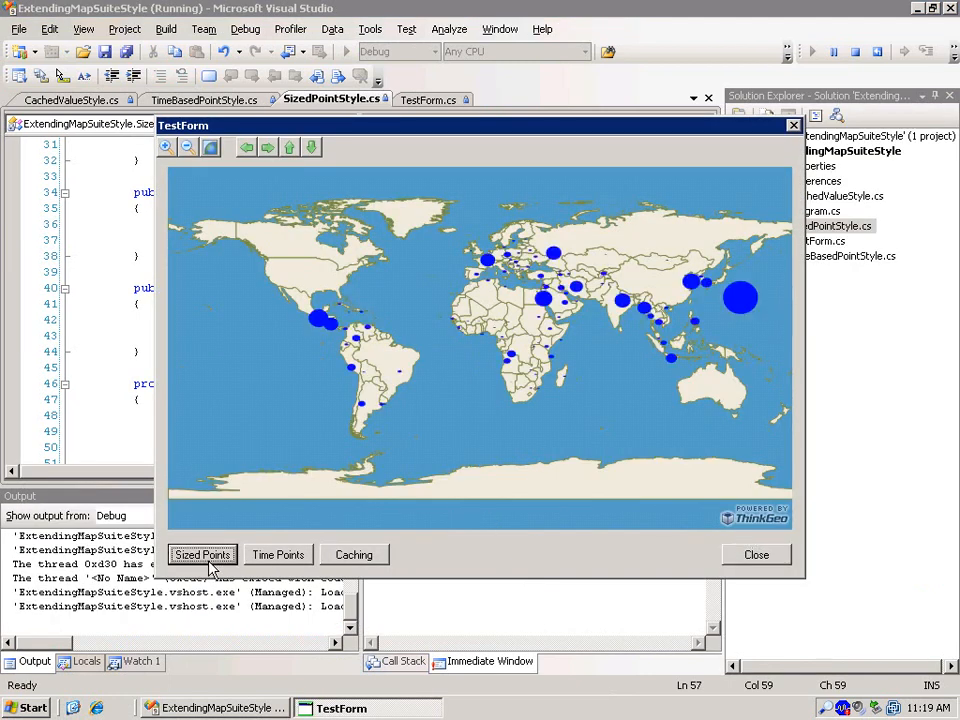
mouse_move(300, 315)
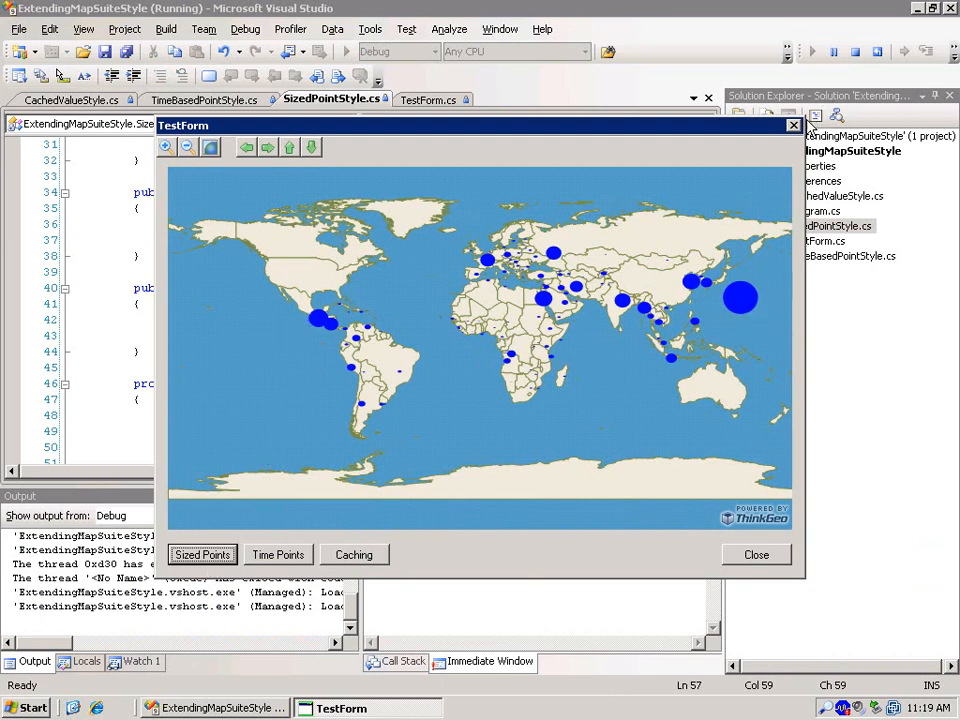
left_click(756, 554)
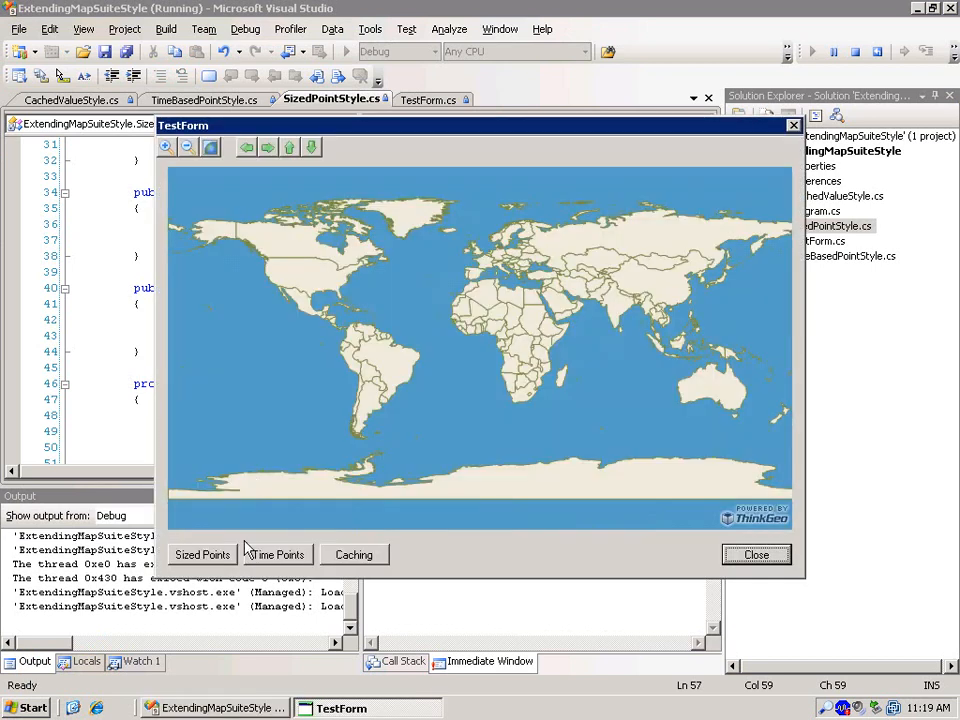
left_click(202, 554)
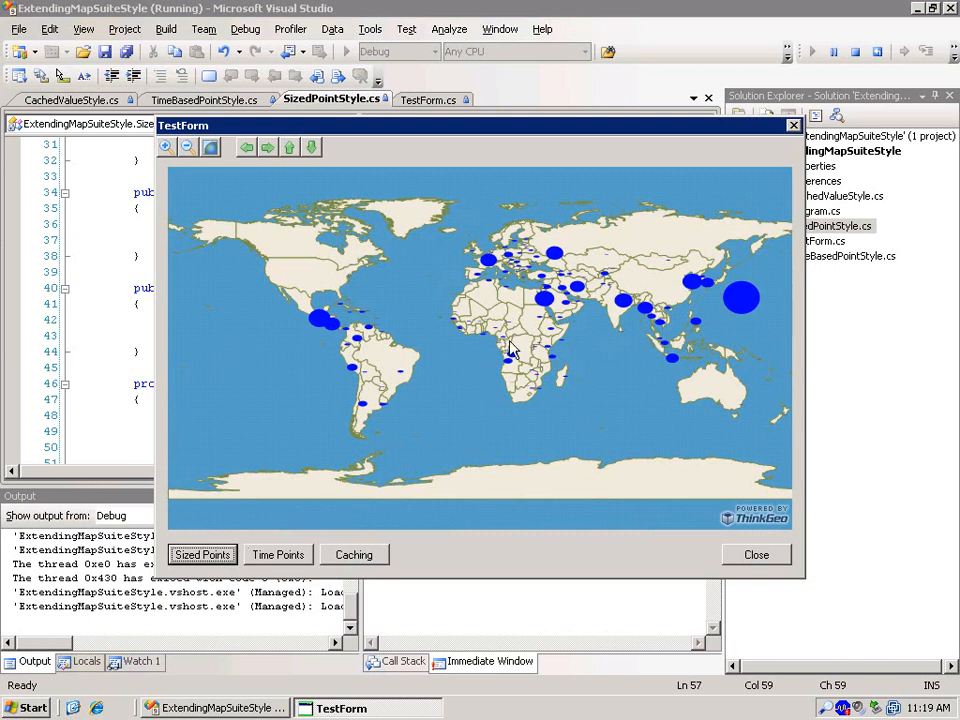
mouse_move(677, 235)
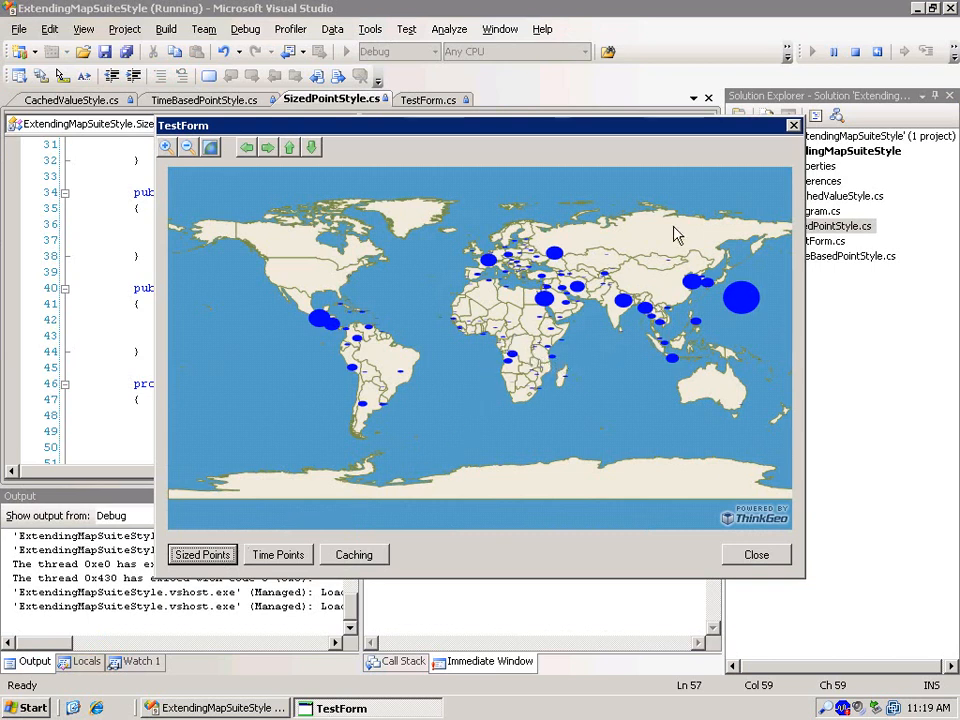
left_click(756, 554)
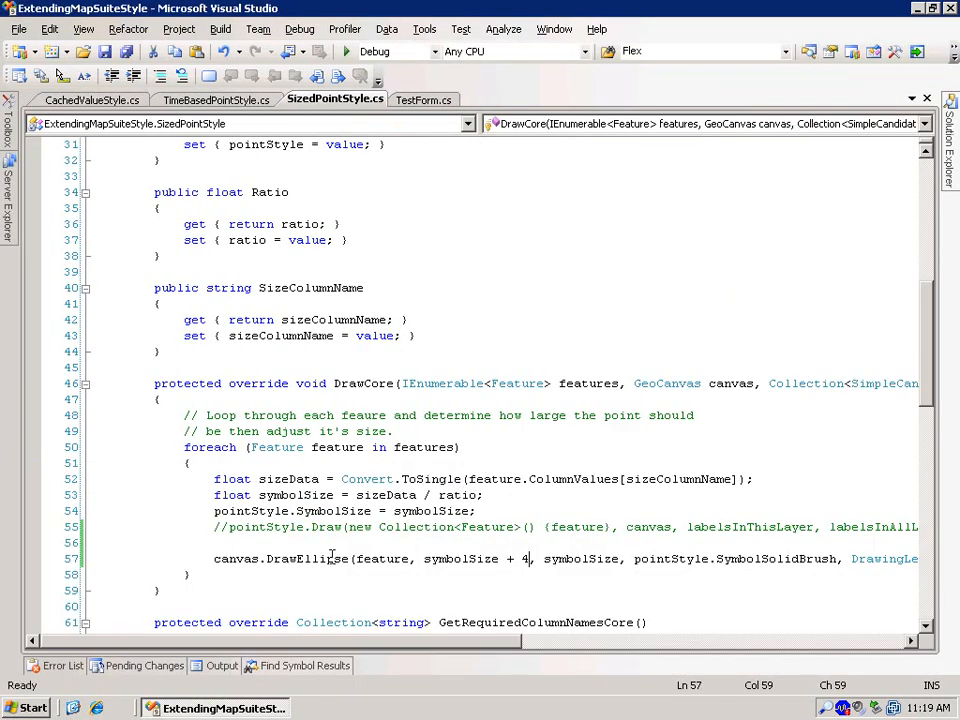
Remove the canvas.DrawEllipse line from SizedPointStyle's DrawCore and bring up TestForm.cs.
double_click(309, 559)
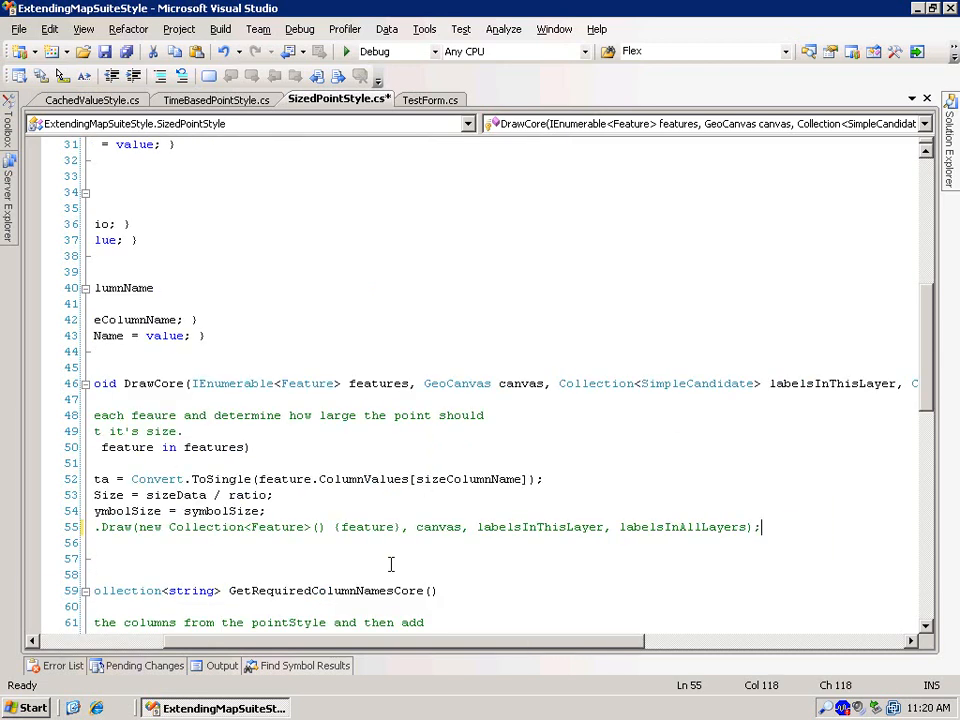
left_click(430, 99)
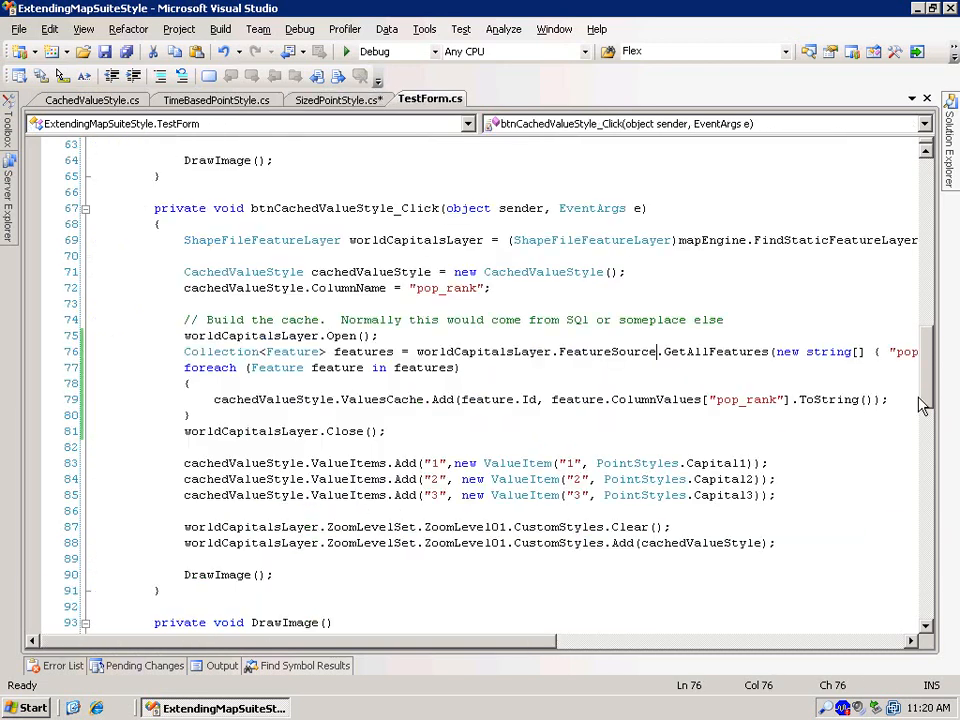